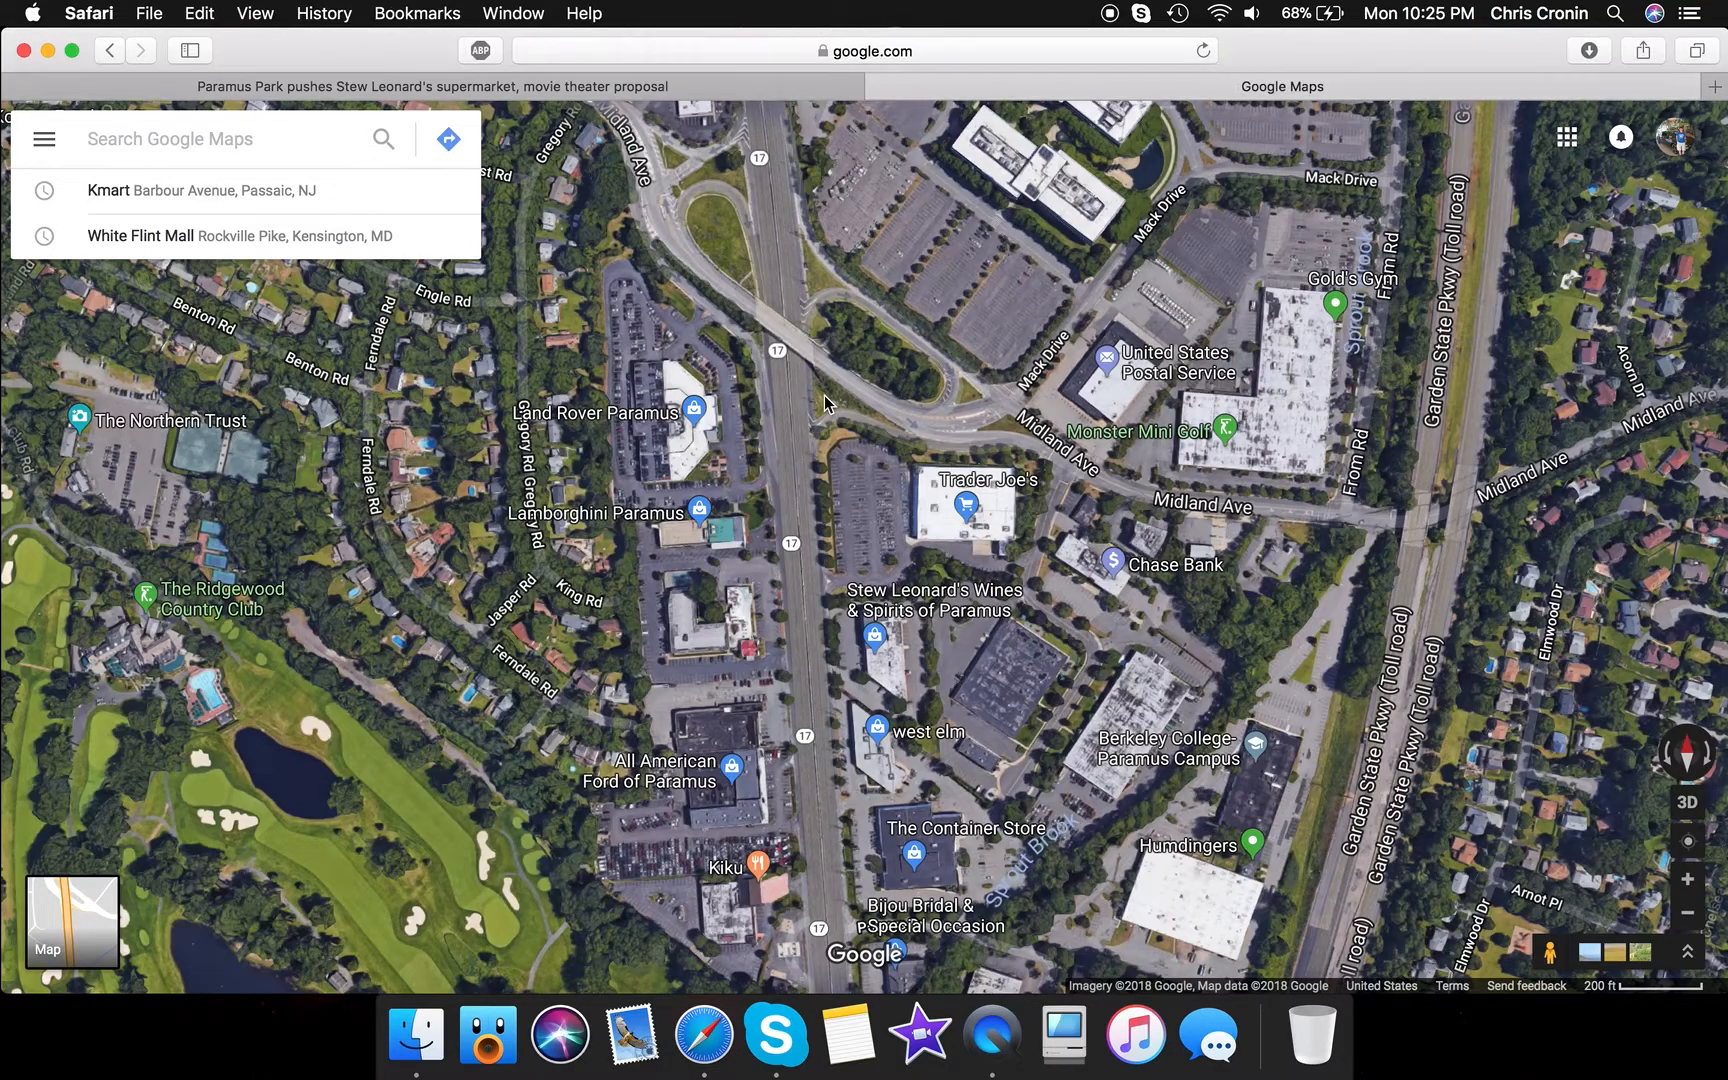
Dismiss recent searches to view the Route 17 satellite imagery near Stew Leonard's Wines
{"action": "left_click", "coordinate": [826, 405]}
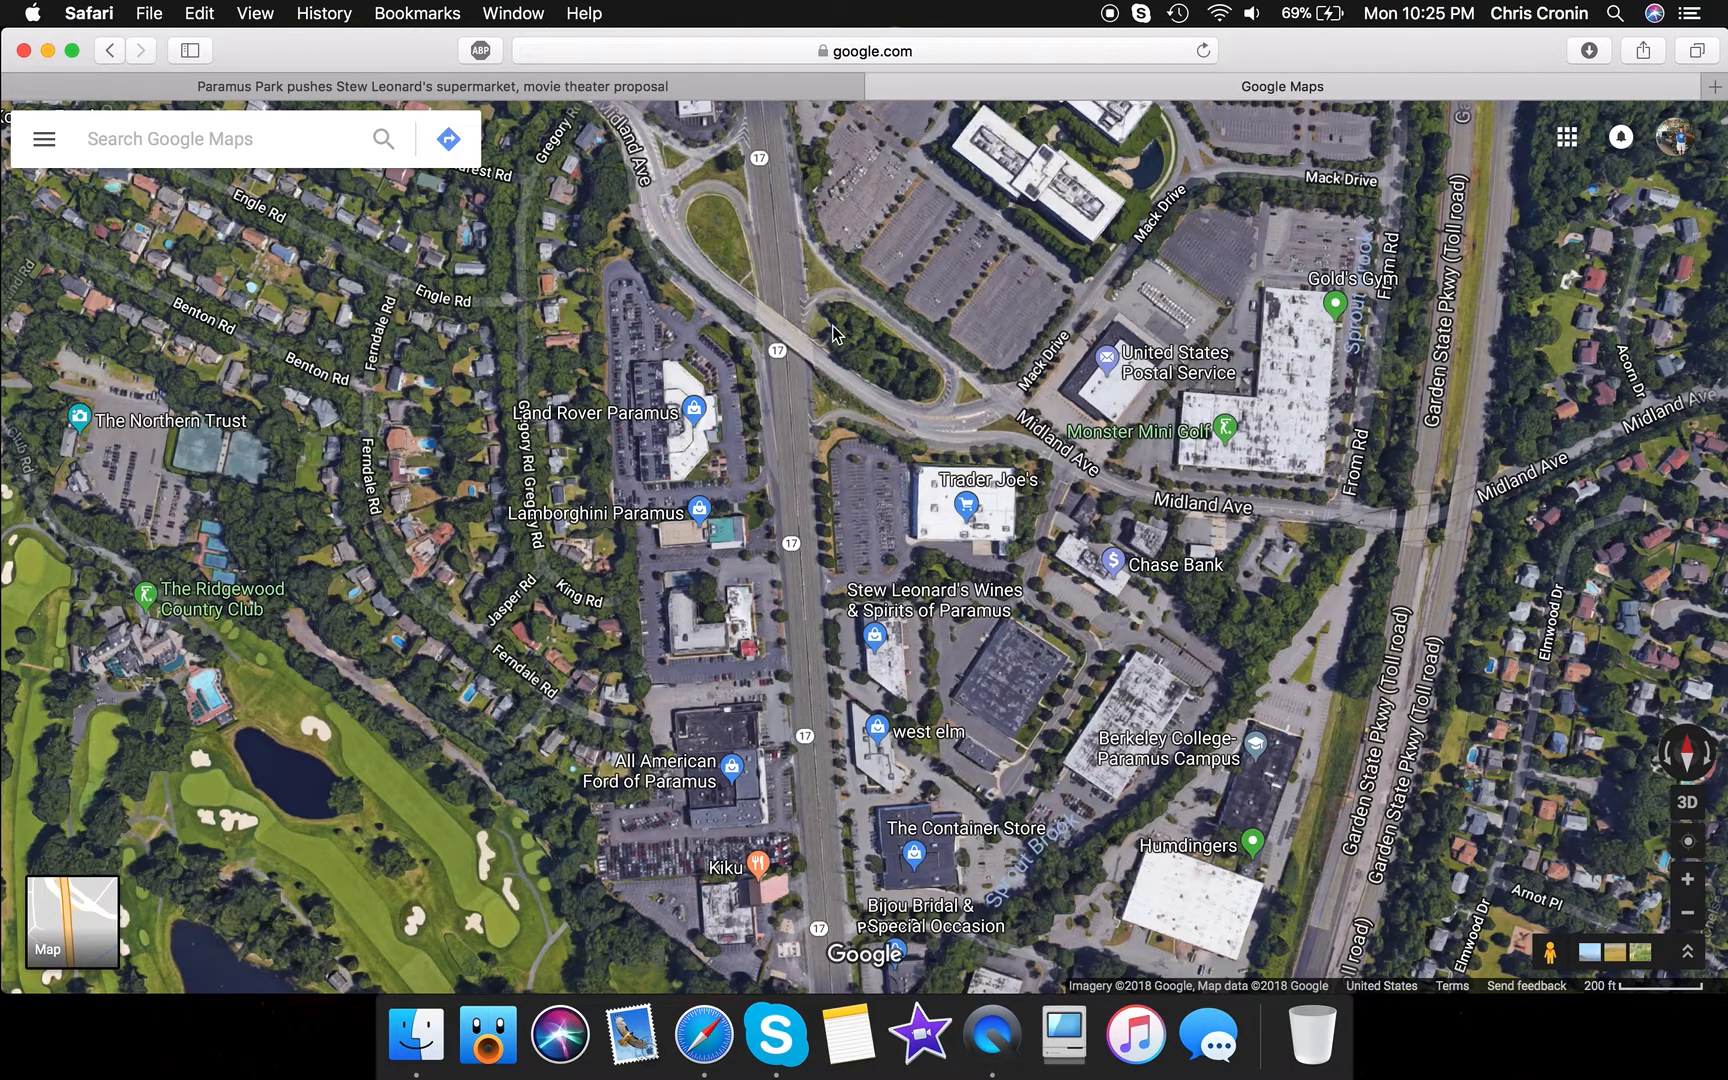
{"action": "mouse_move", "coordinate": [795, 178]}
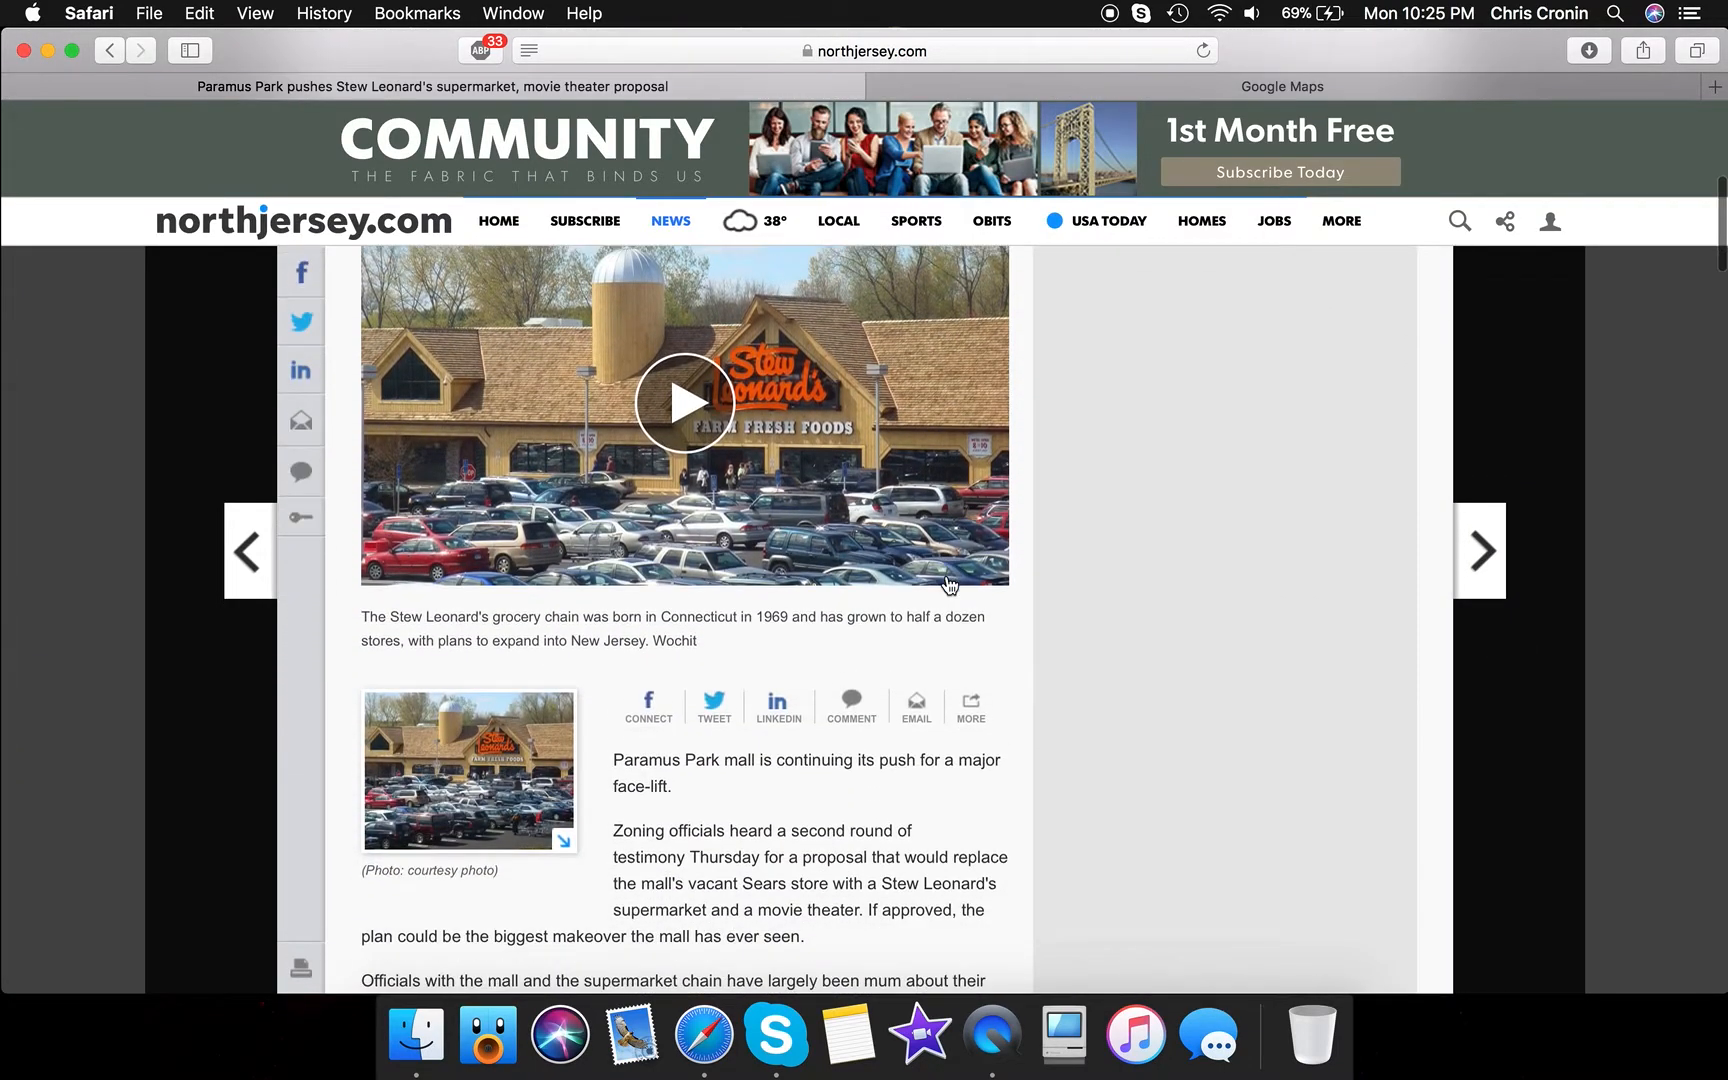
Scroll past the video to the paragraphs on replacing Sears with a supermarket and theater
{"action": "scroll", "scroll_direction": "down", "scroll_amount": 3}
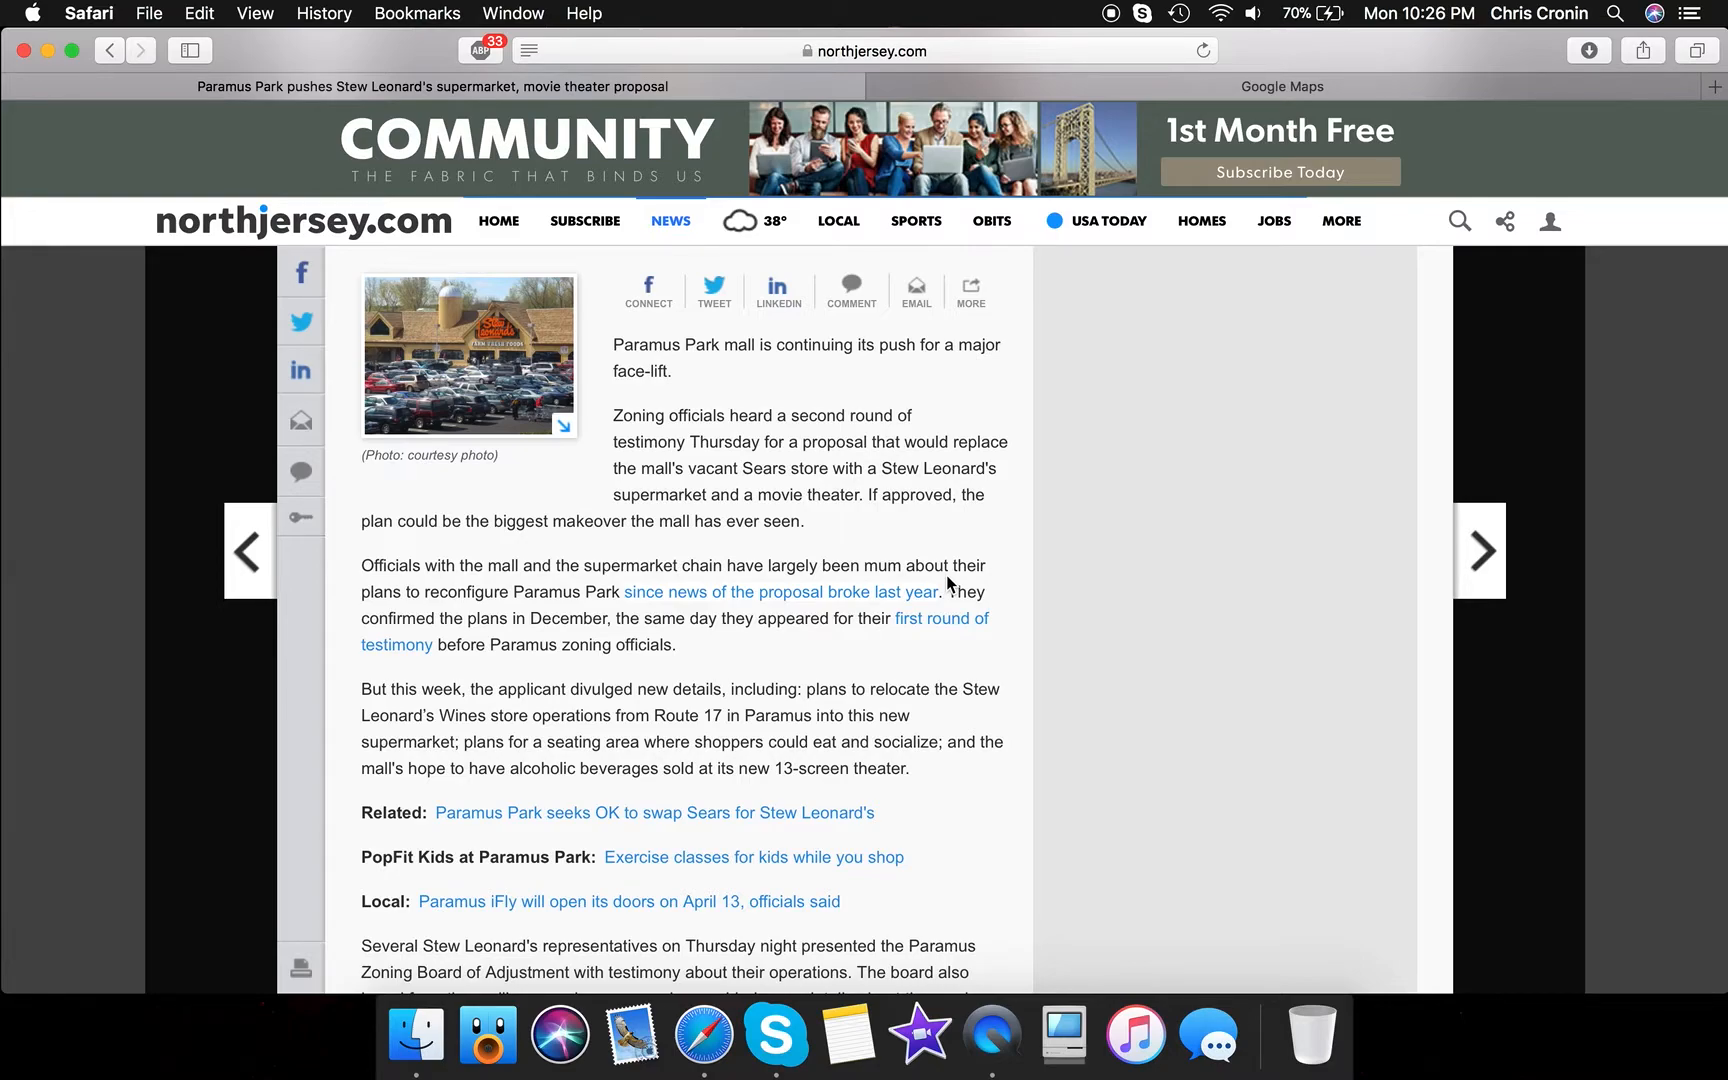
{"action": "mouse_move", "coordinate": [992, 720]}
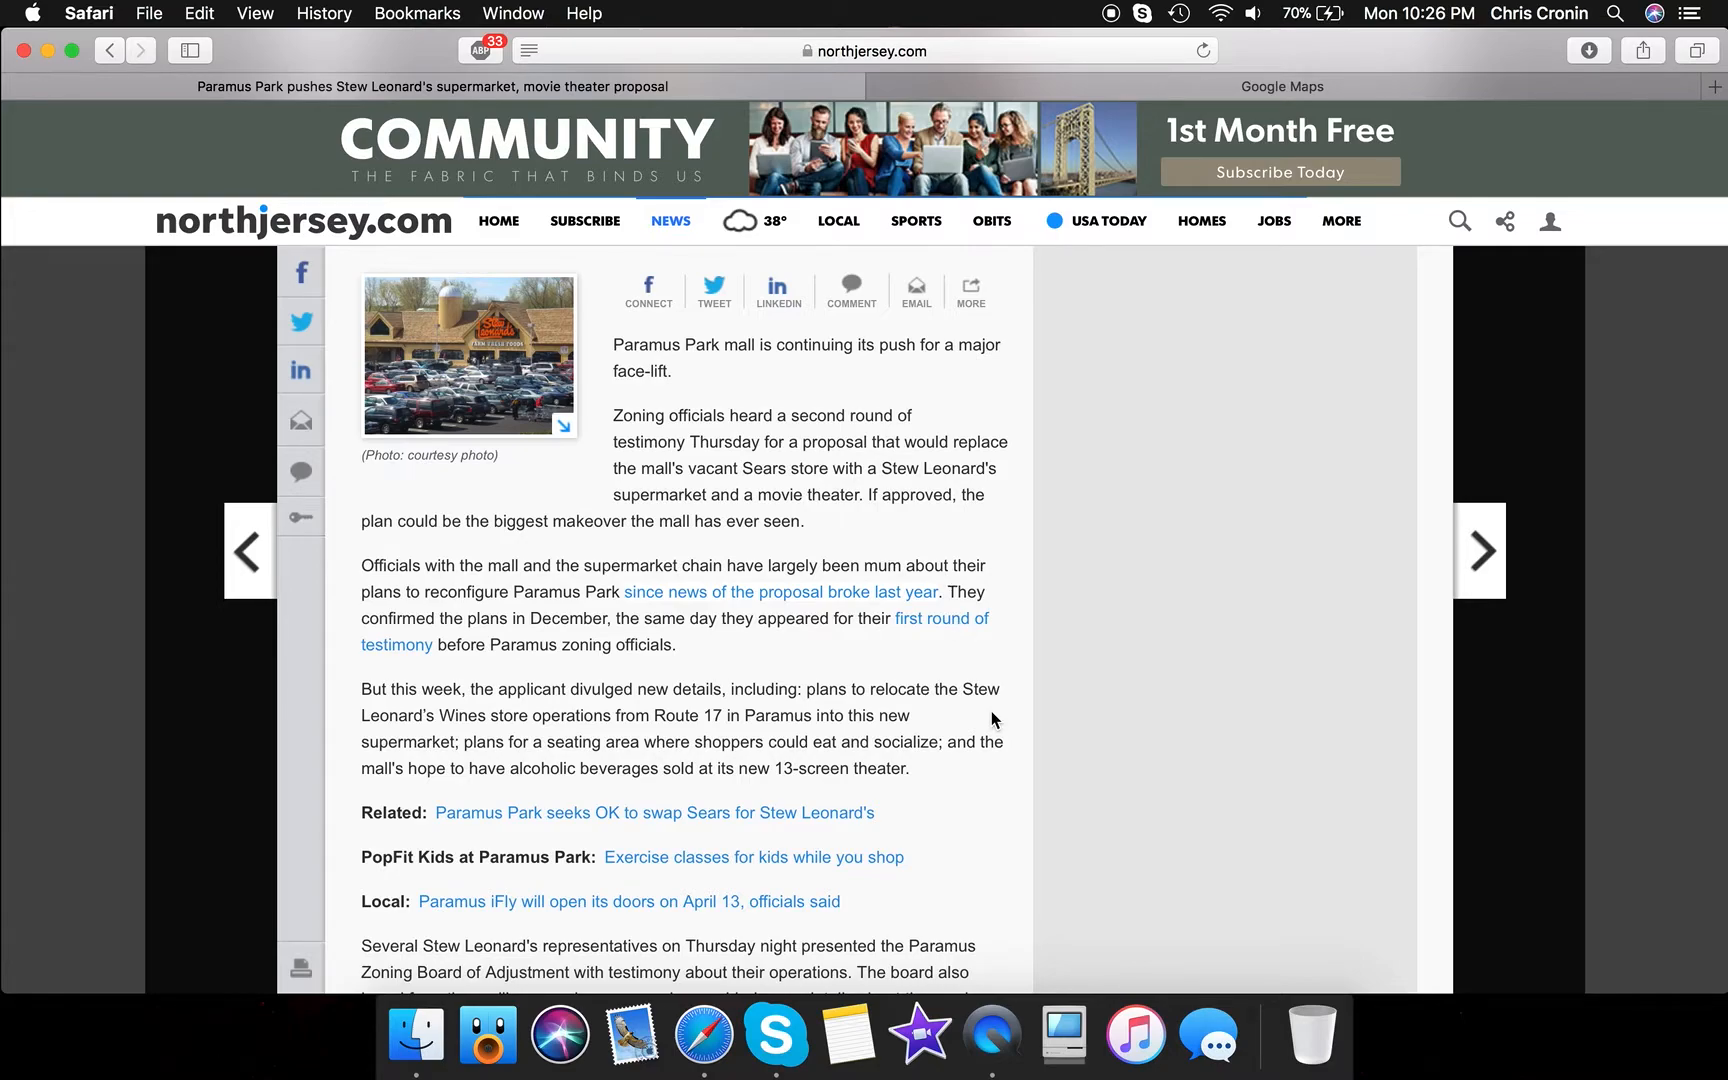
Scroll down to the mall attorney's Sears conversion quote and the Paramus Park exterior photo
{"action": "scroll", "scroll_direction": "down", "scroll_amount": 3}
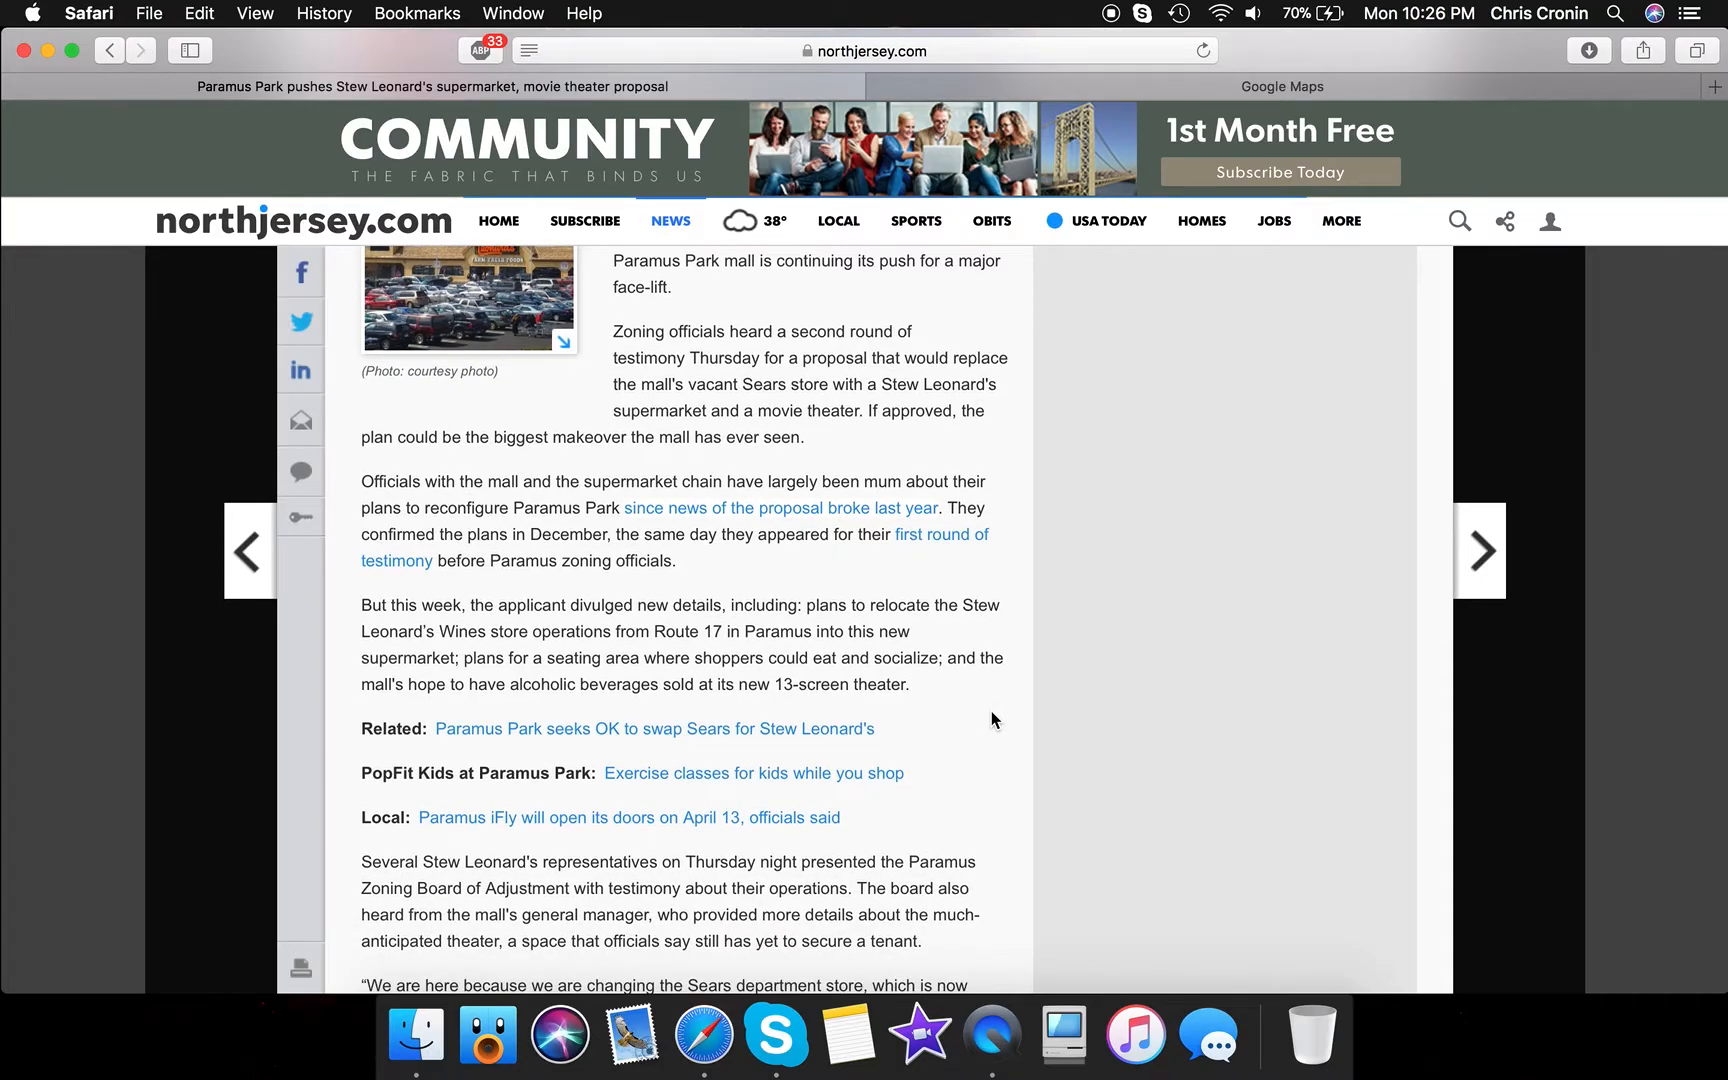
{"action": "scroll", "scroll_direction": "down", "scroll_amount": 3}
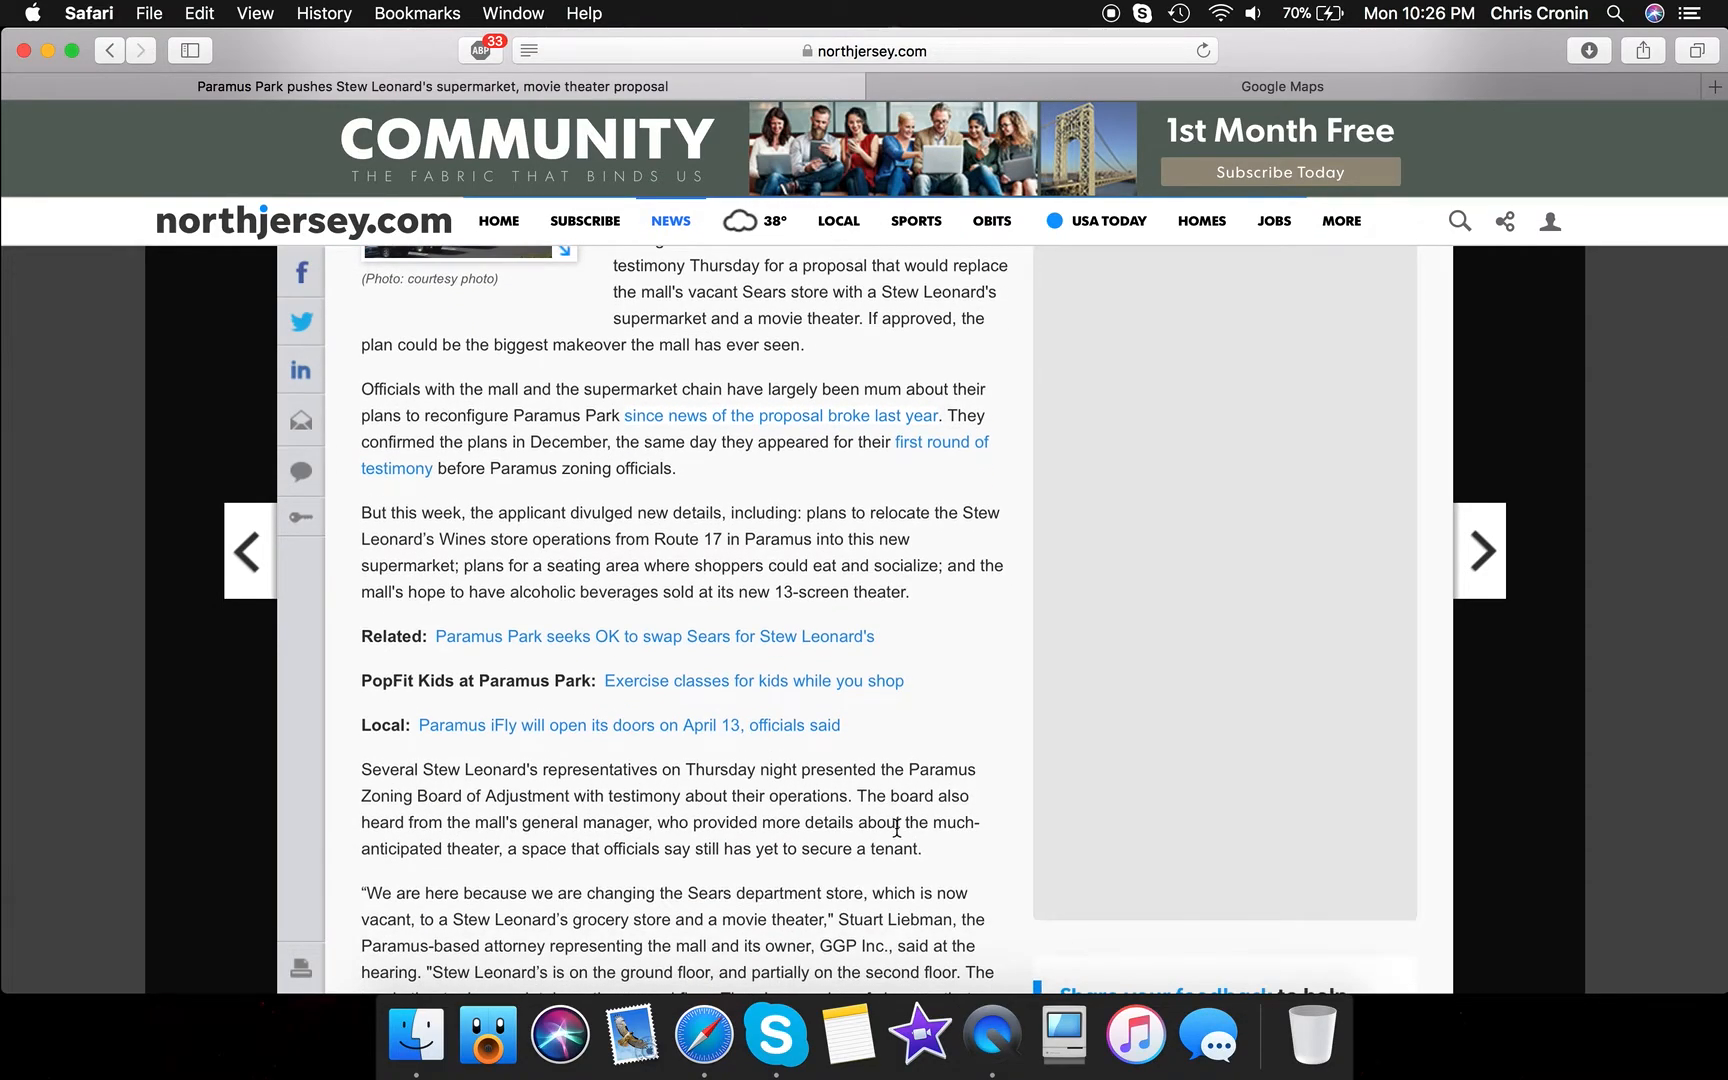
{"action": "mouse_move", "coordinate": [873, 867]}
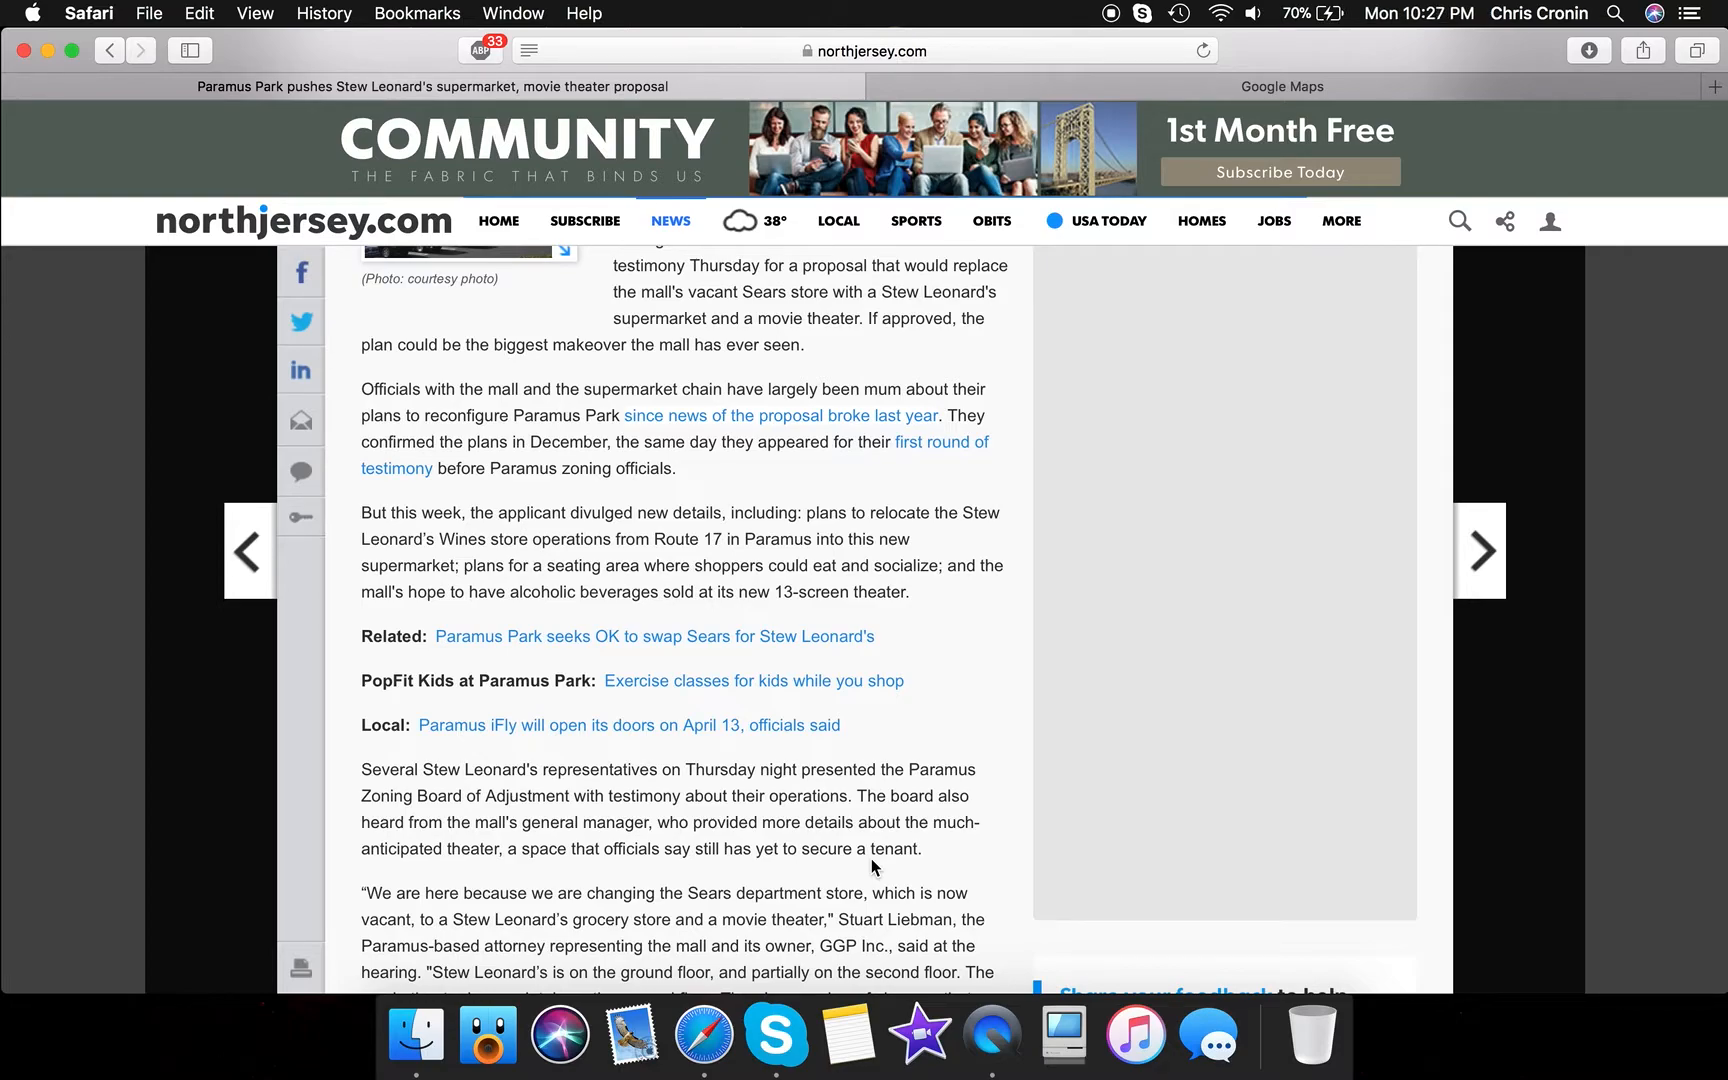
{"action": "scroll", "scroll_direction": "down", "scroll_amount": 3}
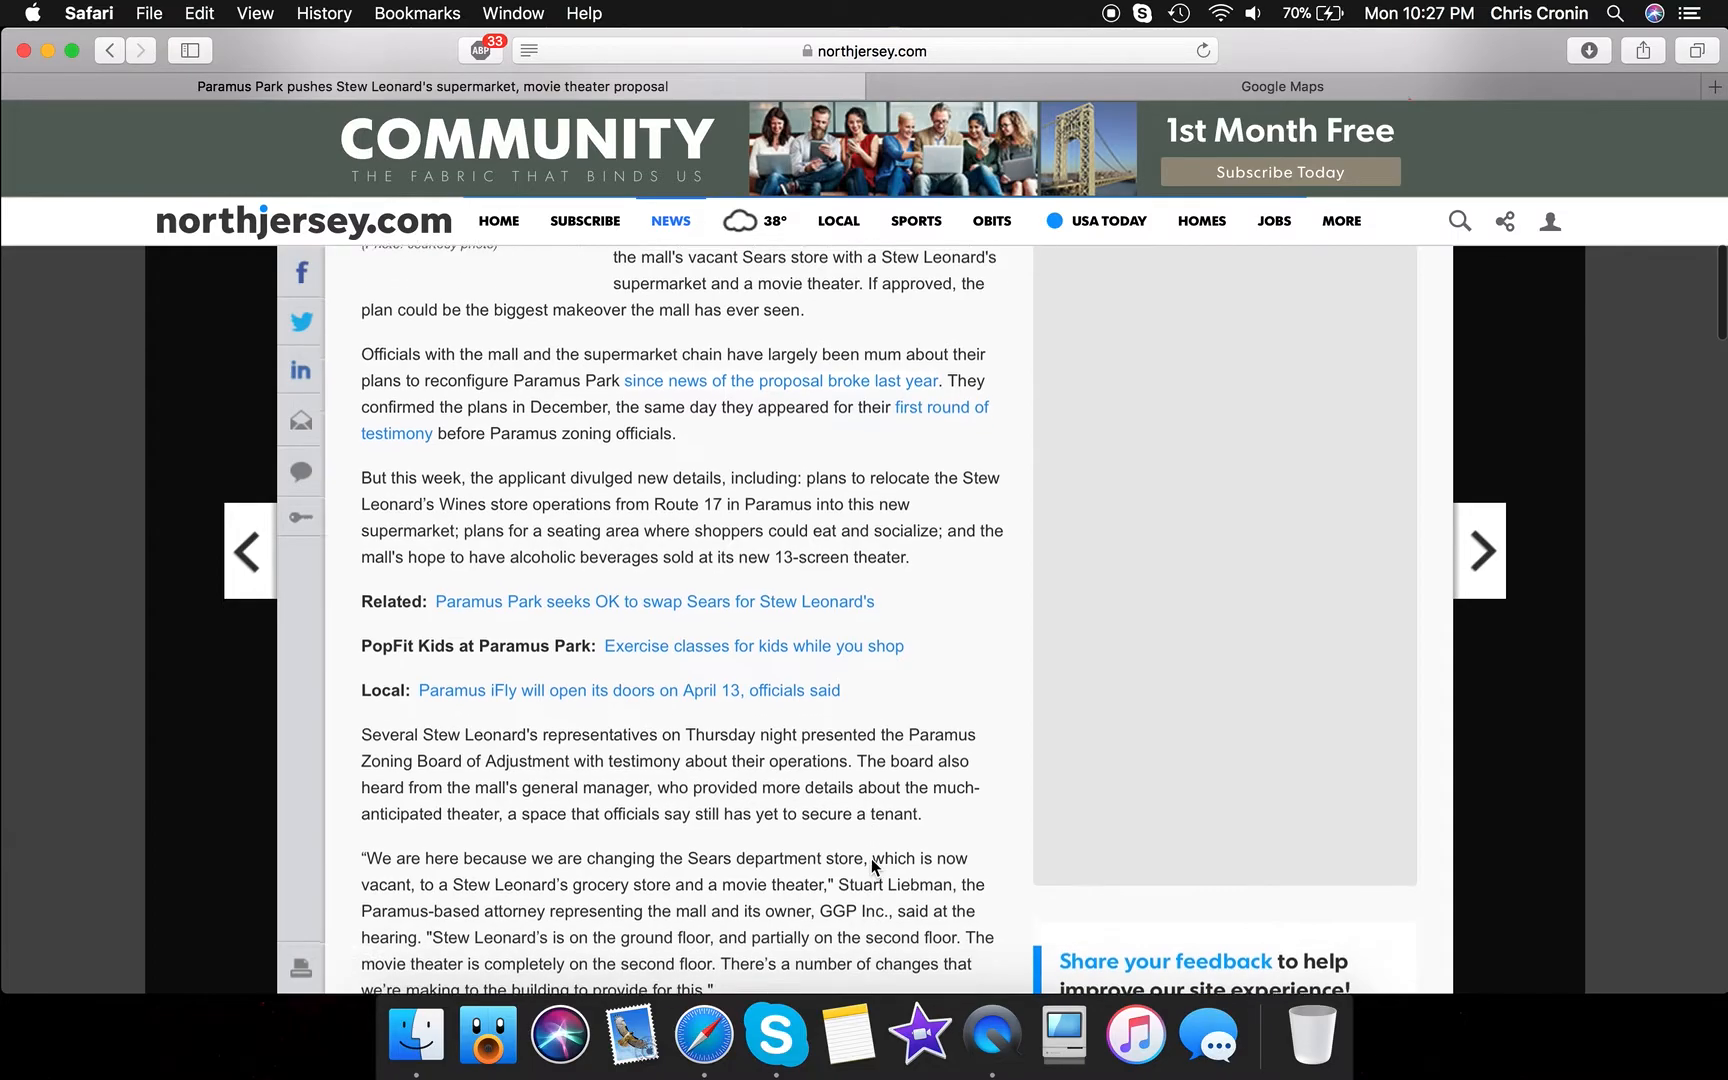
{"action": "scroll", "scroll_direction": "down", "scroll_amount": 3}
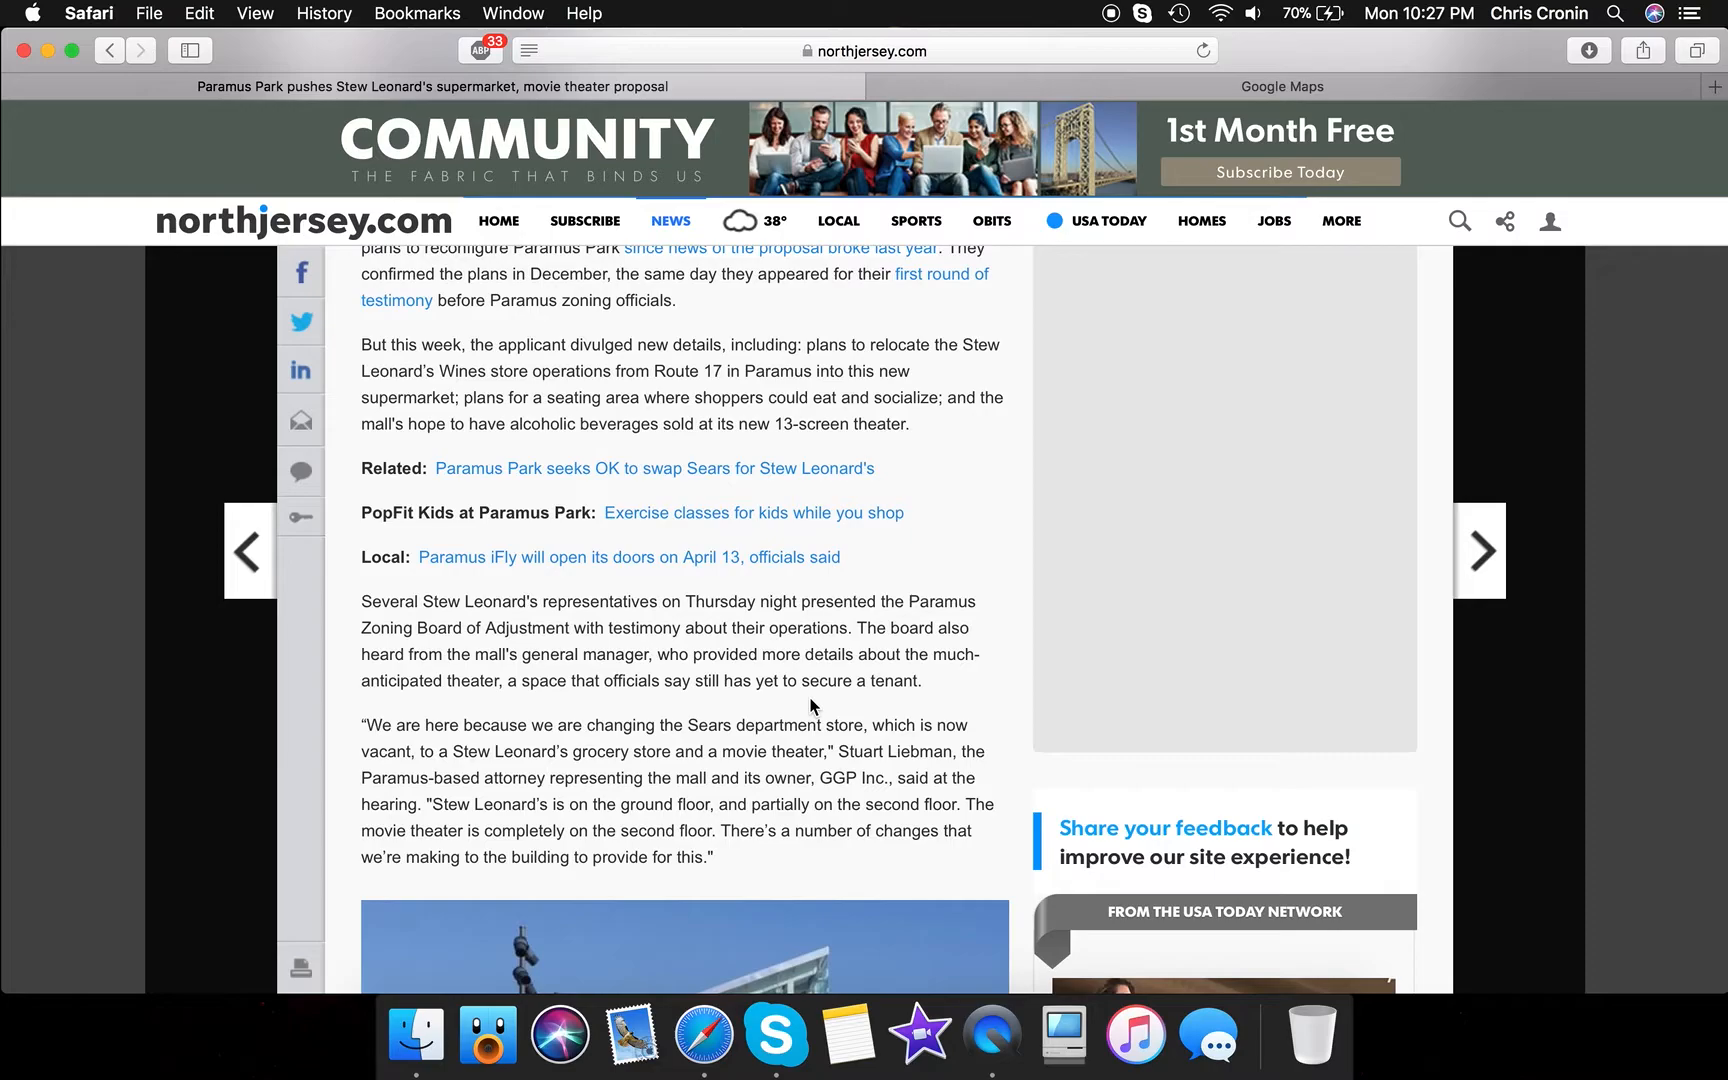
{"action": "scroll", "scroll_direction": "down", "scroll_amount": 3}
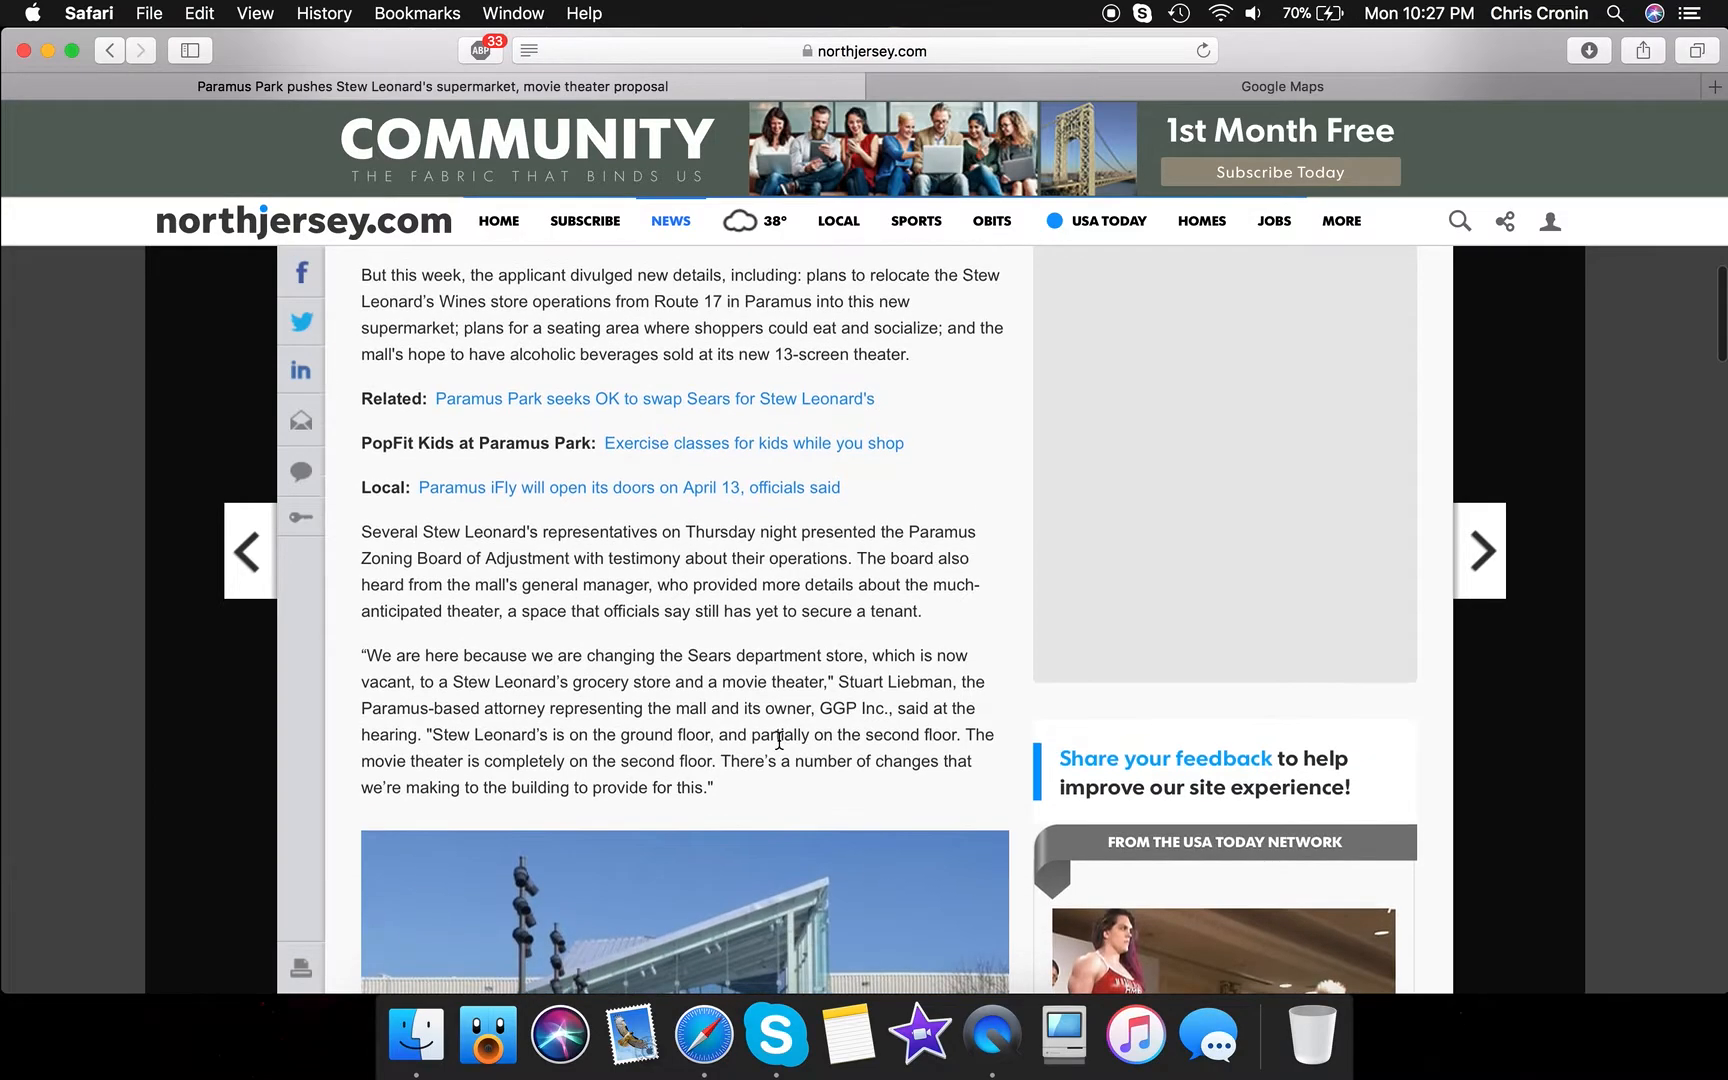
{"action": "scroll", "scroll_direction": "down", "scroll_amount": 3}
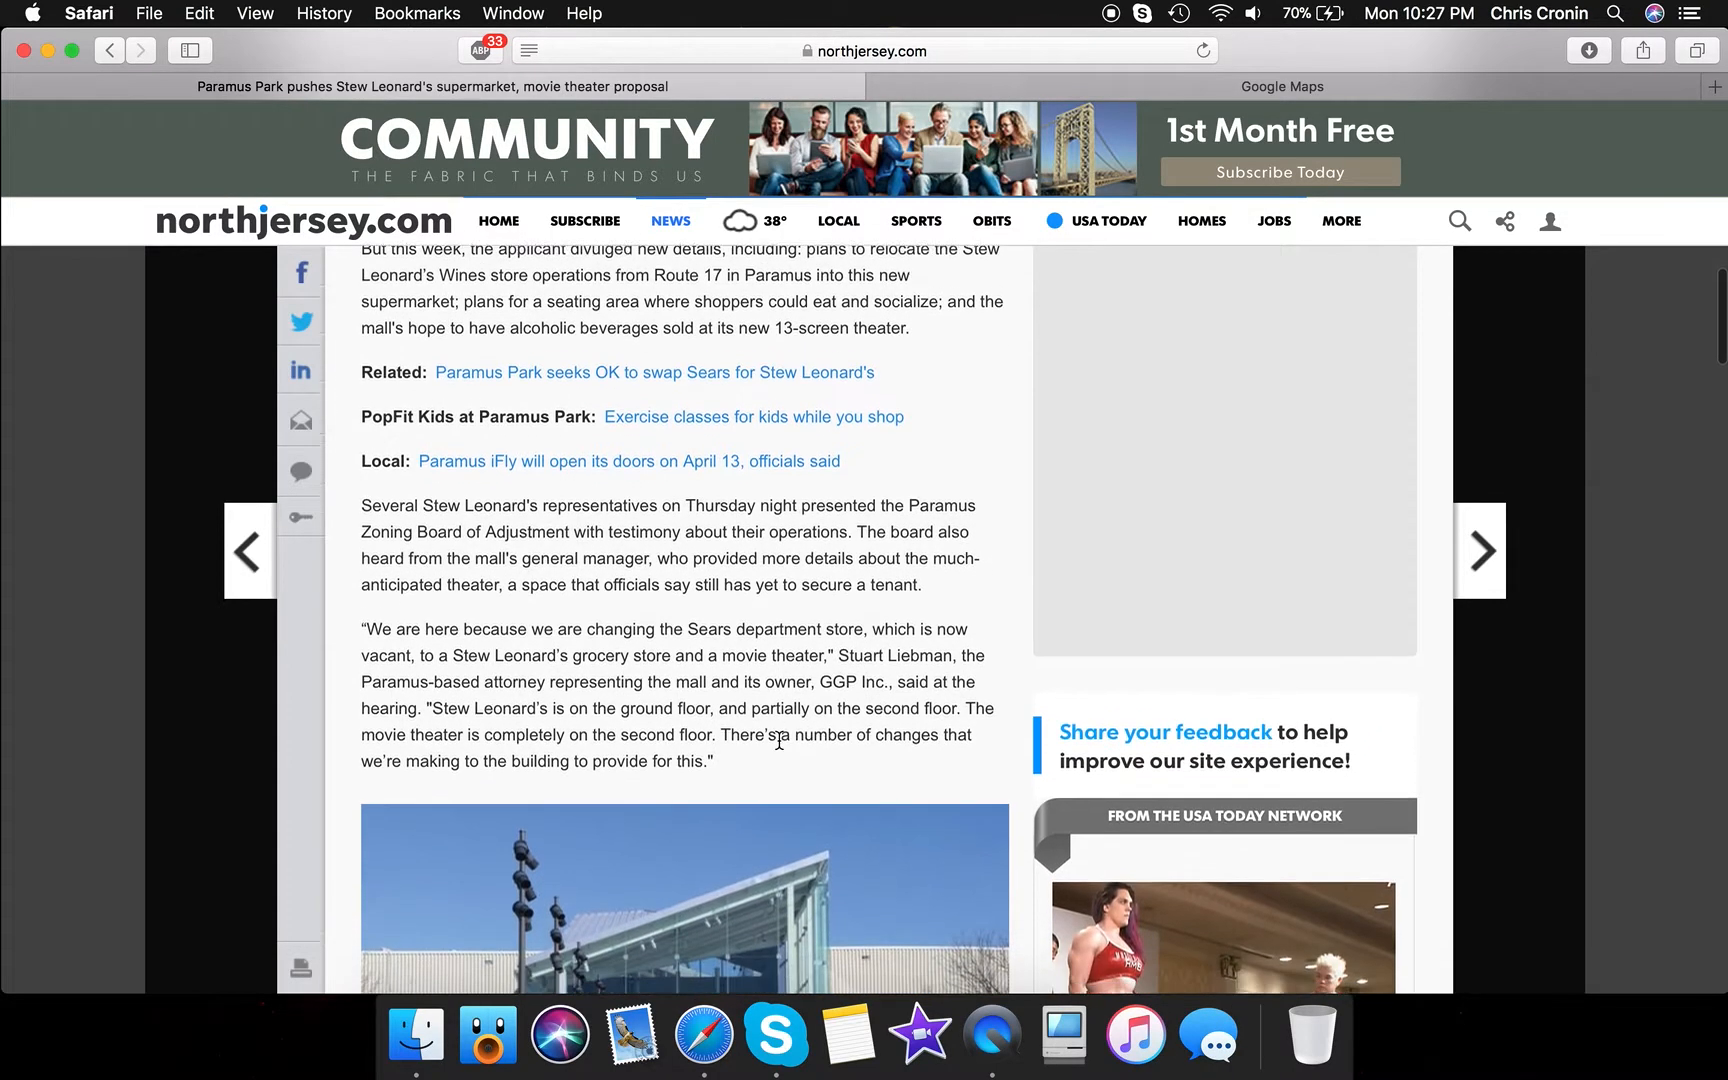
{"action": "scroll", "scroll_direction": "down", "scroll_amount": 3}
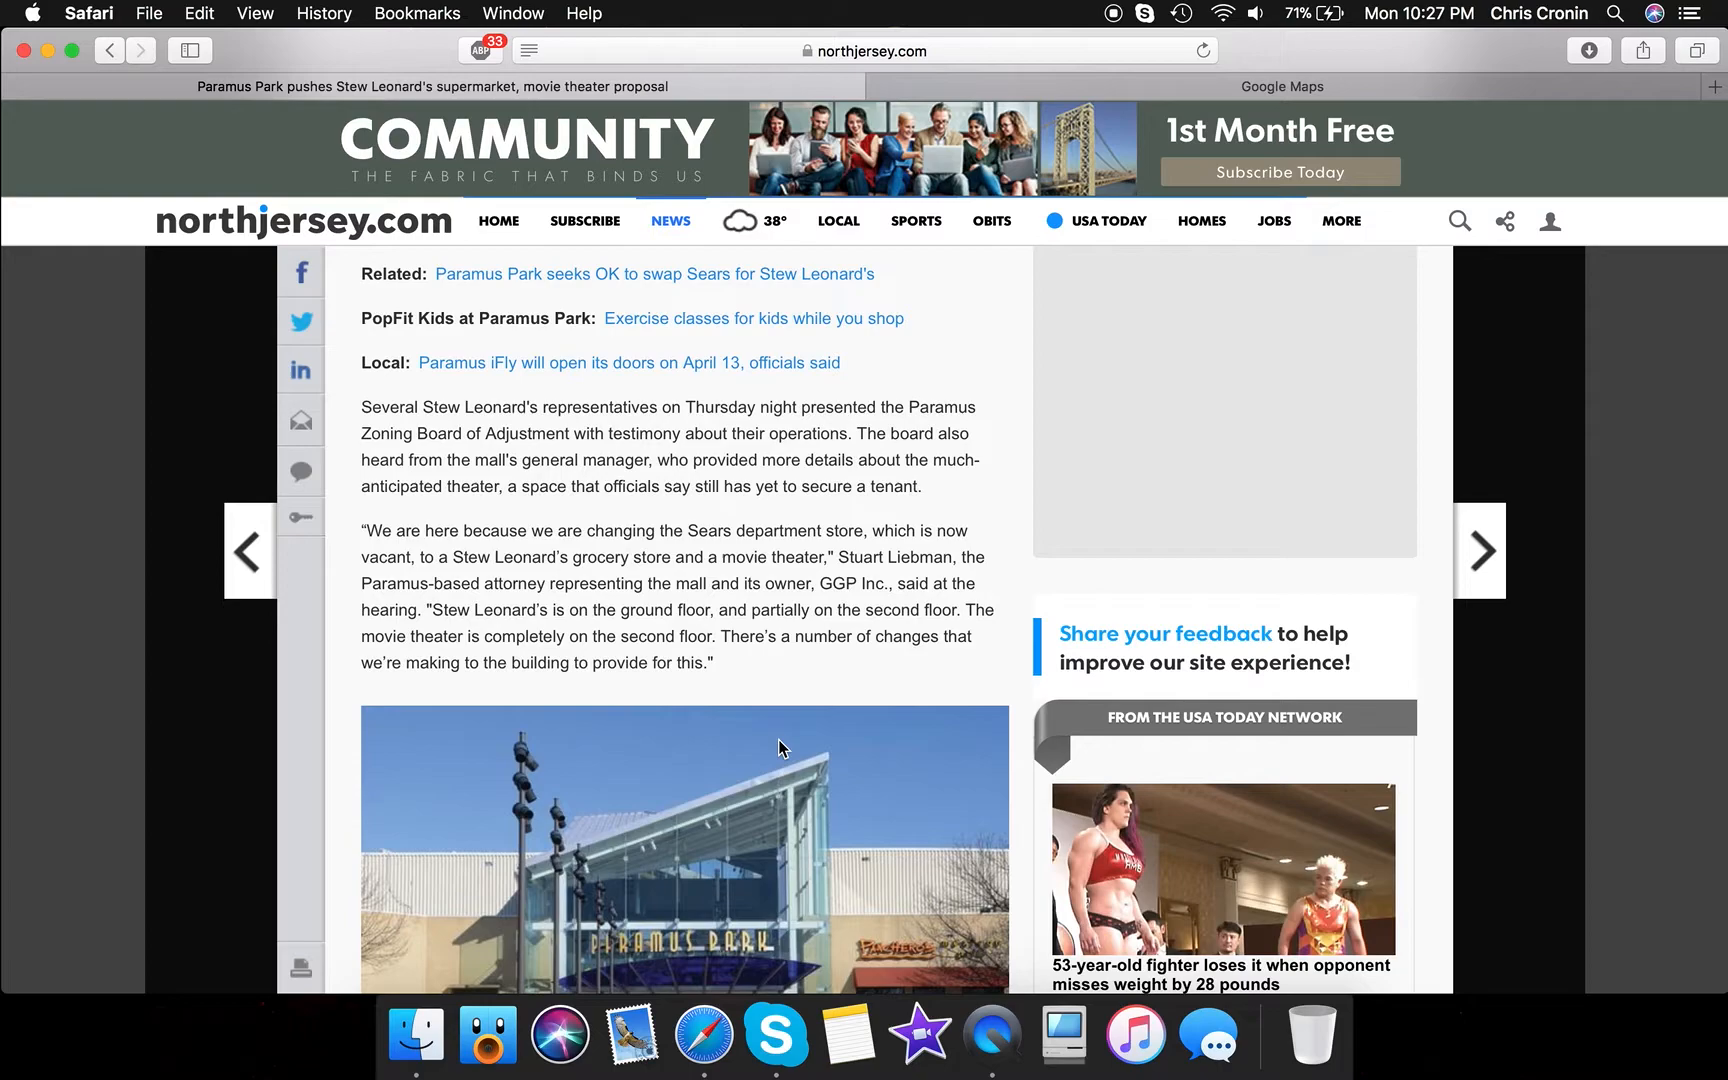
{"action": "mouse_move", "coordinate": [792, 710]}
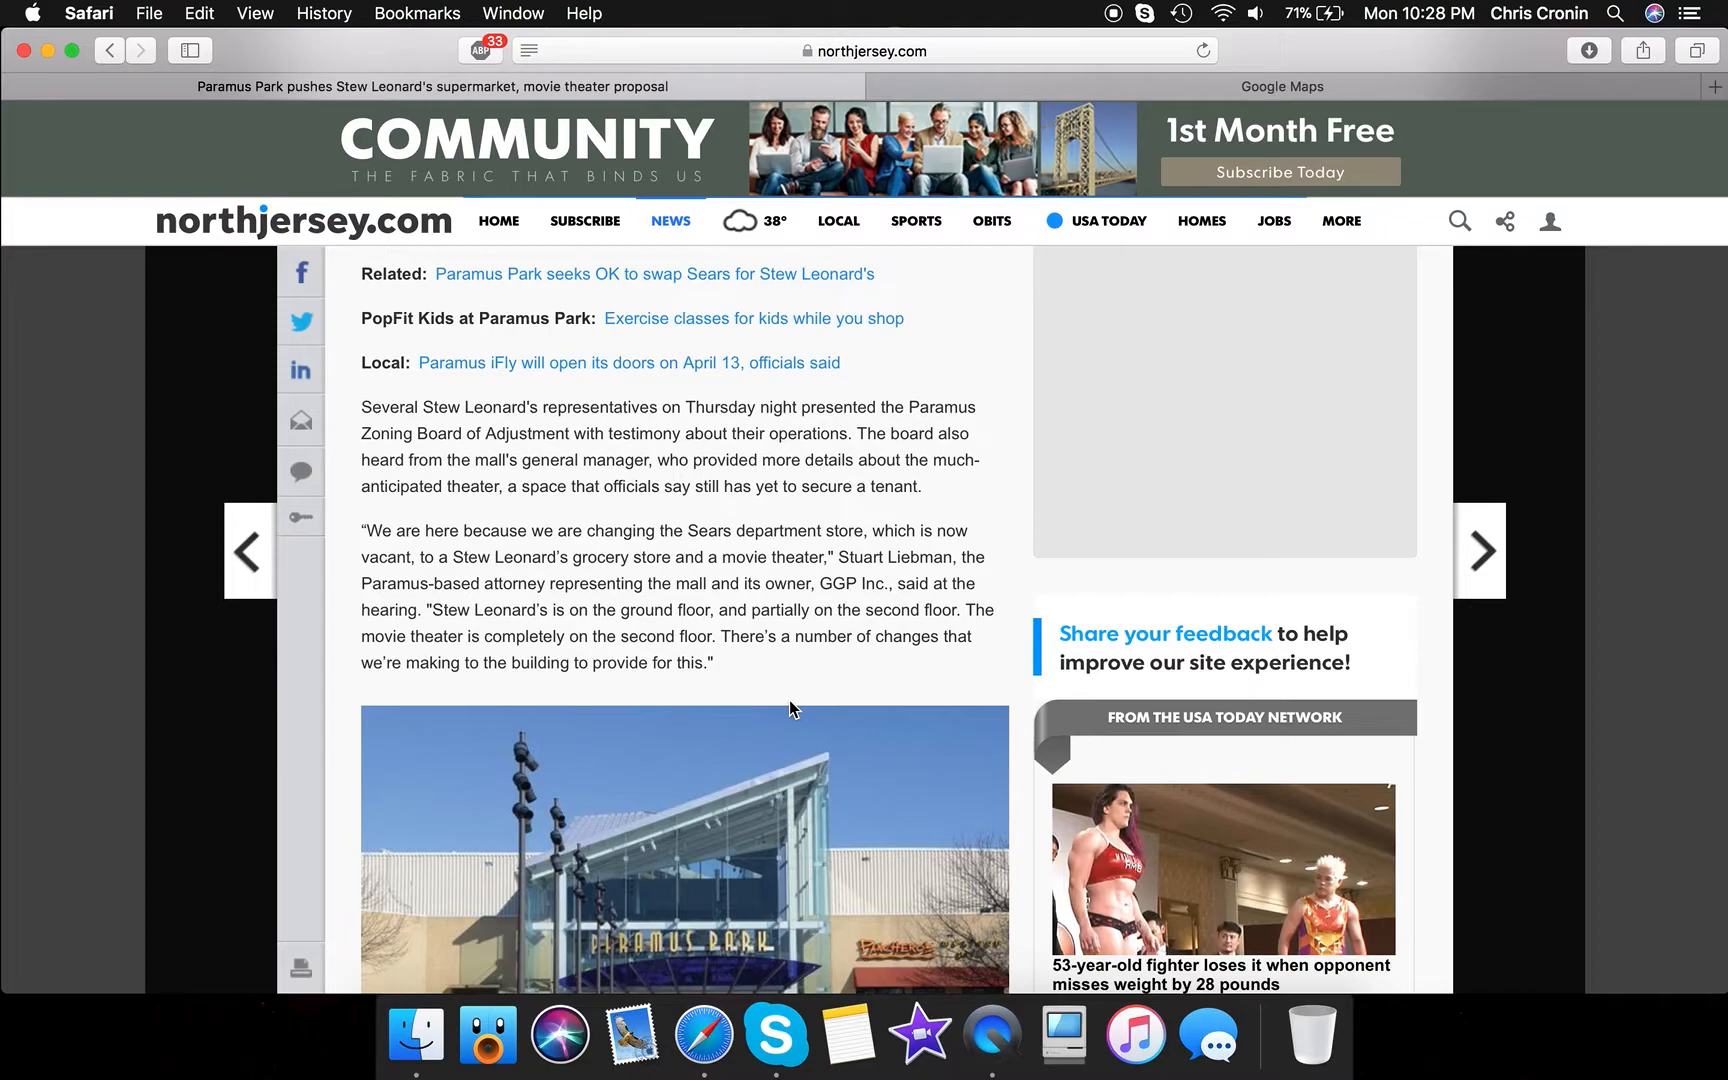
{"action": "mouse_move", "coordinate": [790, 712]}
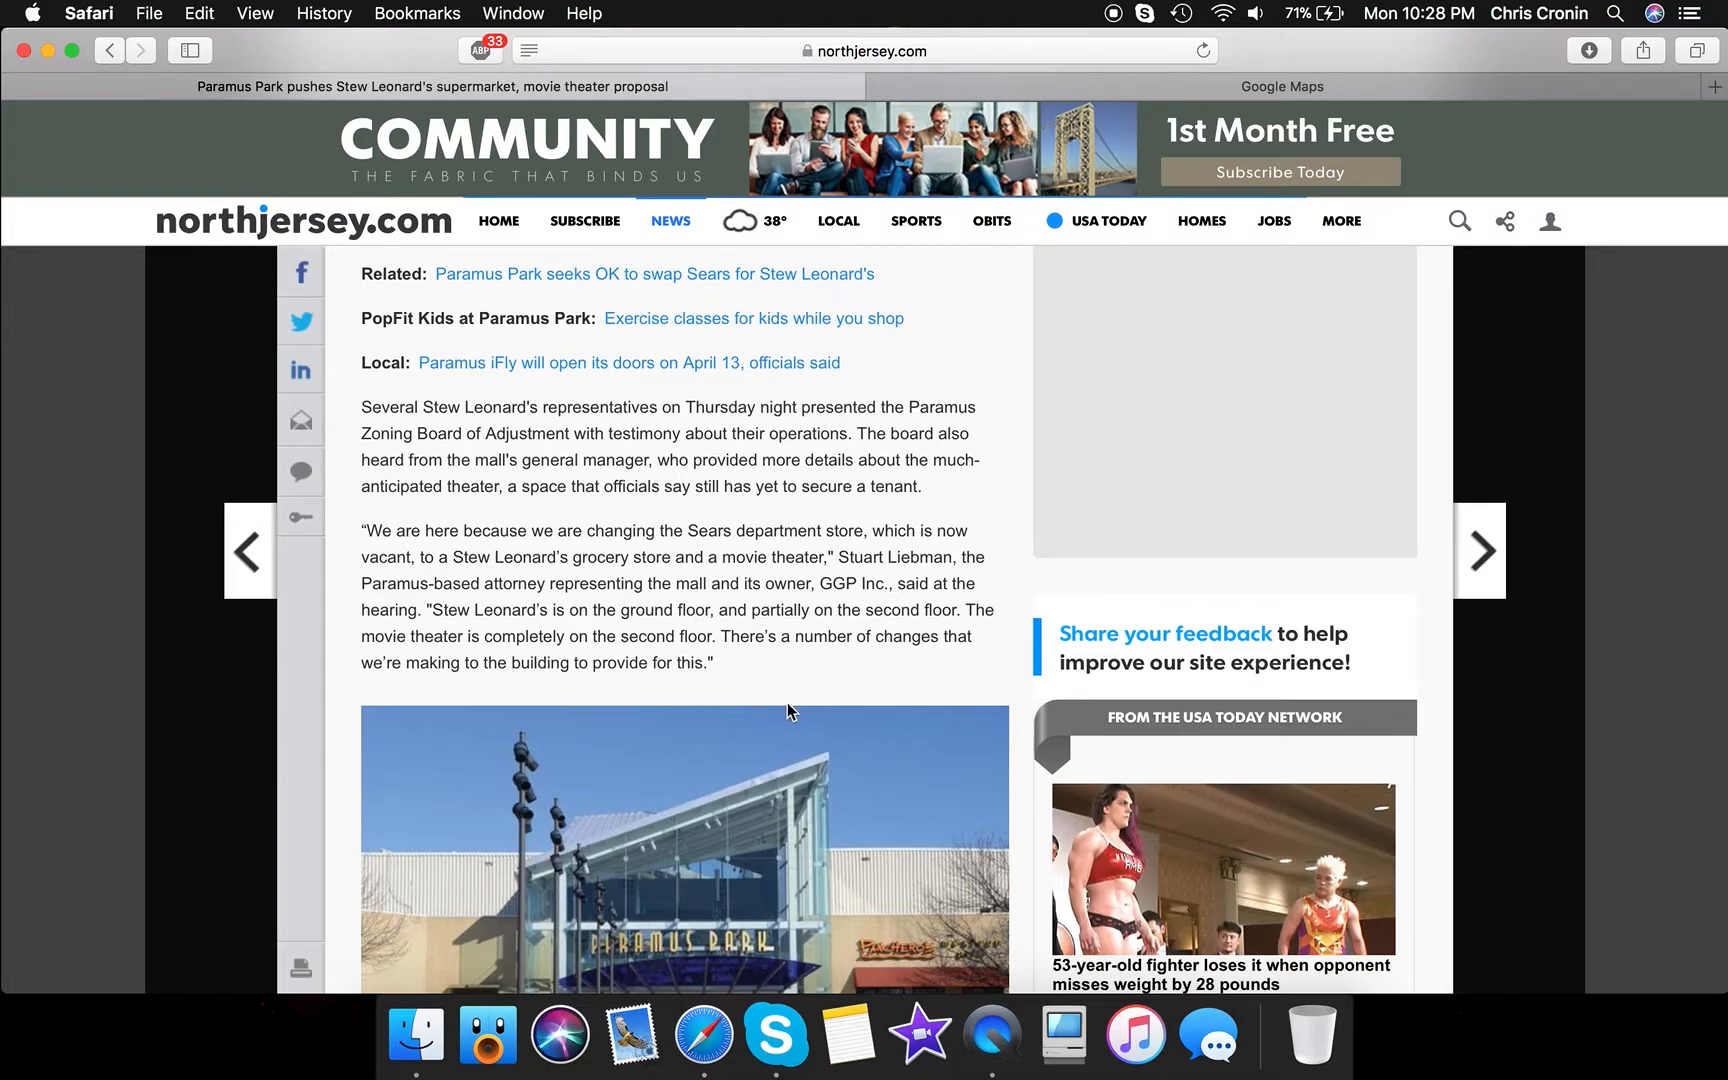
{"action": "mouse_move", "coordinate": [798, 670]}
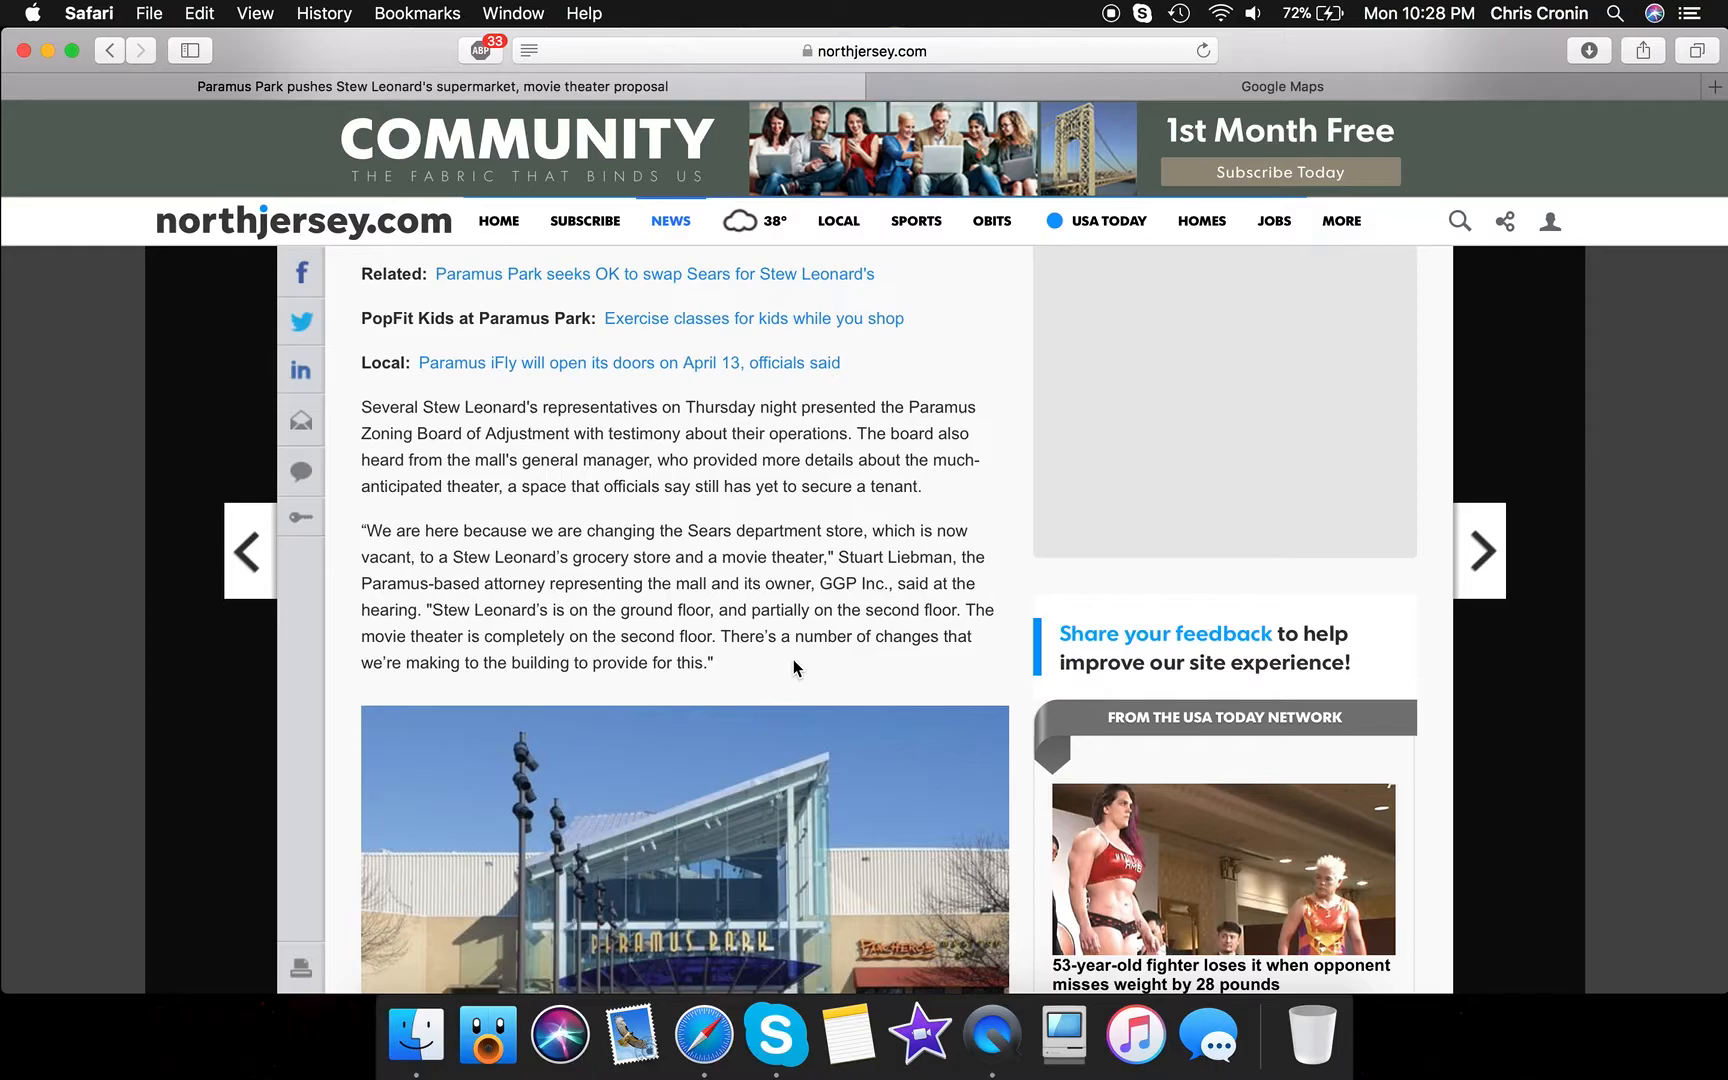
Scroll through the 'Café pitched' section to 'Wine store, outdoor displays'
{"action": "scroll", "scroll_direction": "down", "scroll_amount": 3}
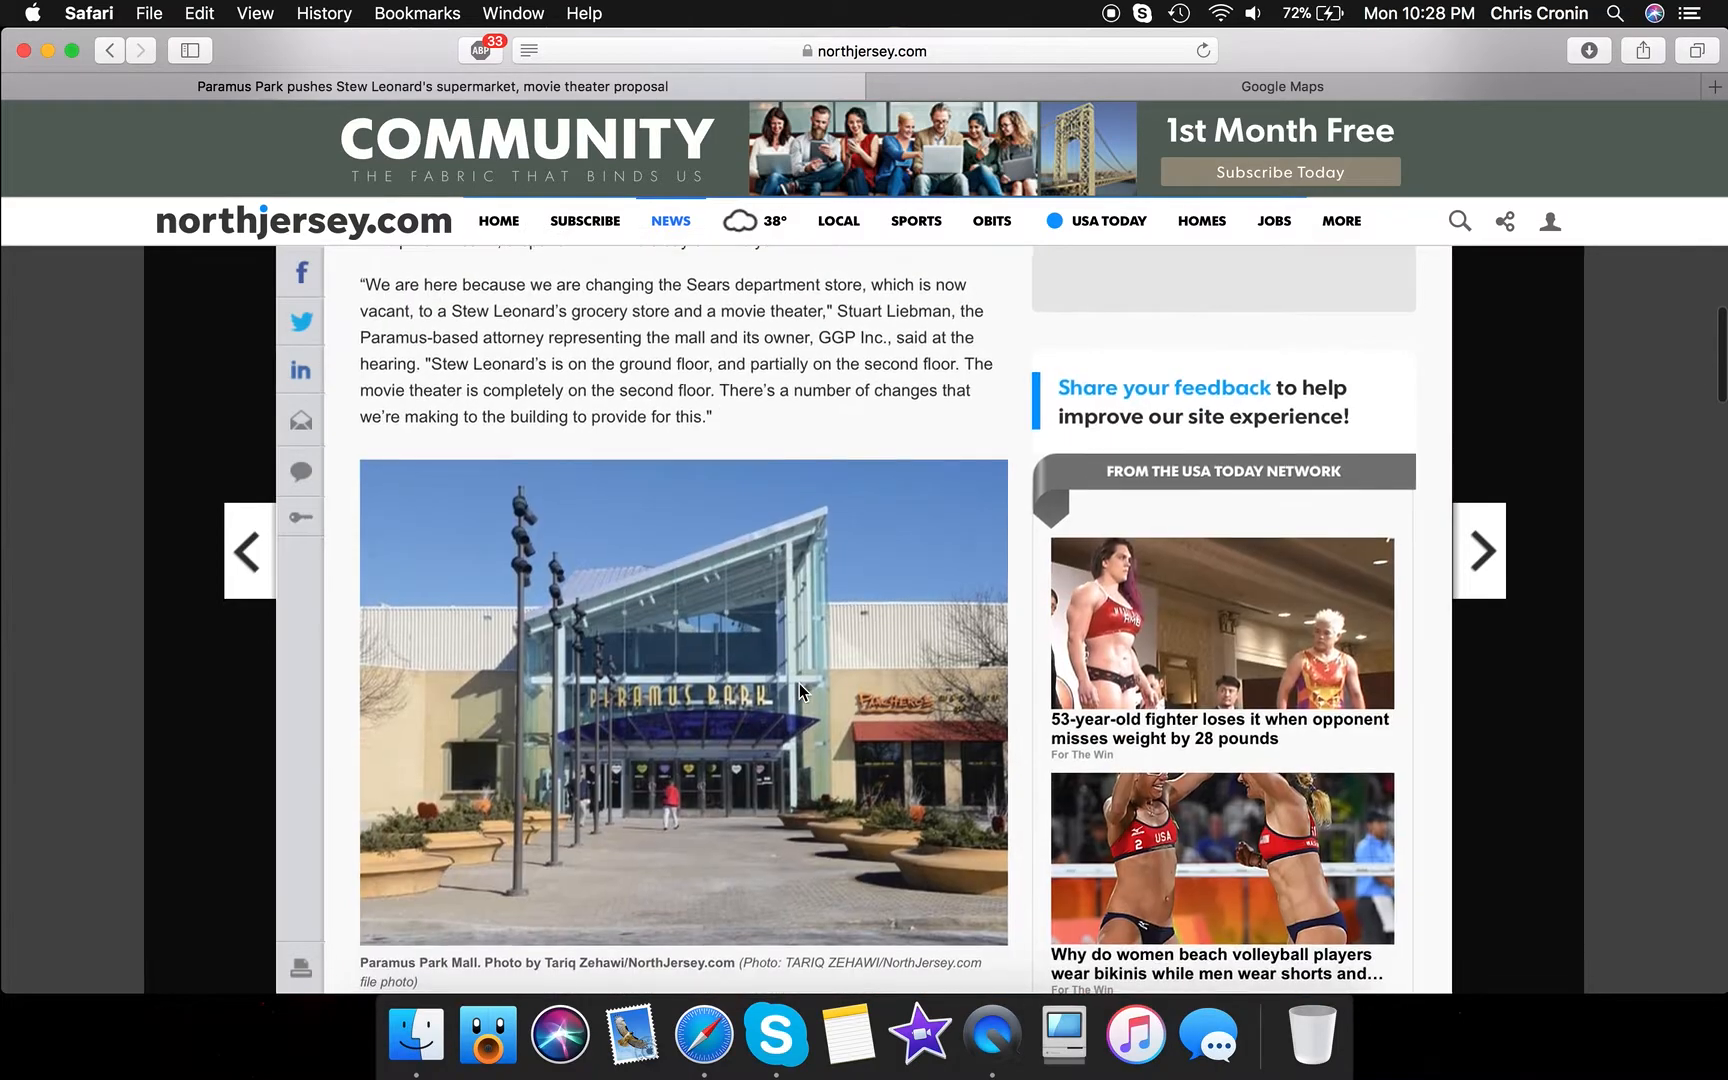
{"action": "scroll", "scroll_direction": "down", "scroll_amount": 3}
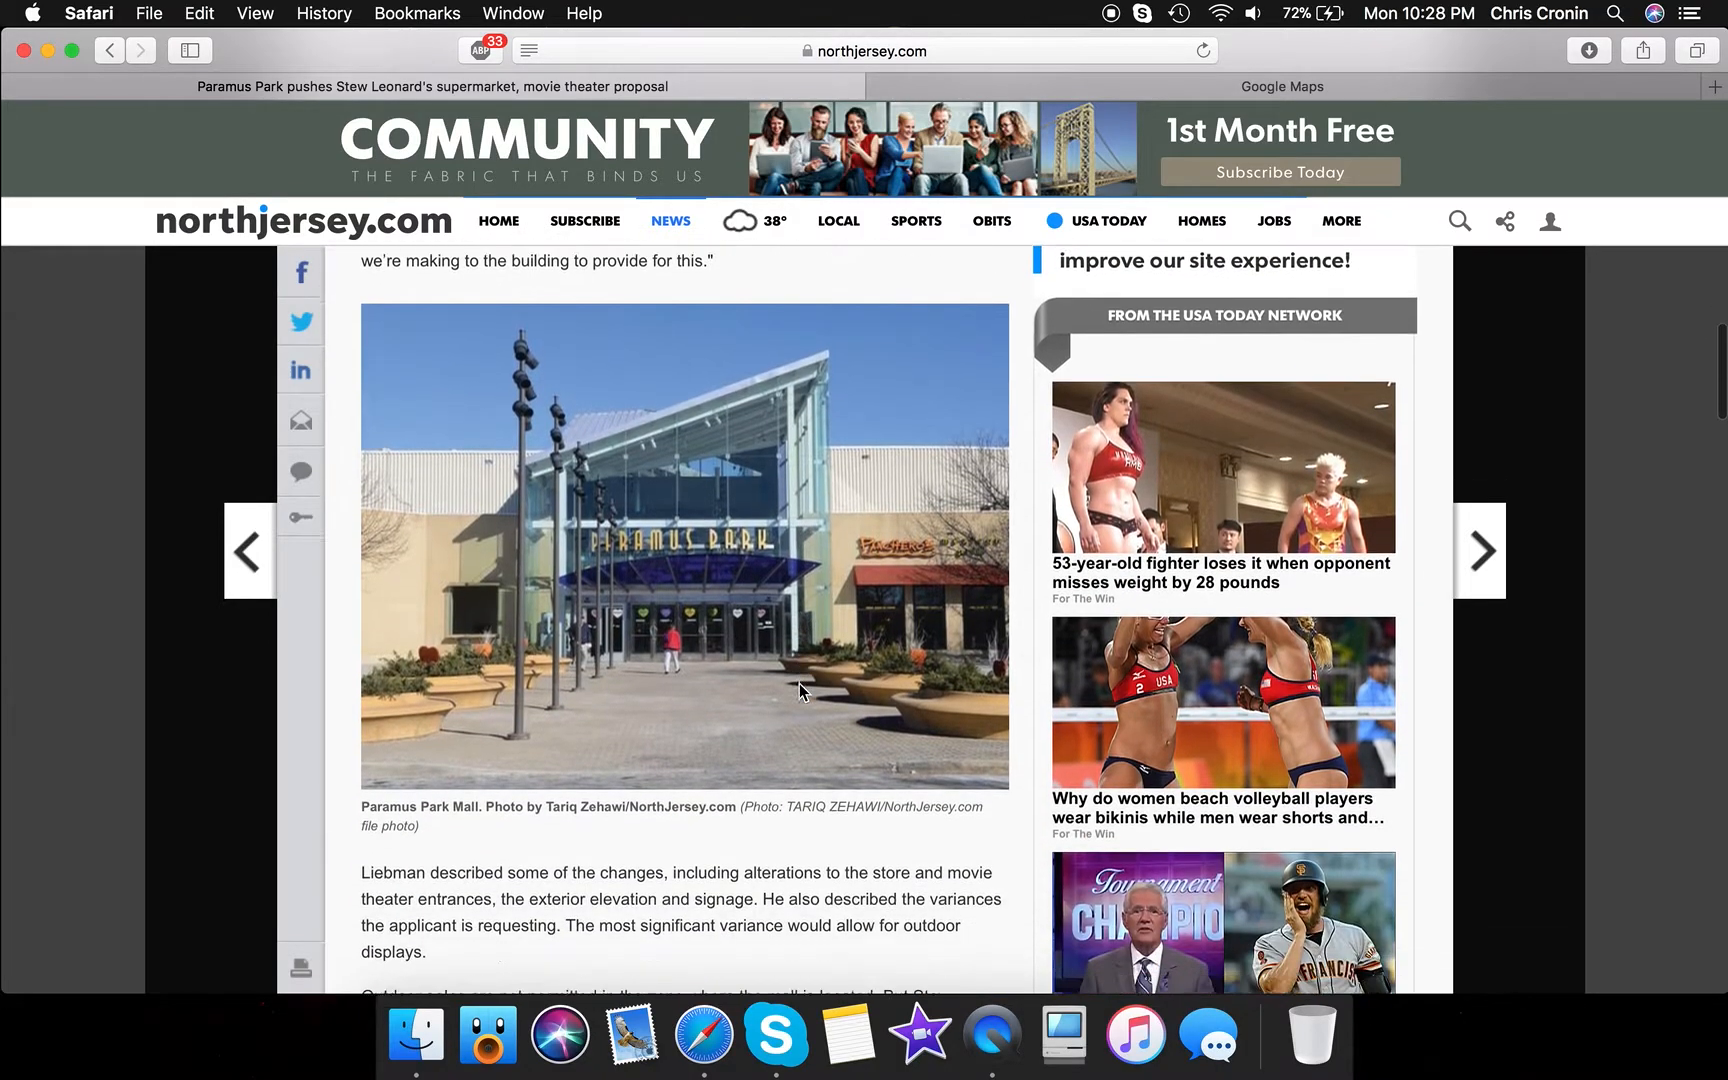
{"action": "scroll", "scroll_direction": "down", "scroll_amount": 3}
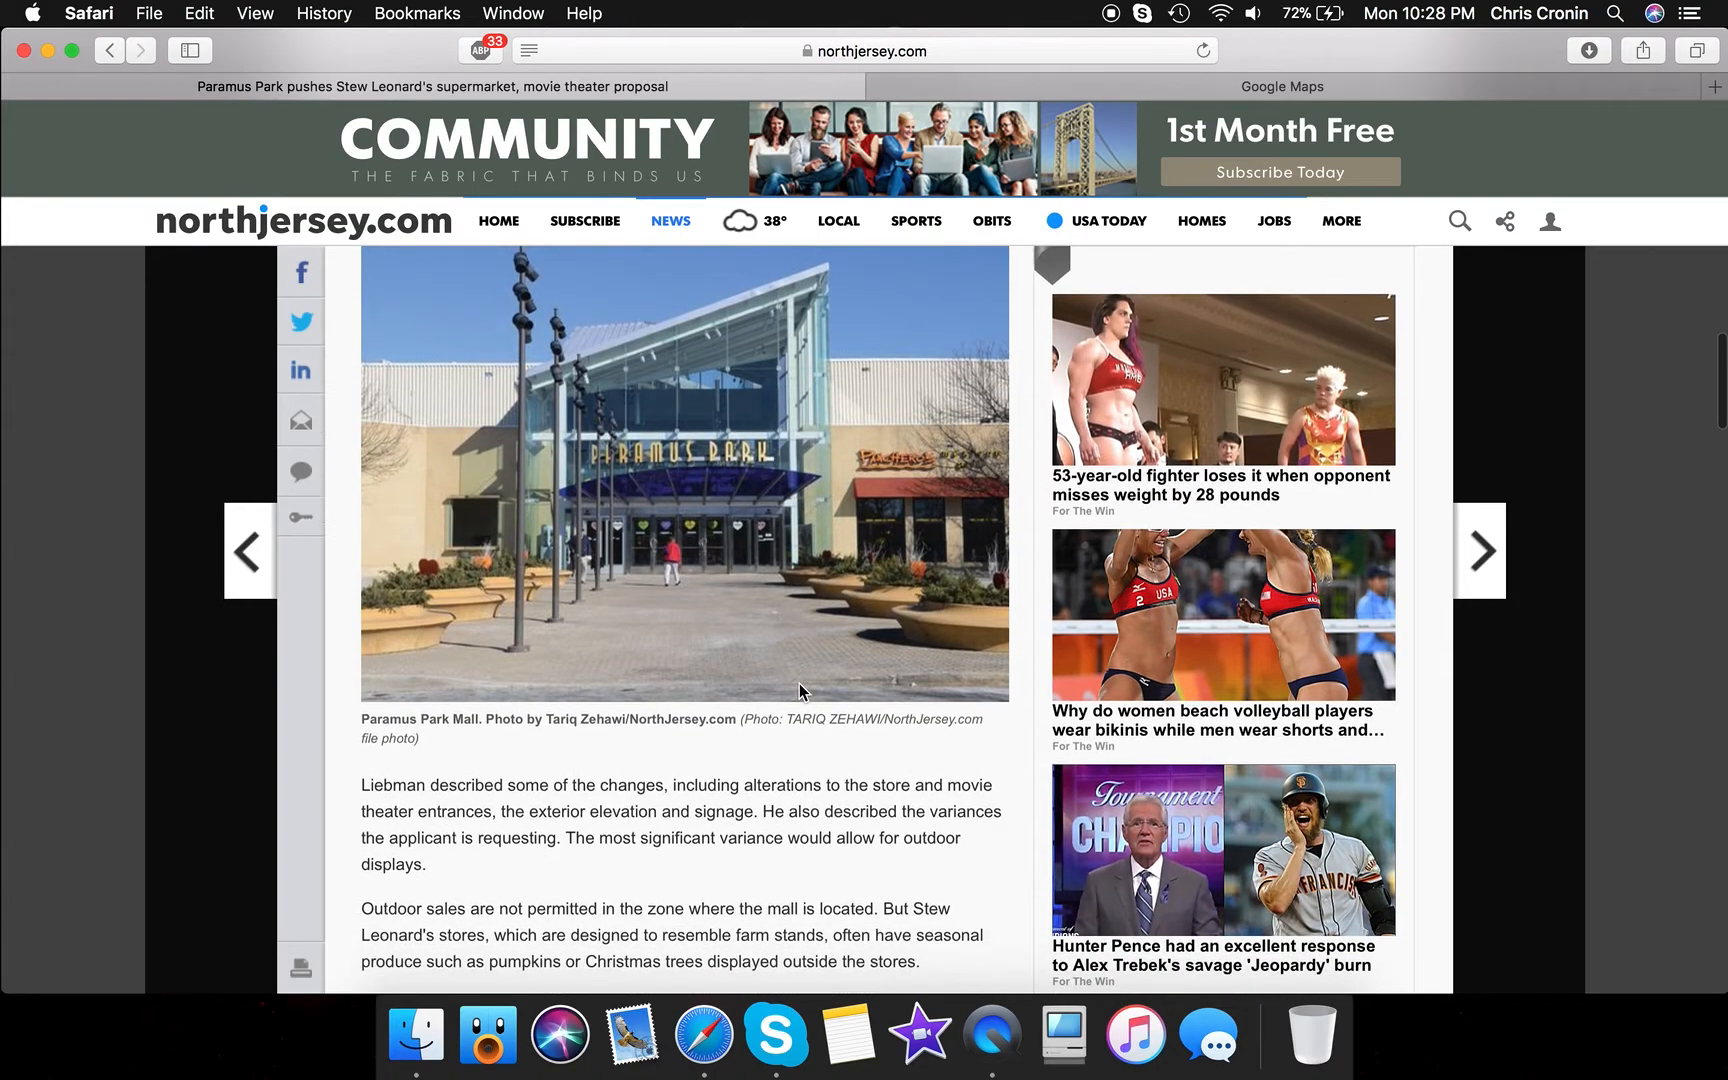
{"action": "scroll", "scroll_direction": "down", "scroll_amount": 3}
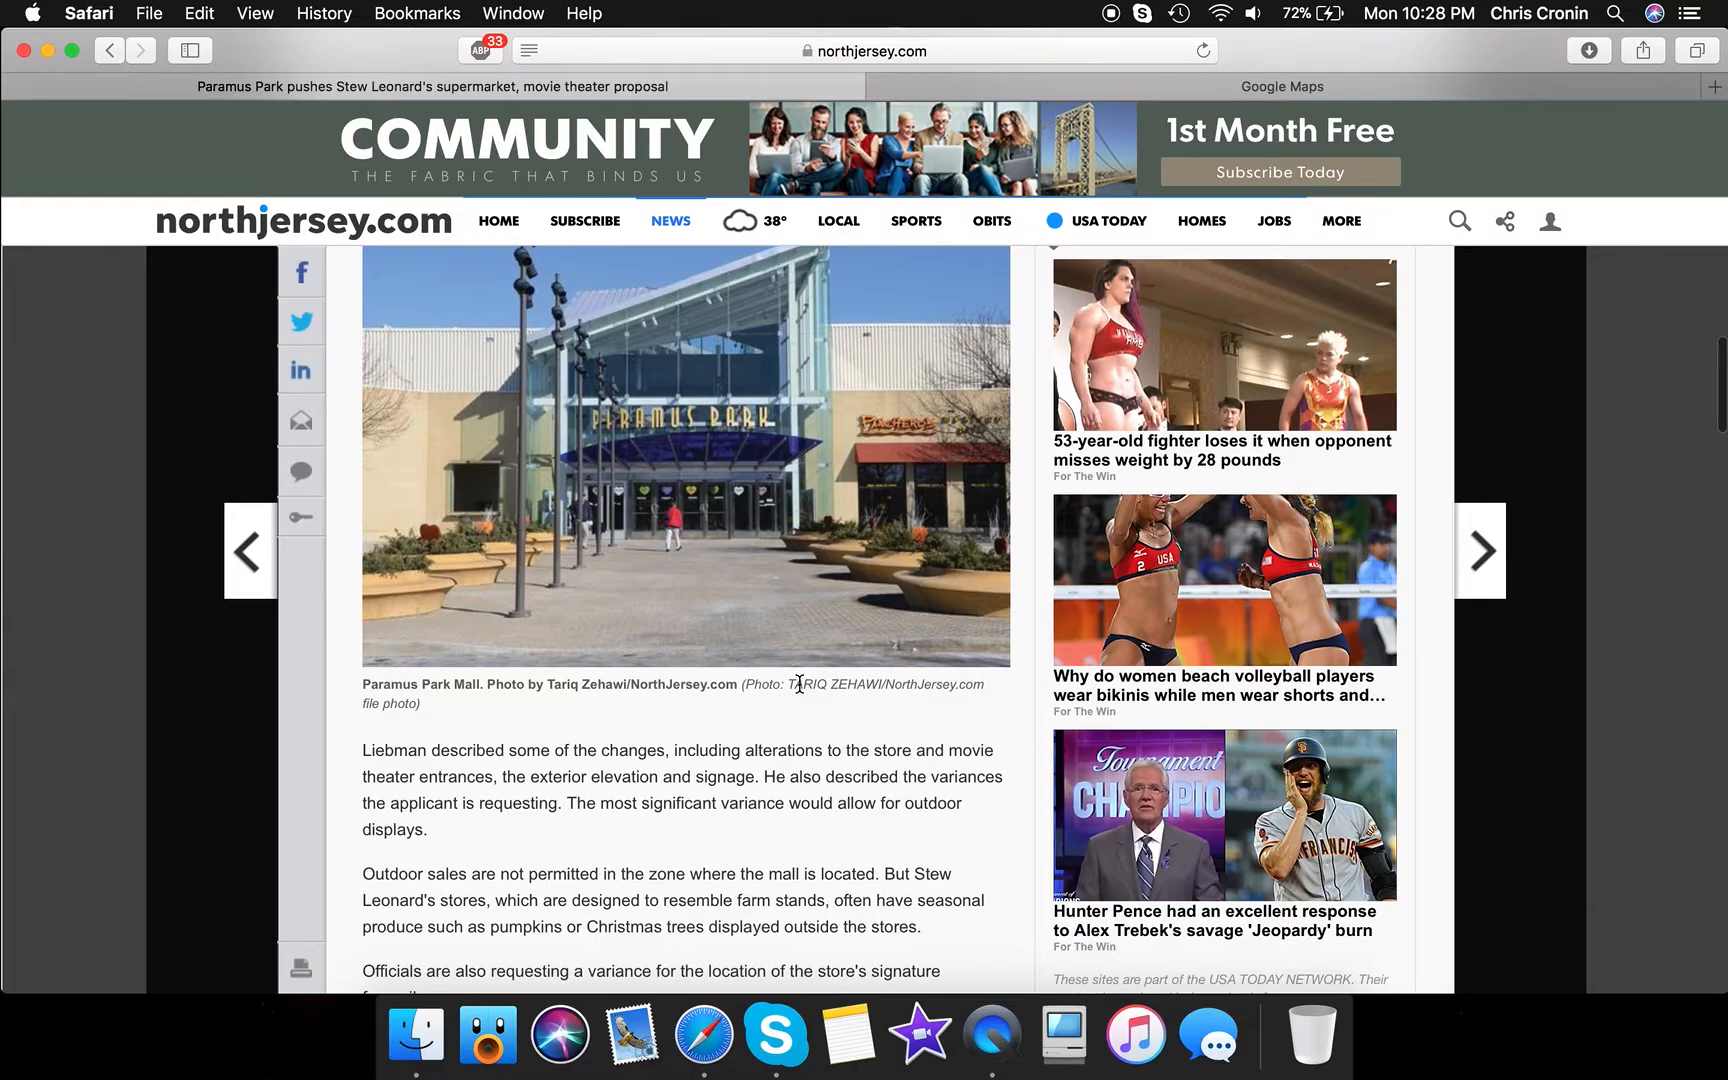
{"action": "scroll", "scroll_direction": "down", "scroll_amount": 3}
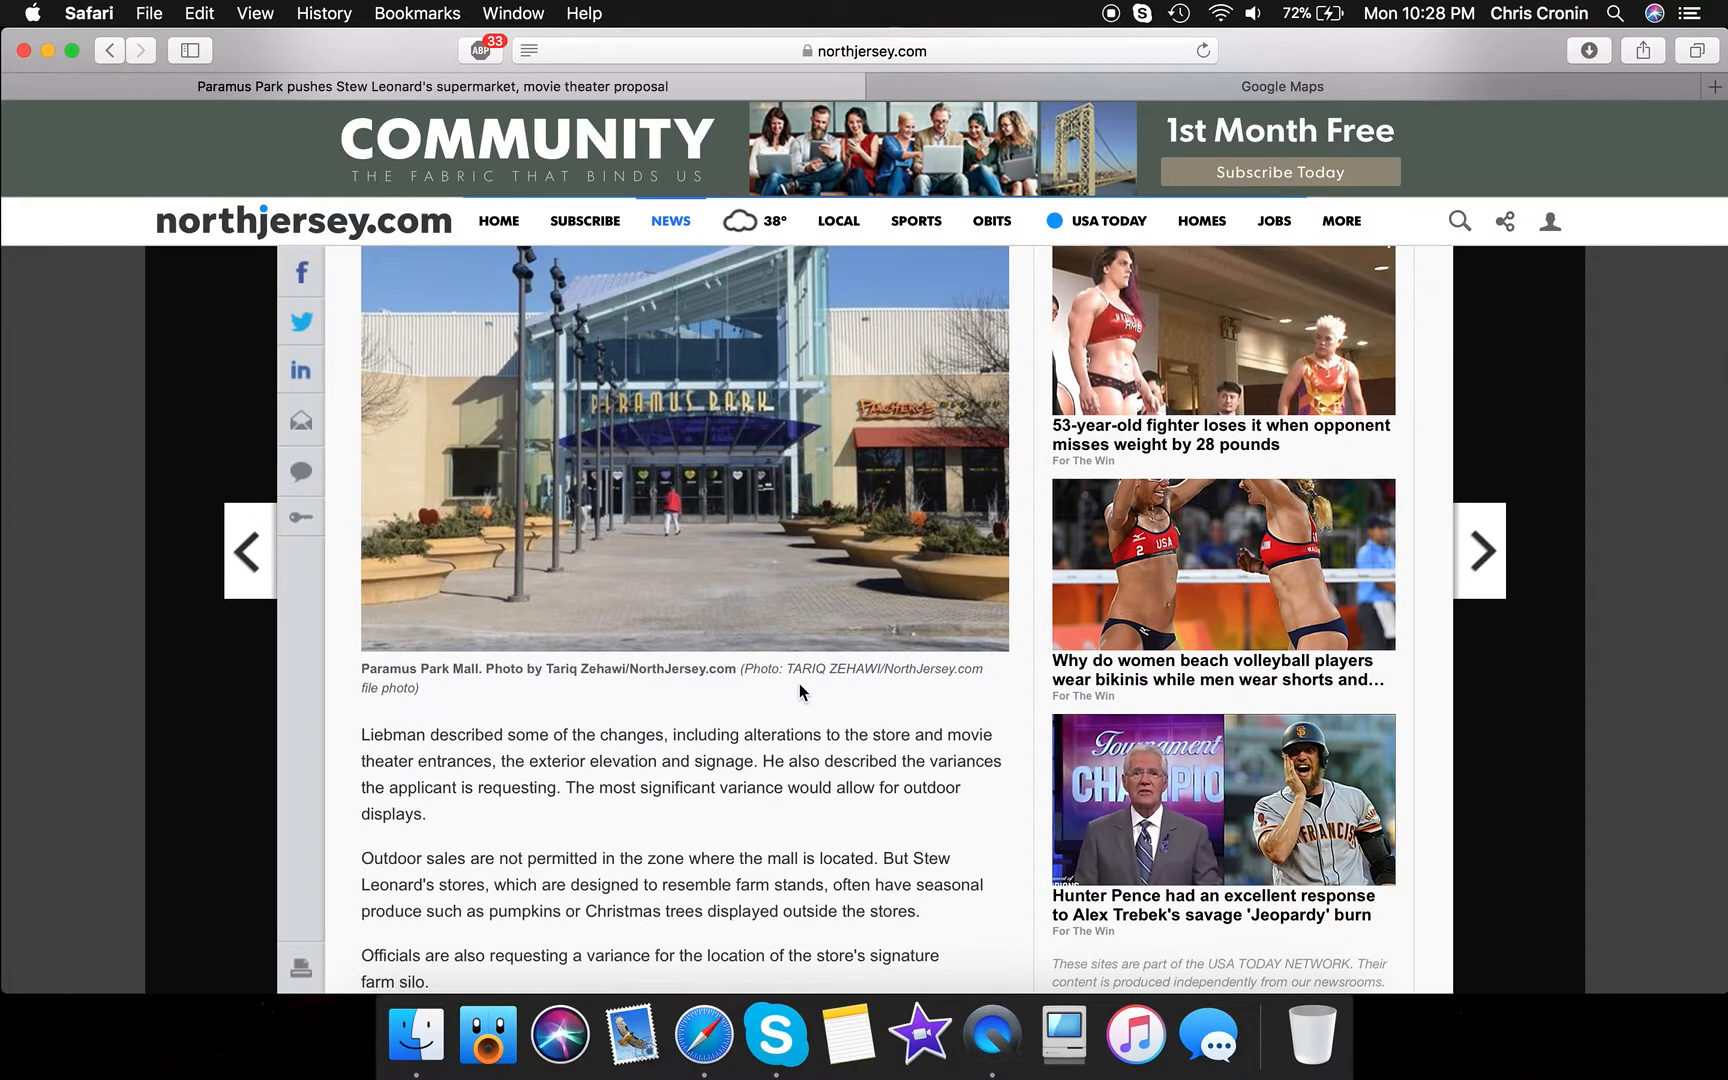
{"action": "scroll", "scroll_direction": "down", "scroll_amount": 3}
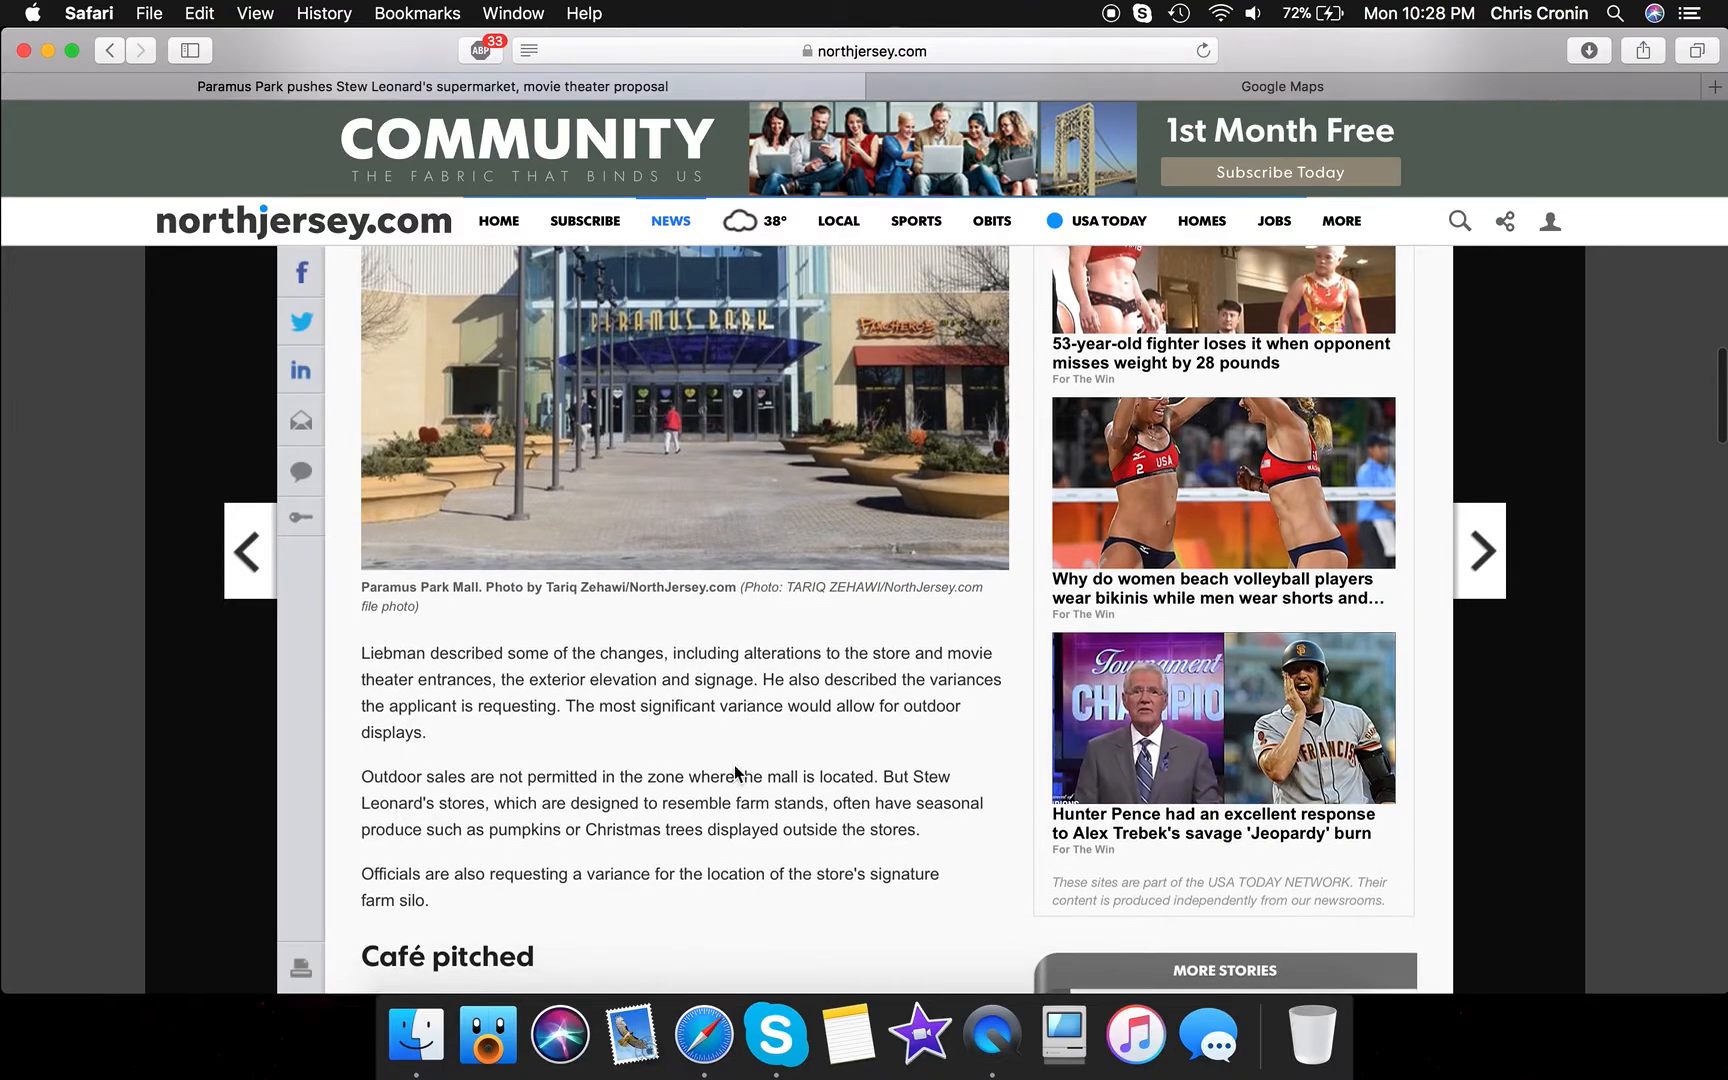
{"action": "mouse_move", "coordinate": [726, 805]}
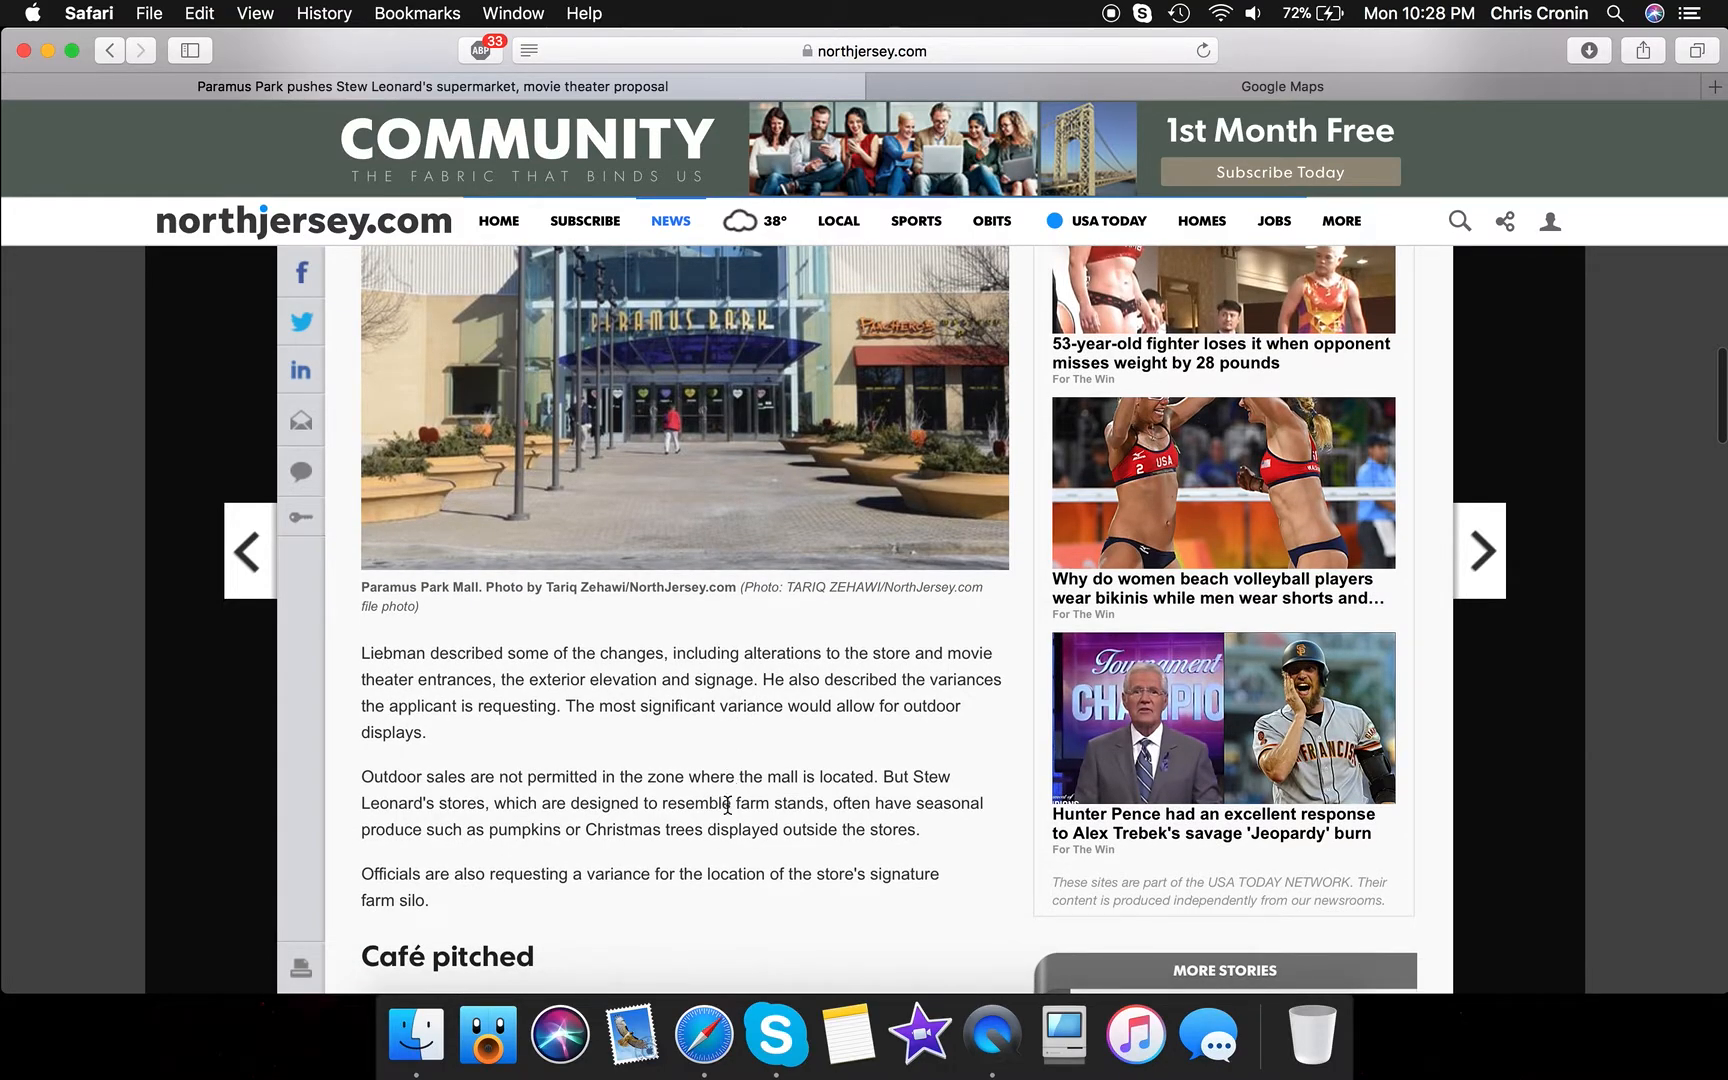
{"action": "mouse_move", "coordinate": [741, 853]}
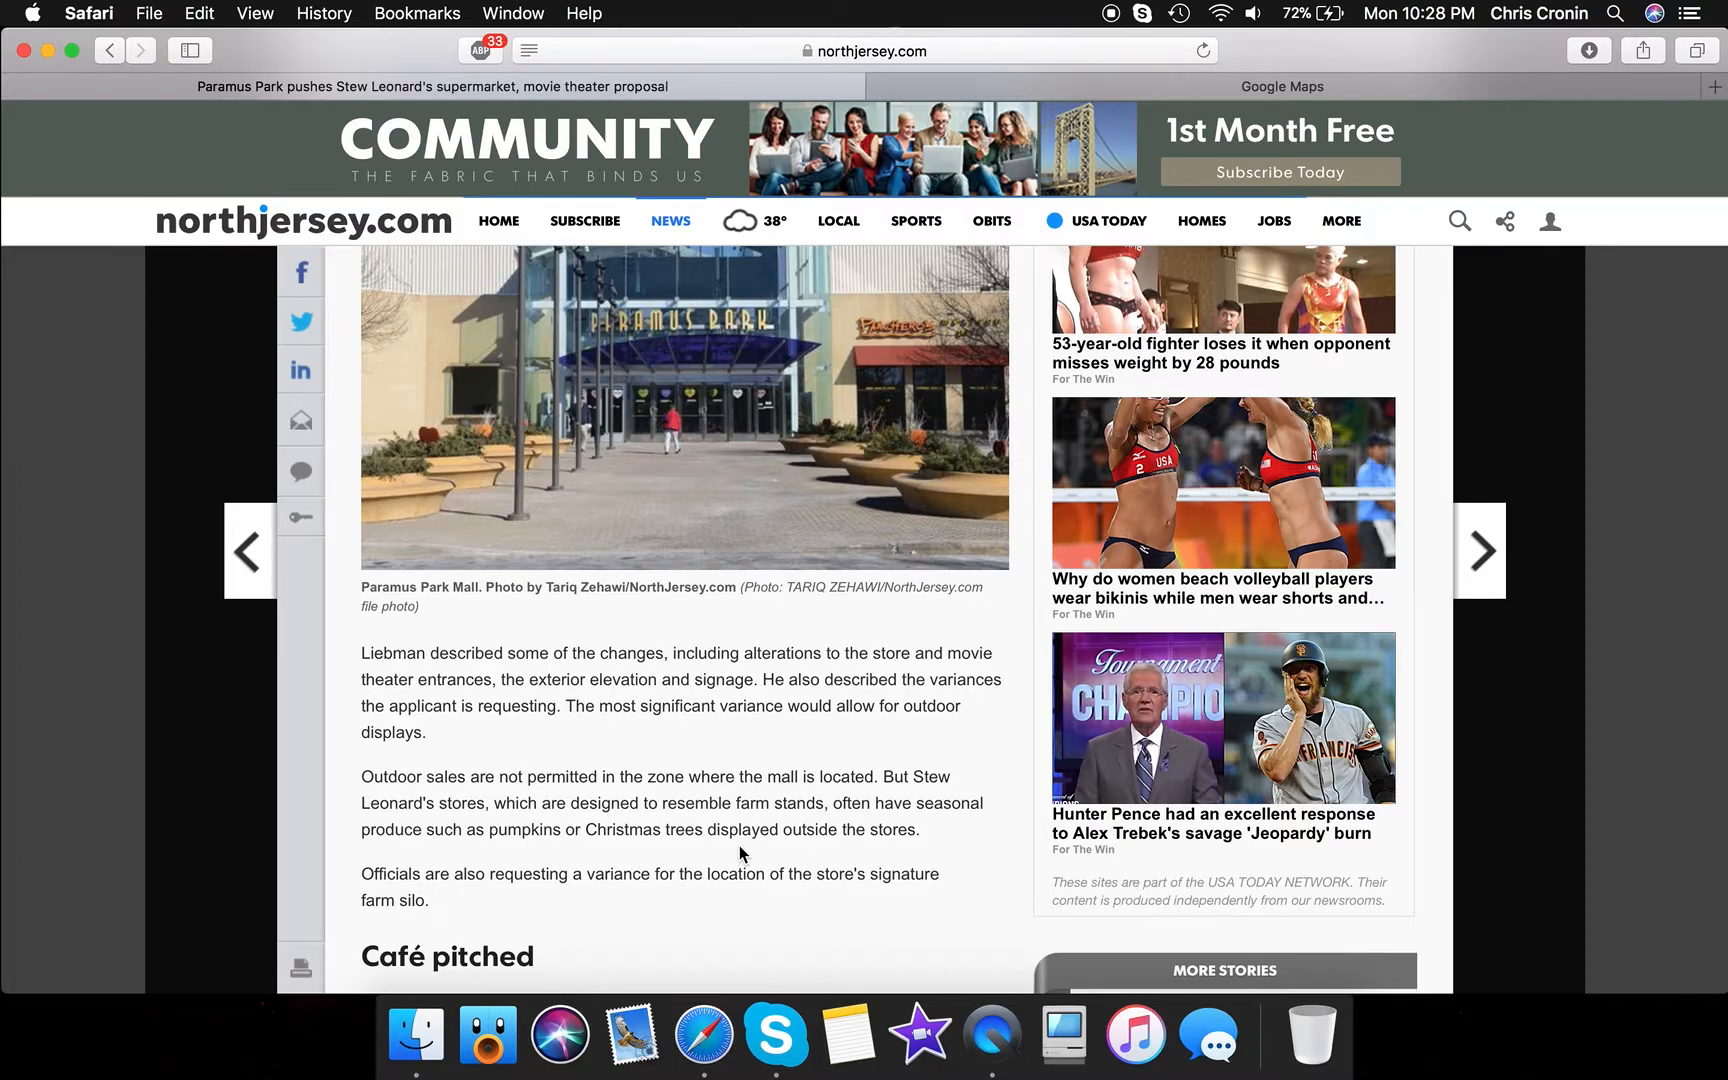
{"action": "scroll", "scroll_direction": "down", "scroll_amount": 3}
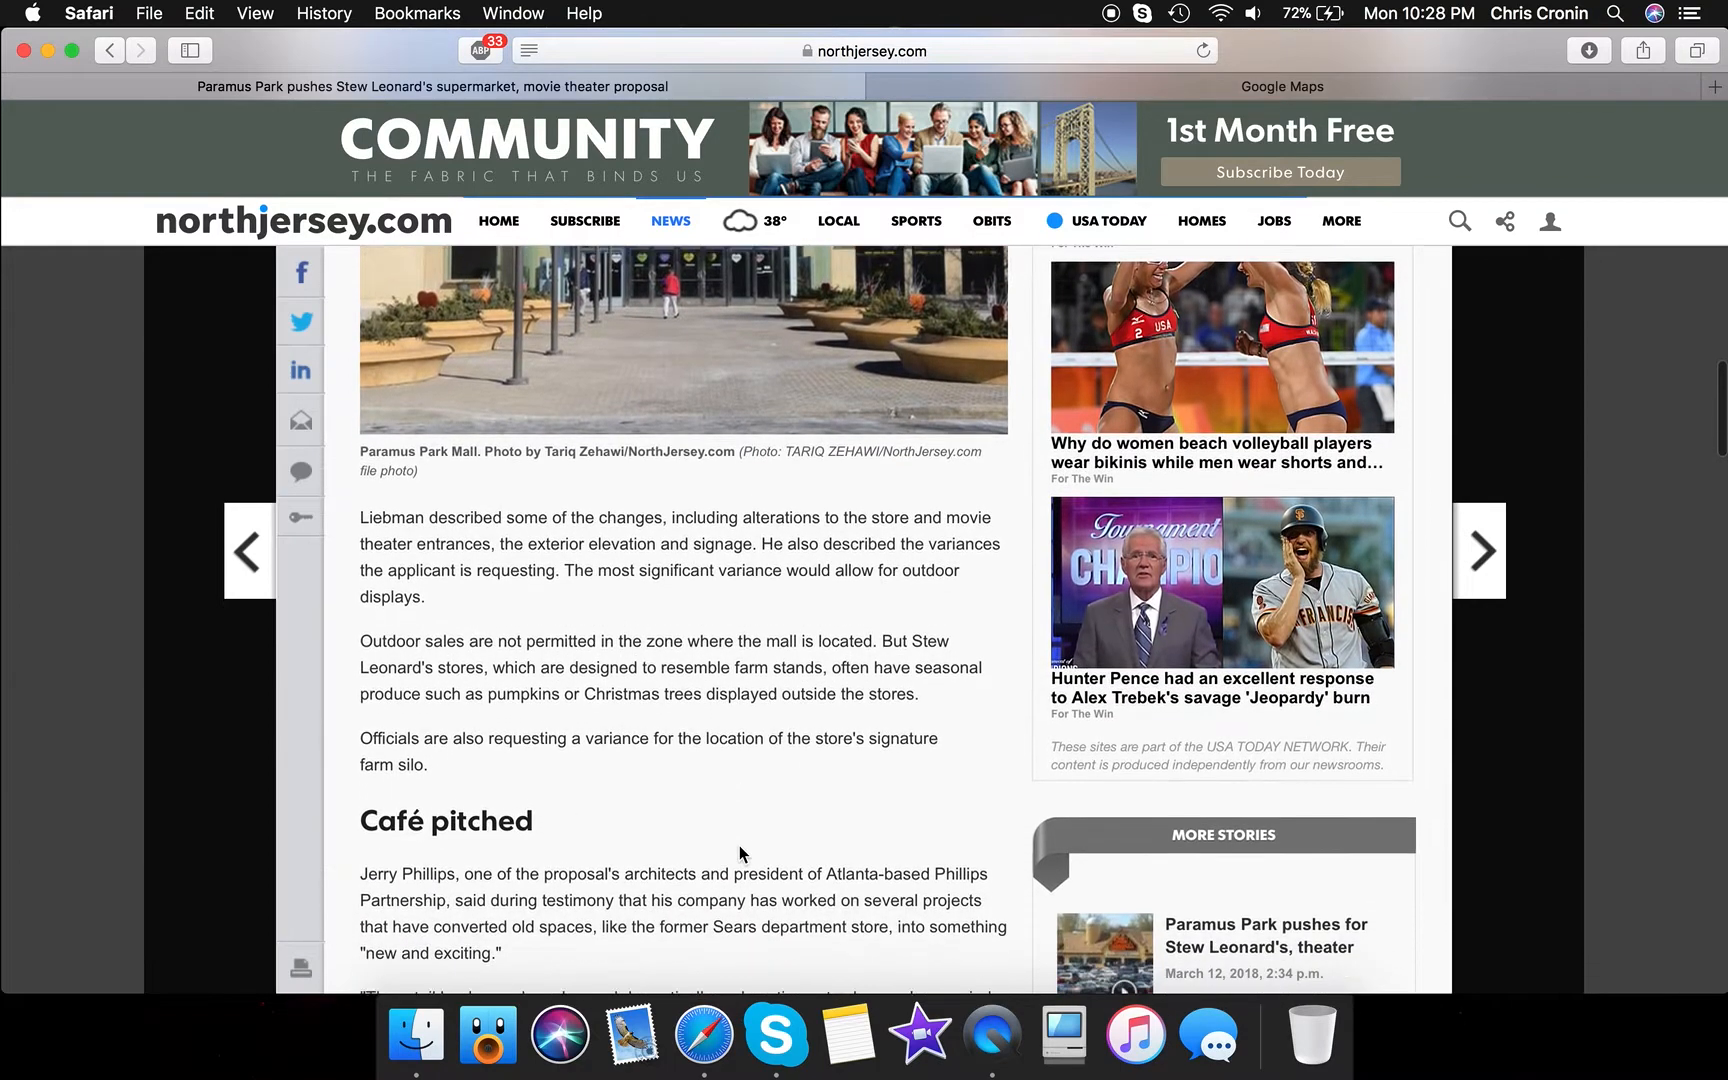
{"action": "scroll", "scroll_direction": "down", "scroll_amount": 3}
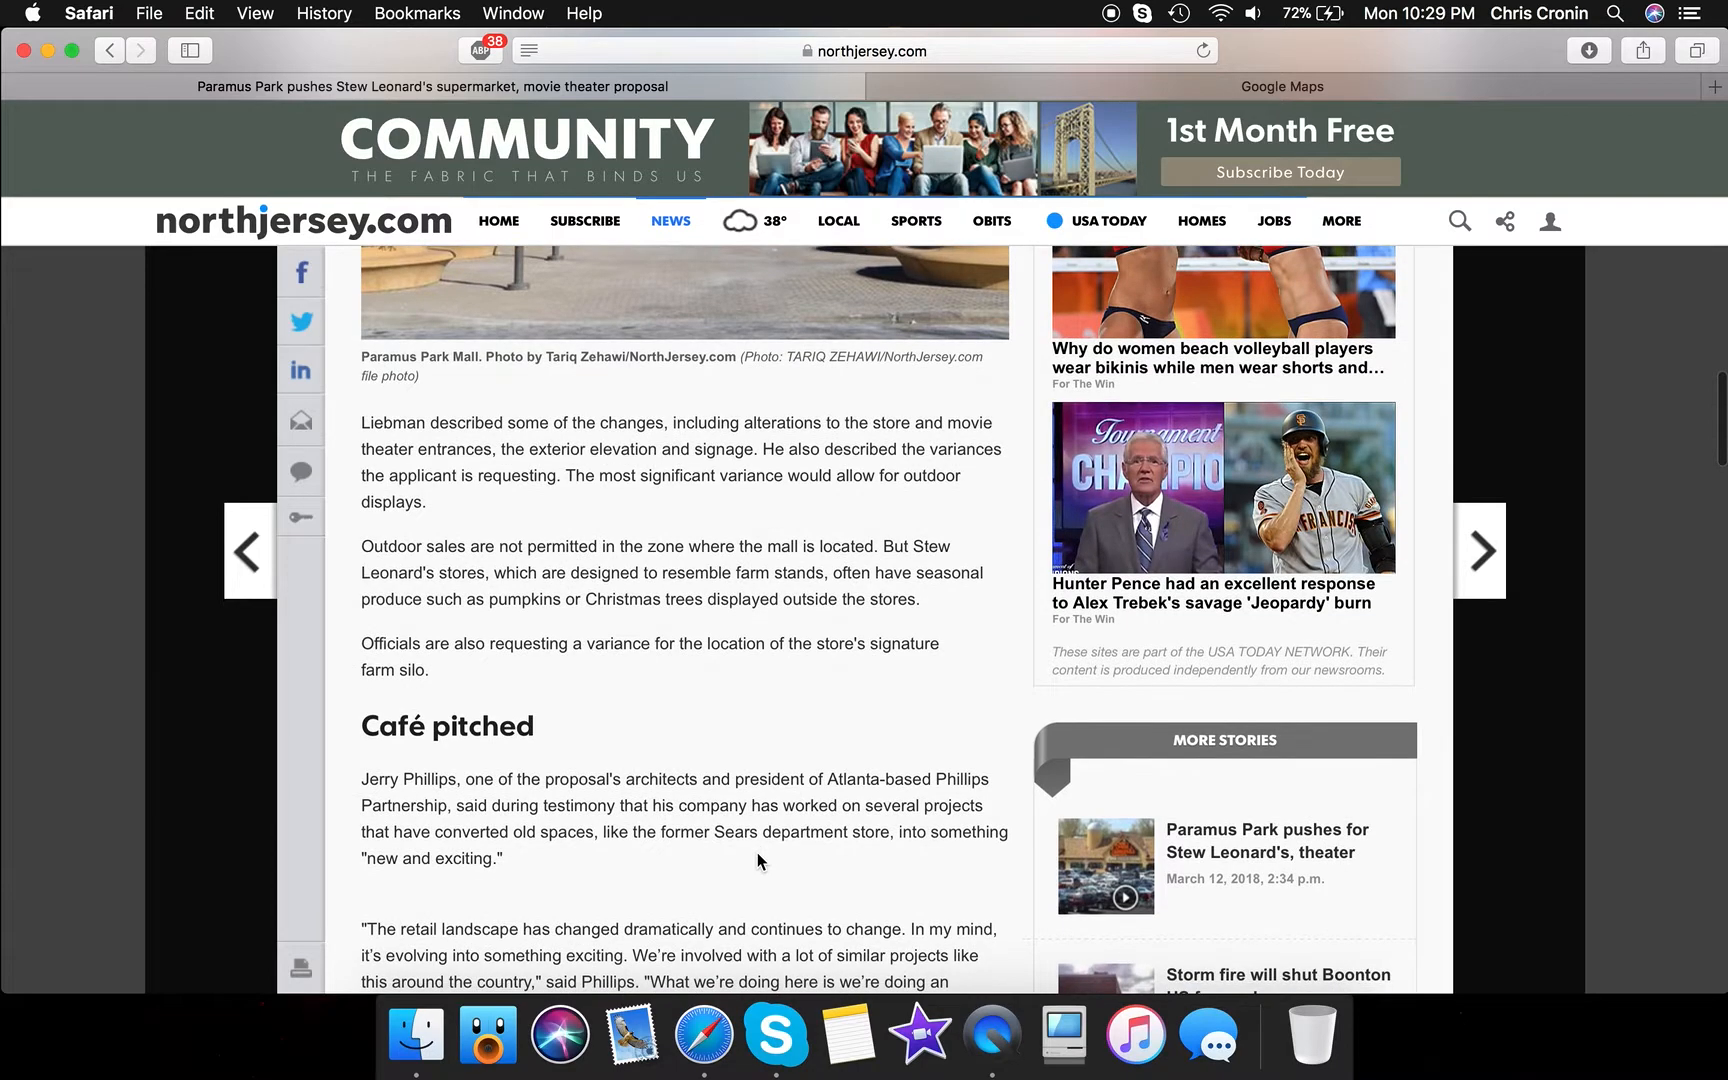
{"action": "scroll", "scroll_direction": "down", "scroll_amount": 3}
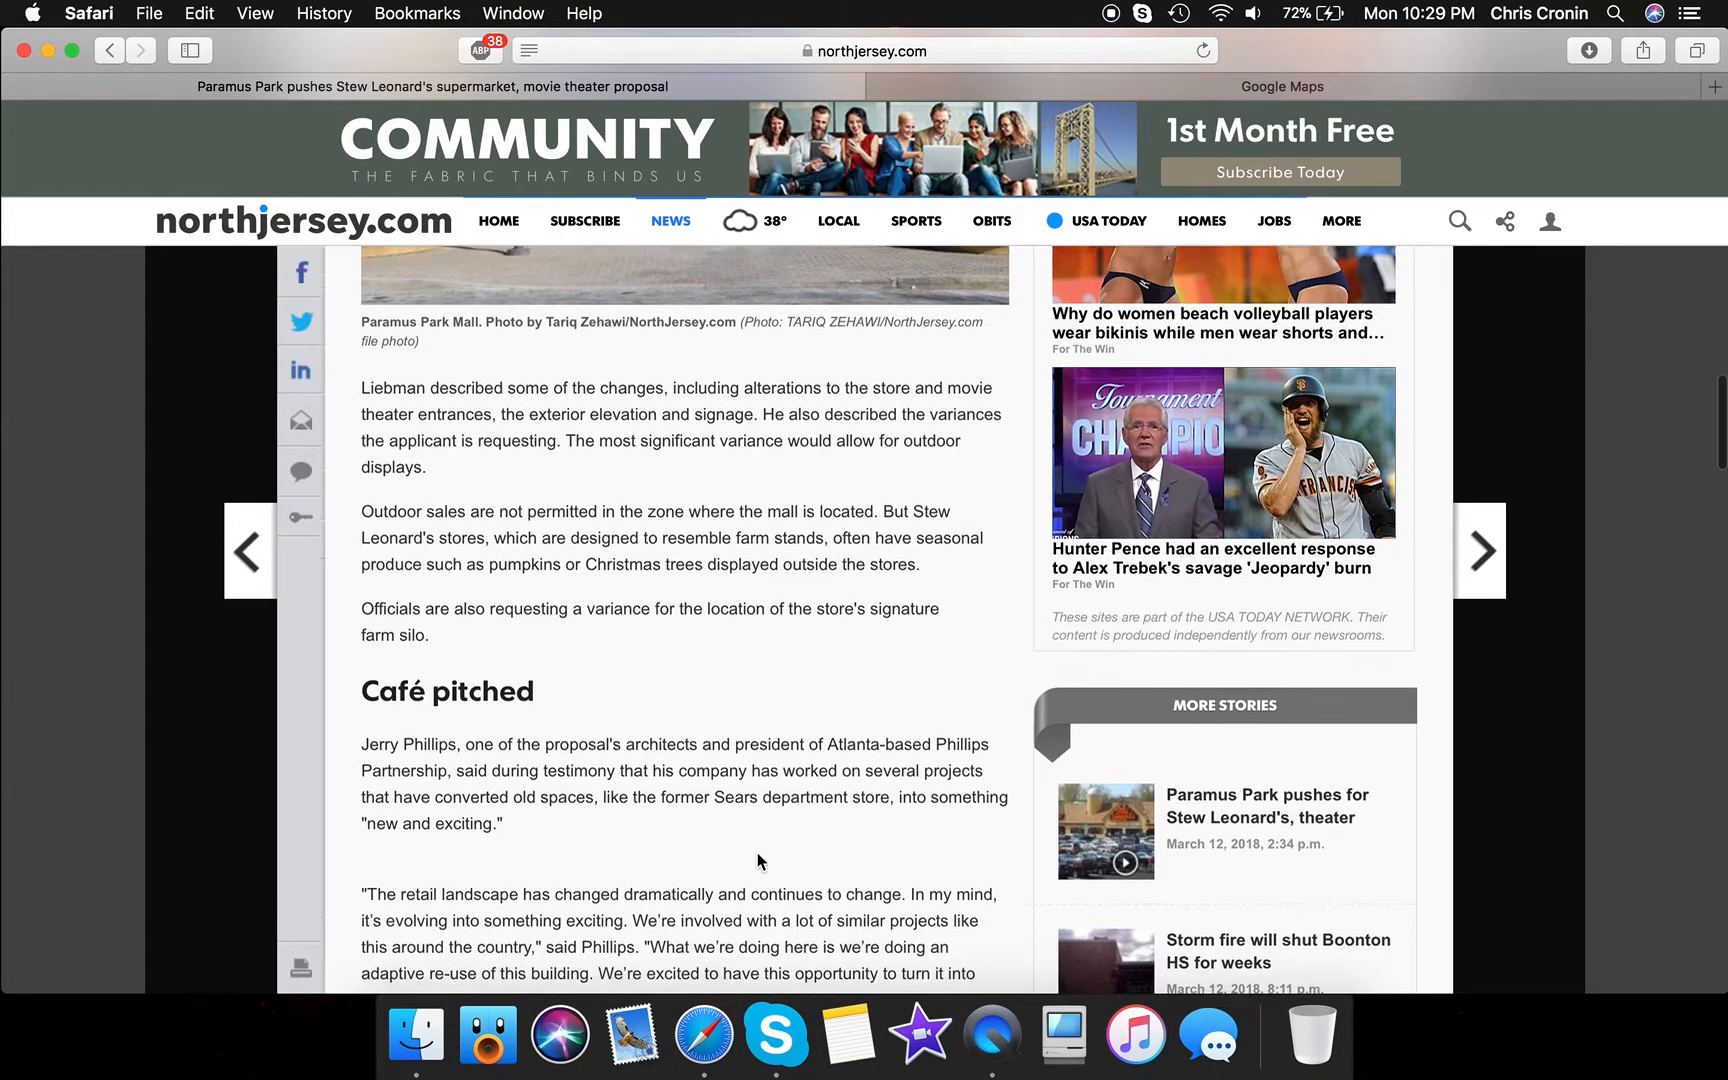
{"action": "scroll", "scroll_direction": "down", "scroll_amount": 3}
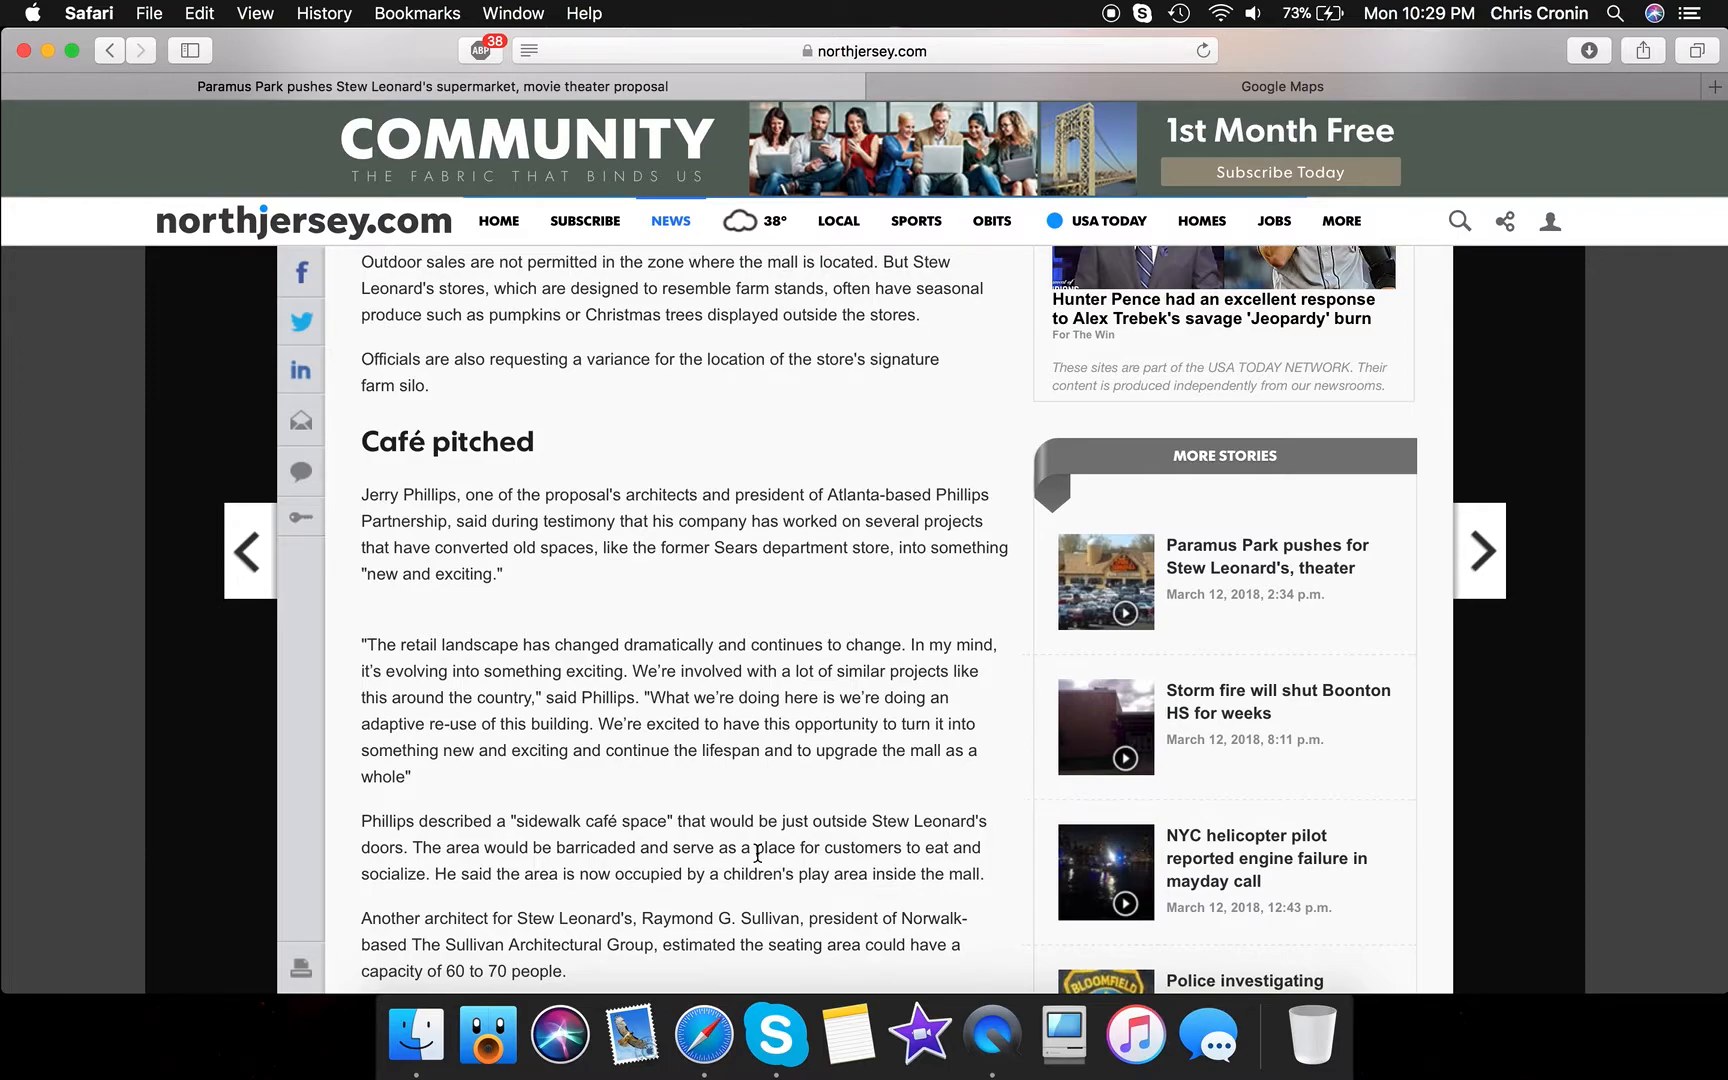
{"action": "scroll", "scroll_direction": "down", "scroll_amount": 3}
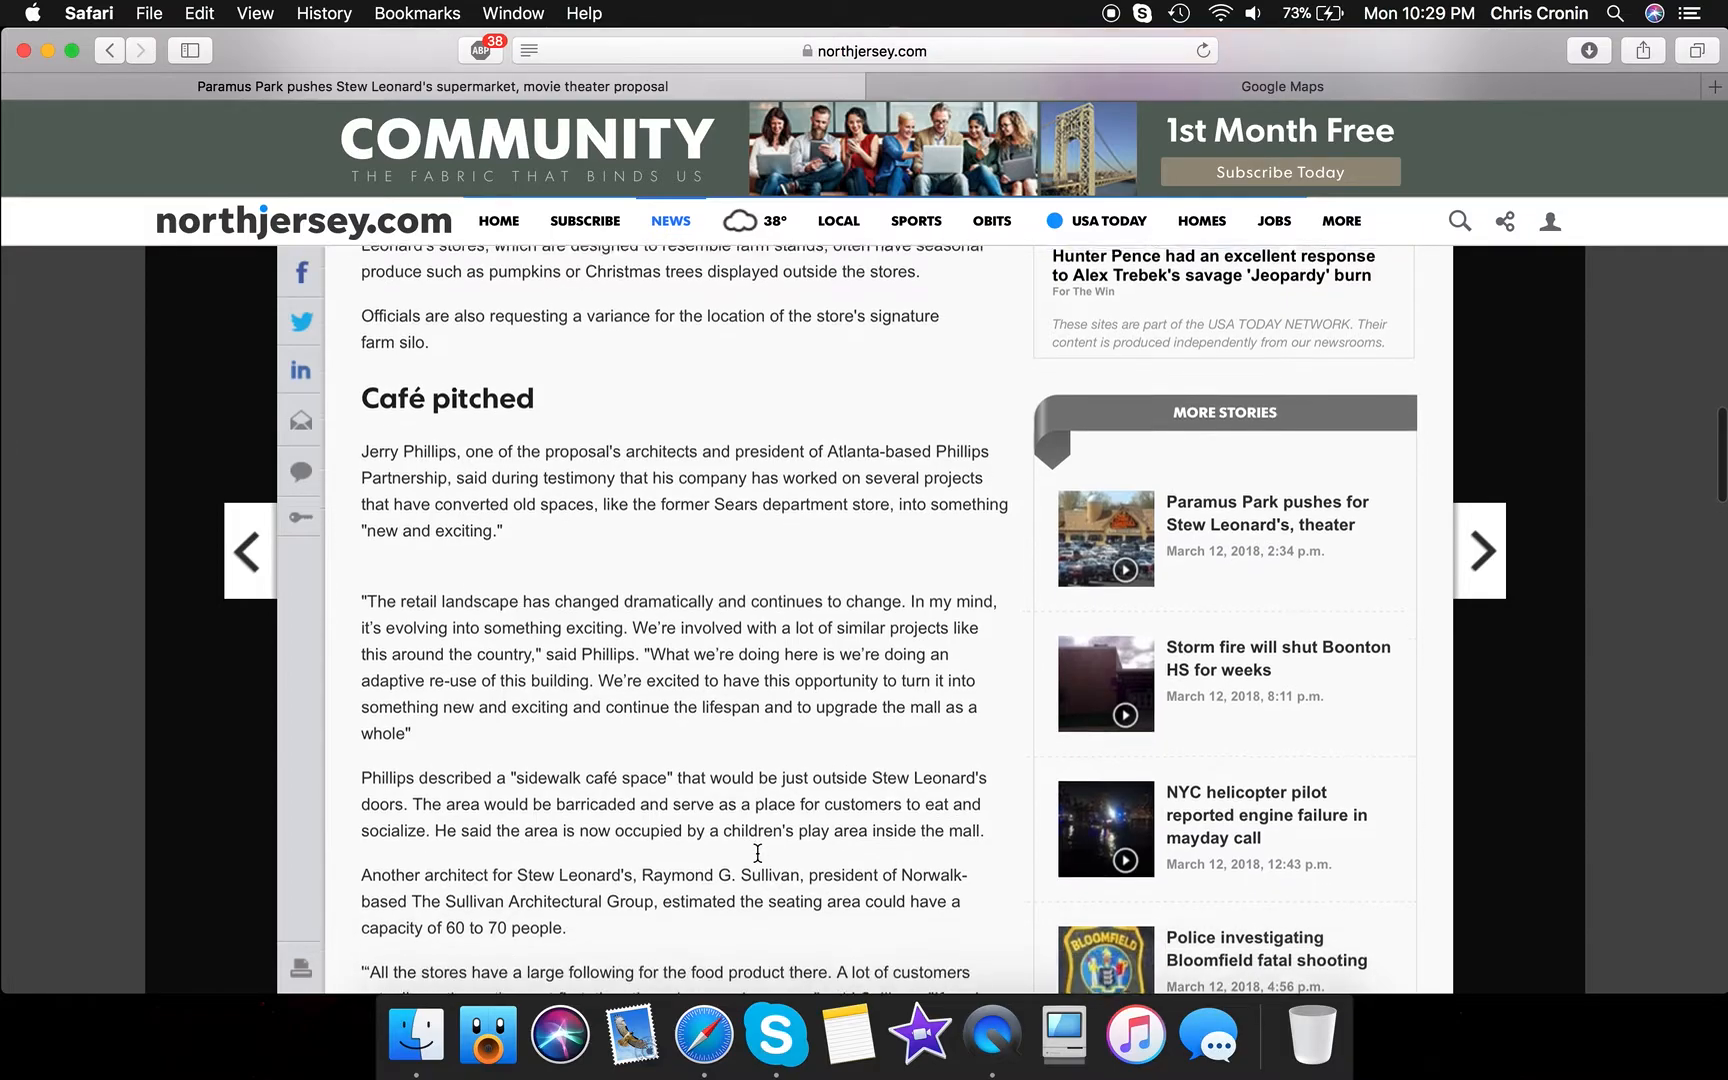
{"action": "scroll", "scroll_direction": "down", "scroll_amount": 3}
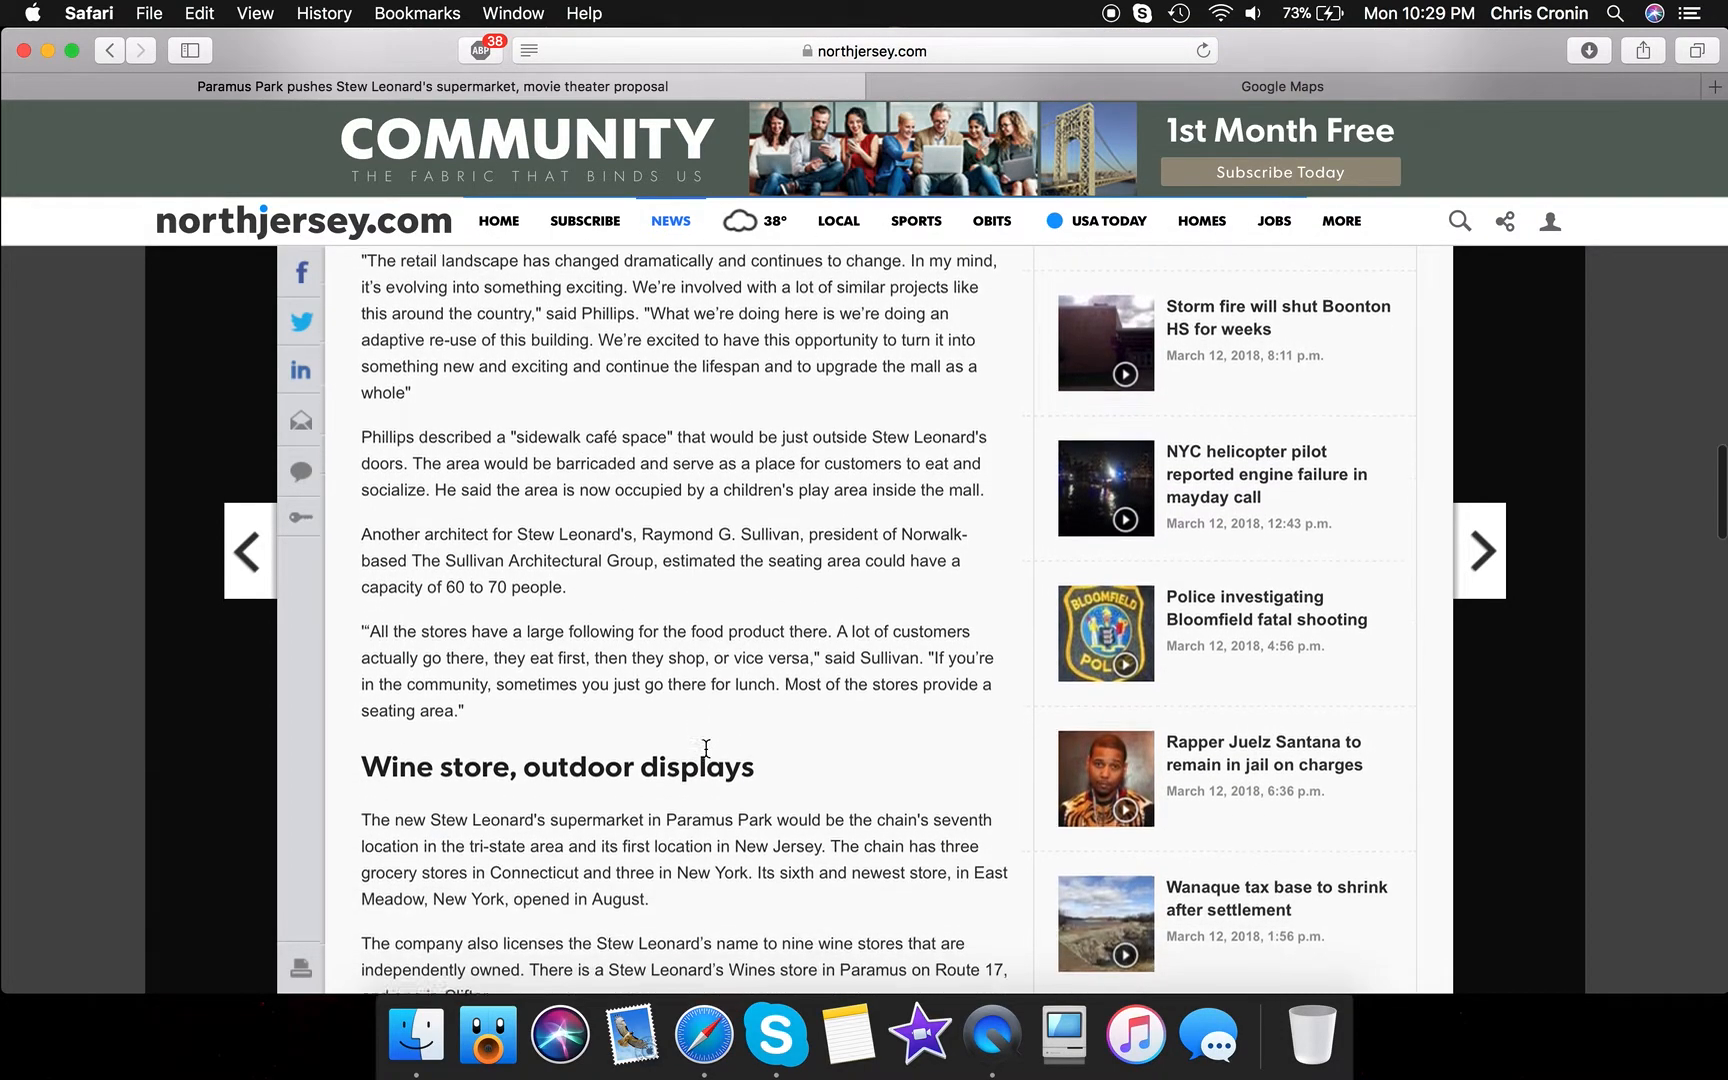
{"action": "scroll", "scroll_direction": "down", "scroll_amount": 3}
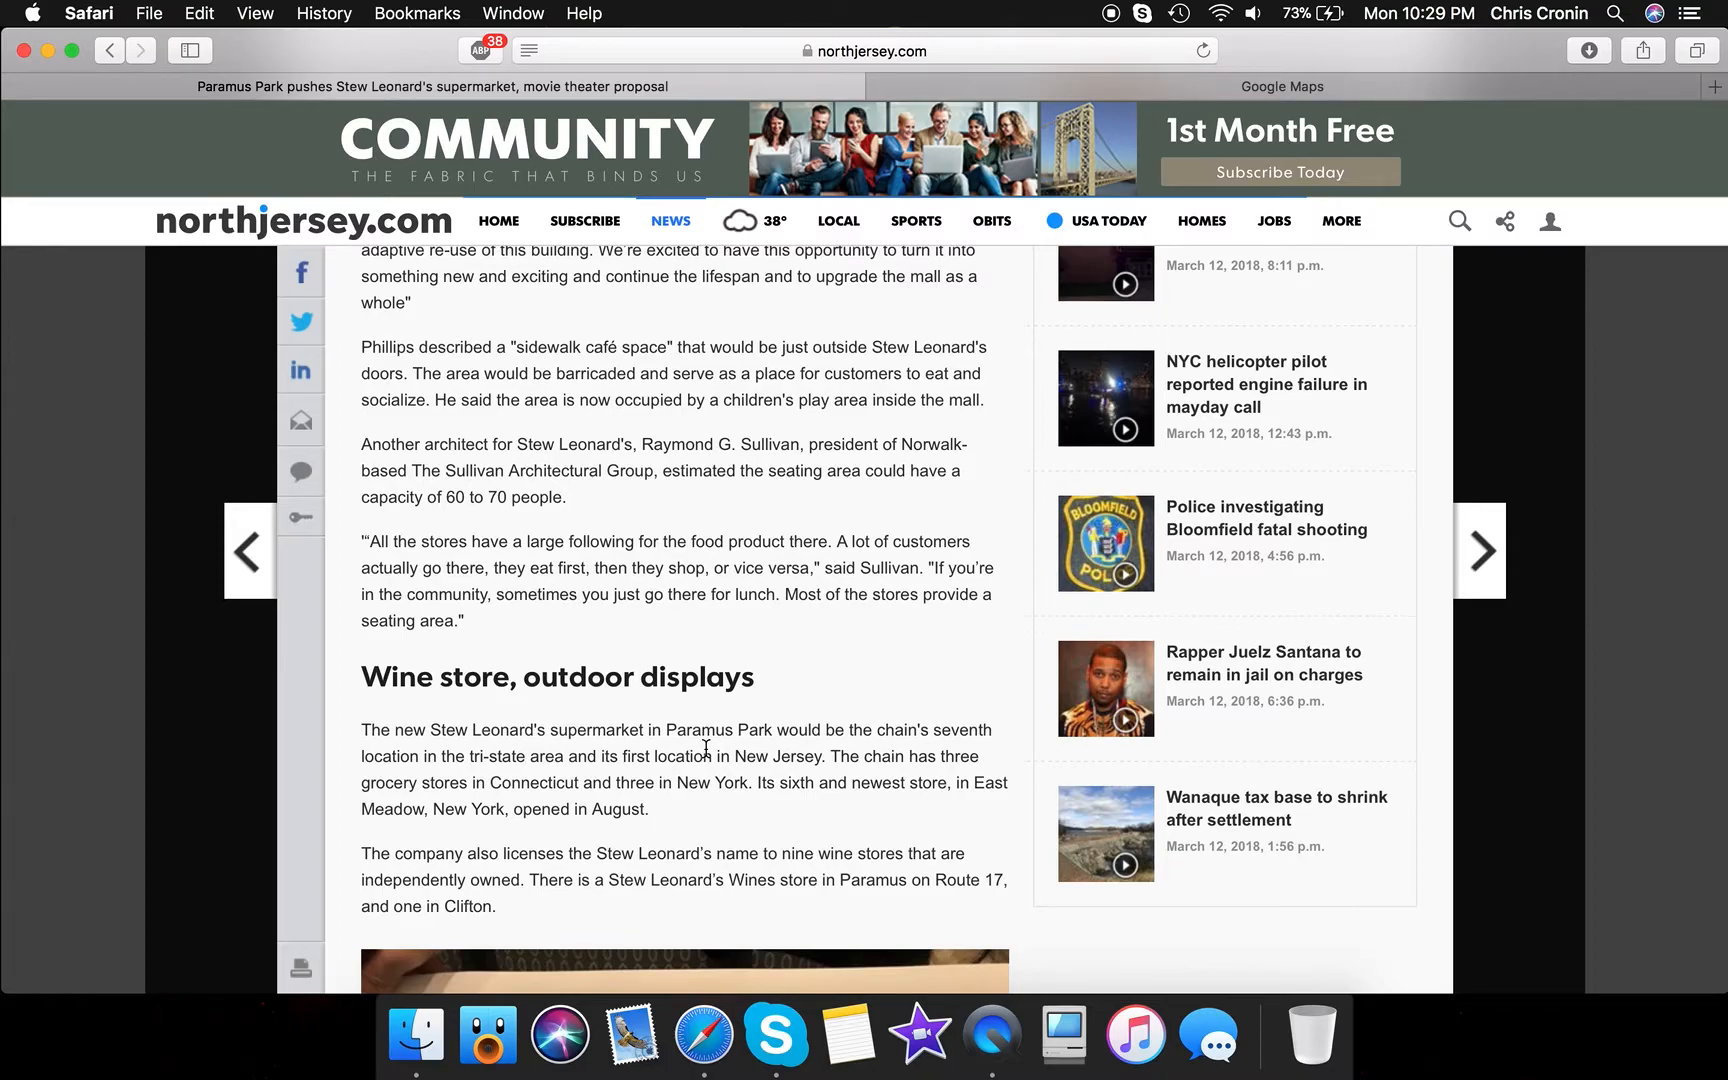
{"action": "mouse_move", "coordinate": [1222, 90]}
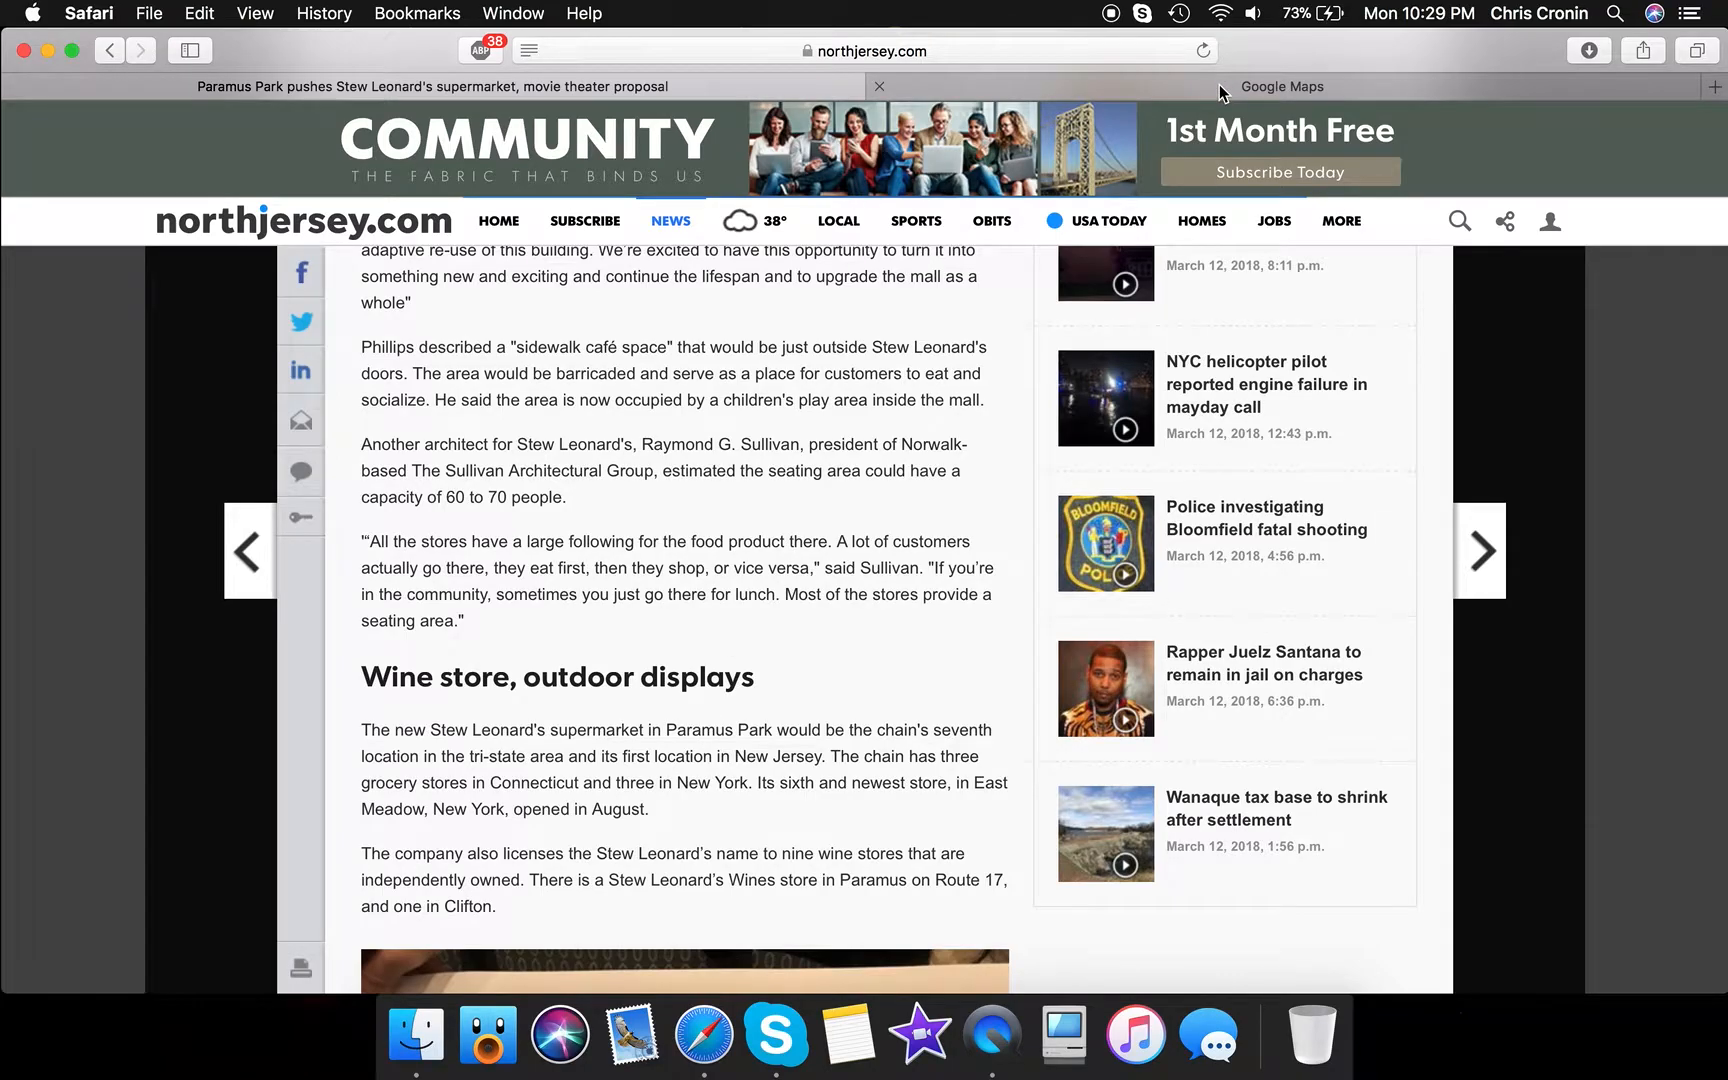
Switch to Google Maps and move from the Stew Leonard's Wines pin to the mall along Ring Rd
{"action": "left_click", "coordinate": [1280, 86]}
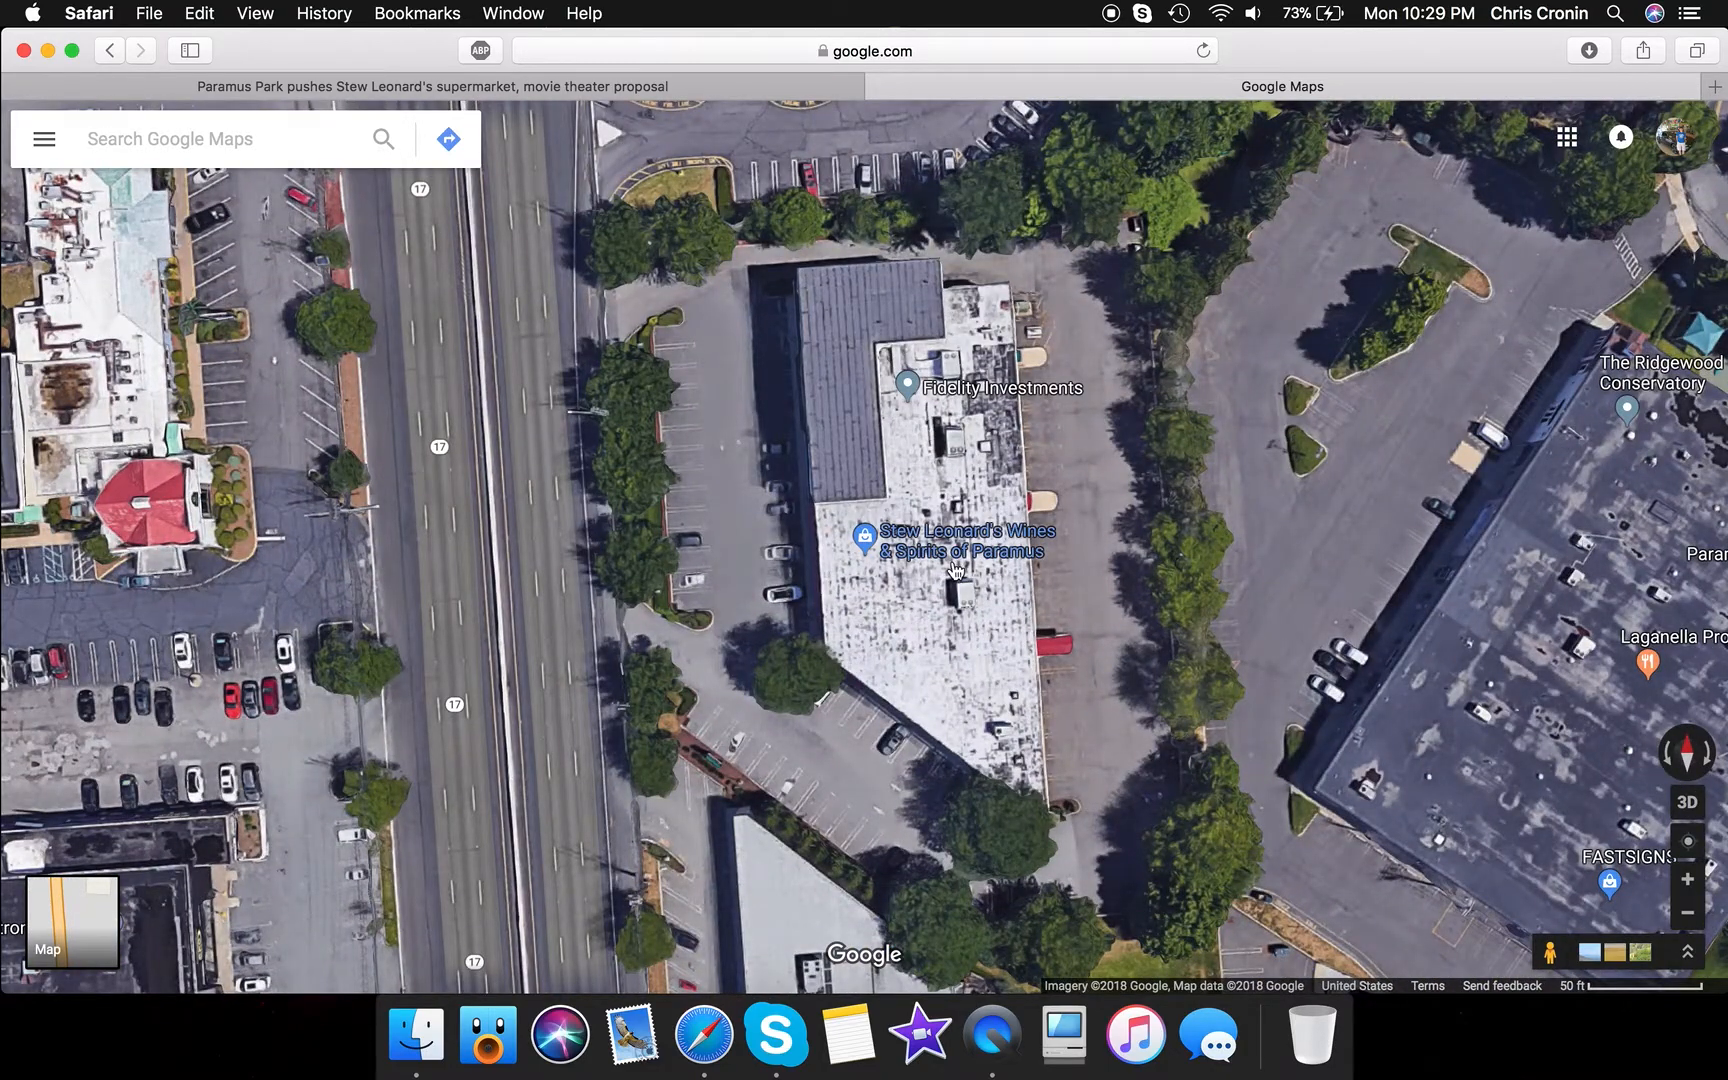
{"action": "left_click", "coordinate": [864, 534]}
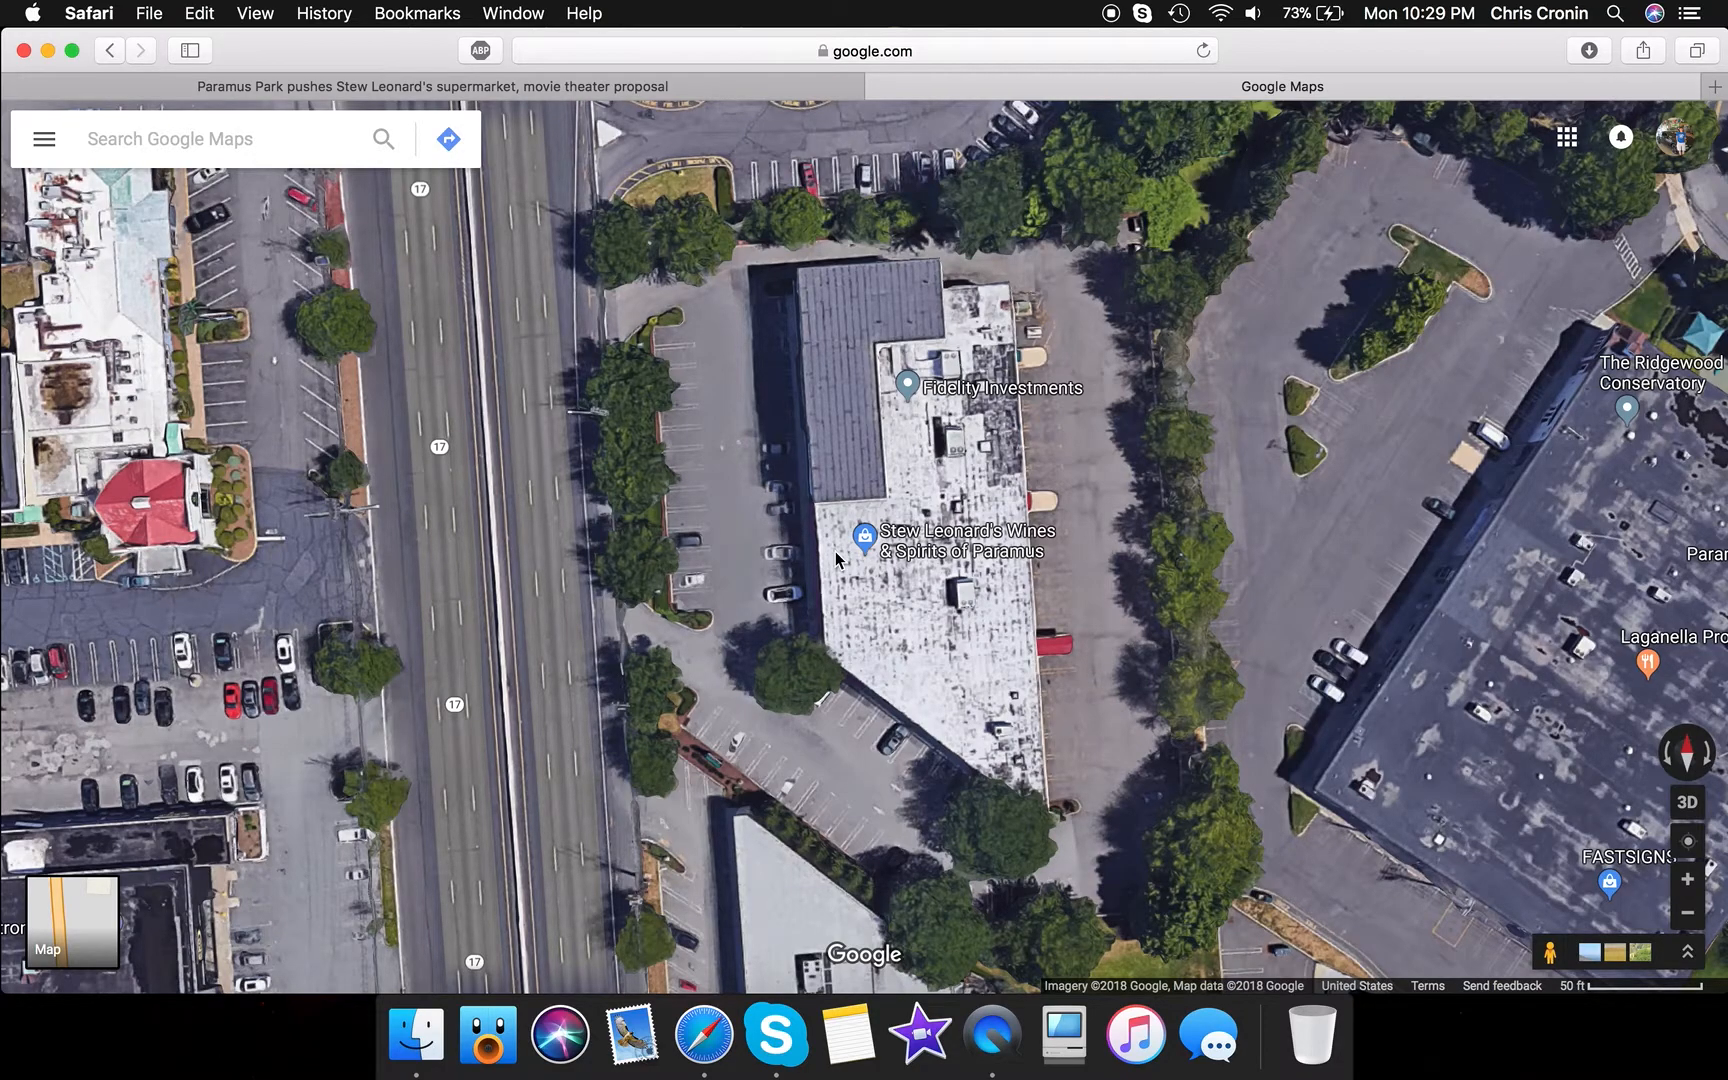
{"action": "left_click", "coordinate": [867, 535]}
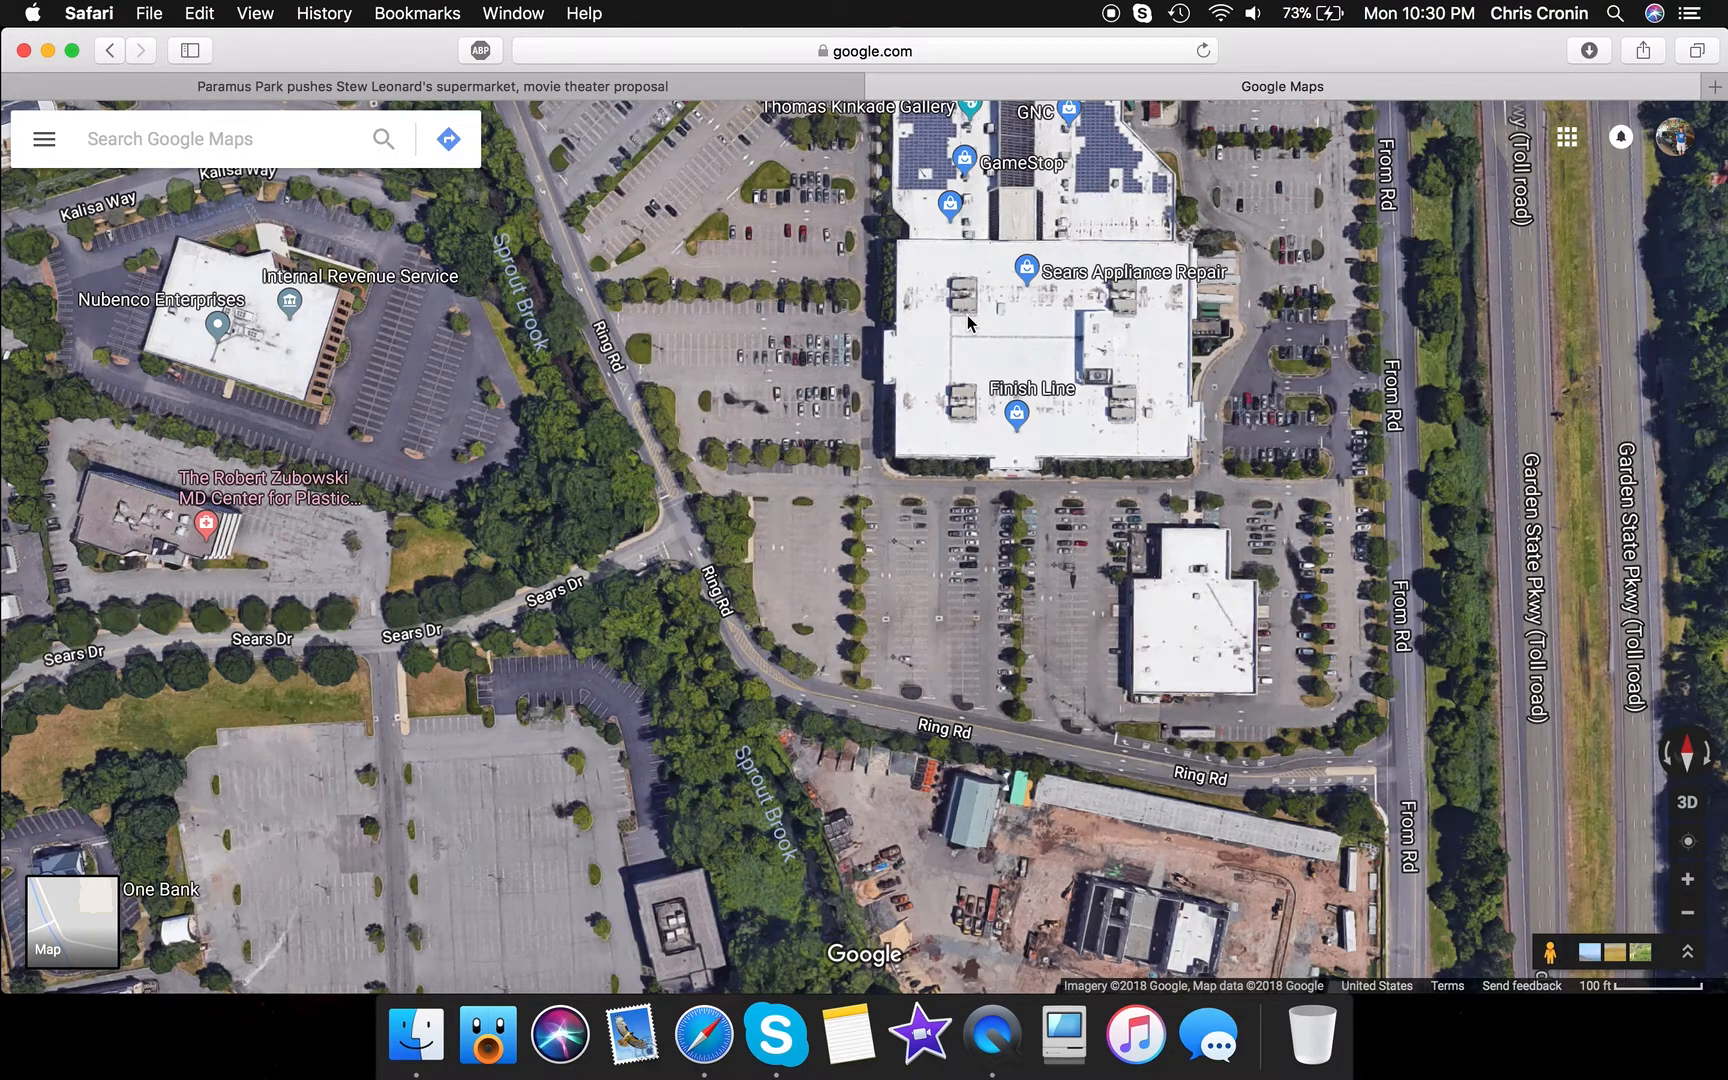
{"action": "mouse_move", "coordinate": [979, 333]}
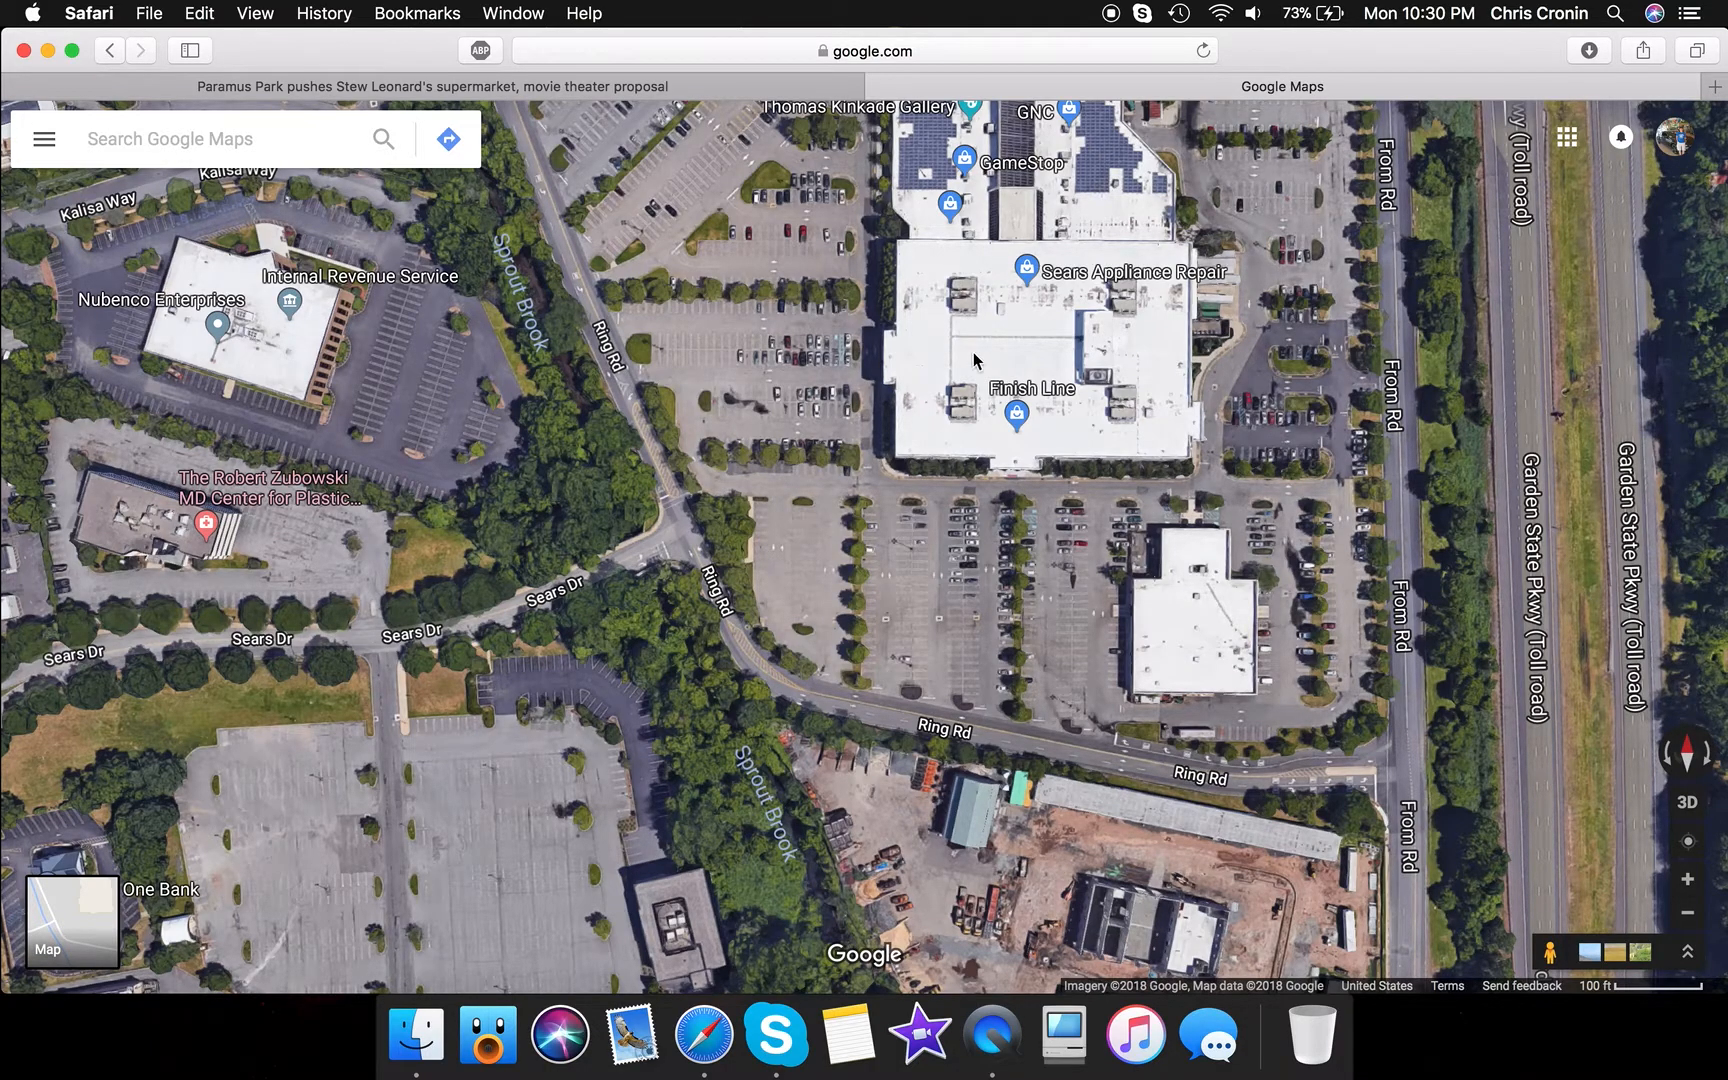
{"action": "mouse_move", "coordinate": [784, 594]}
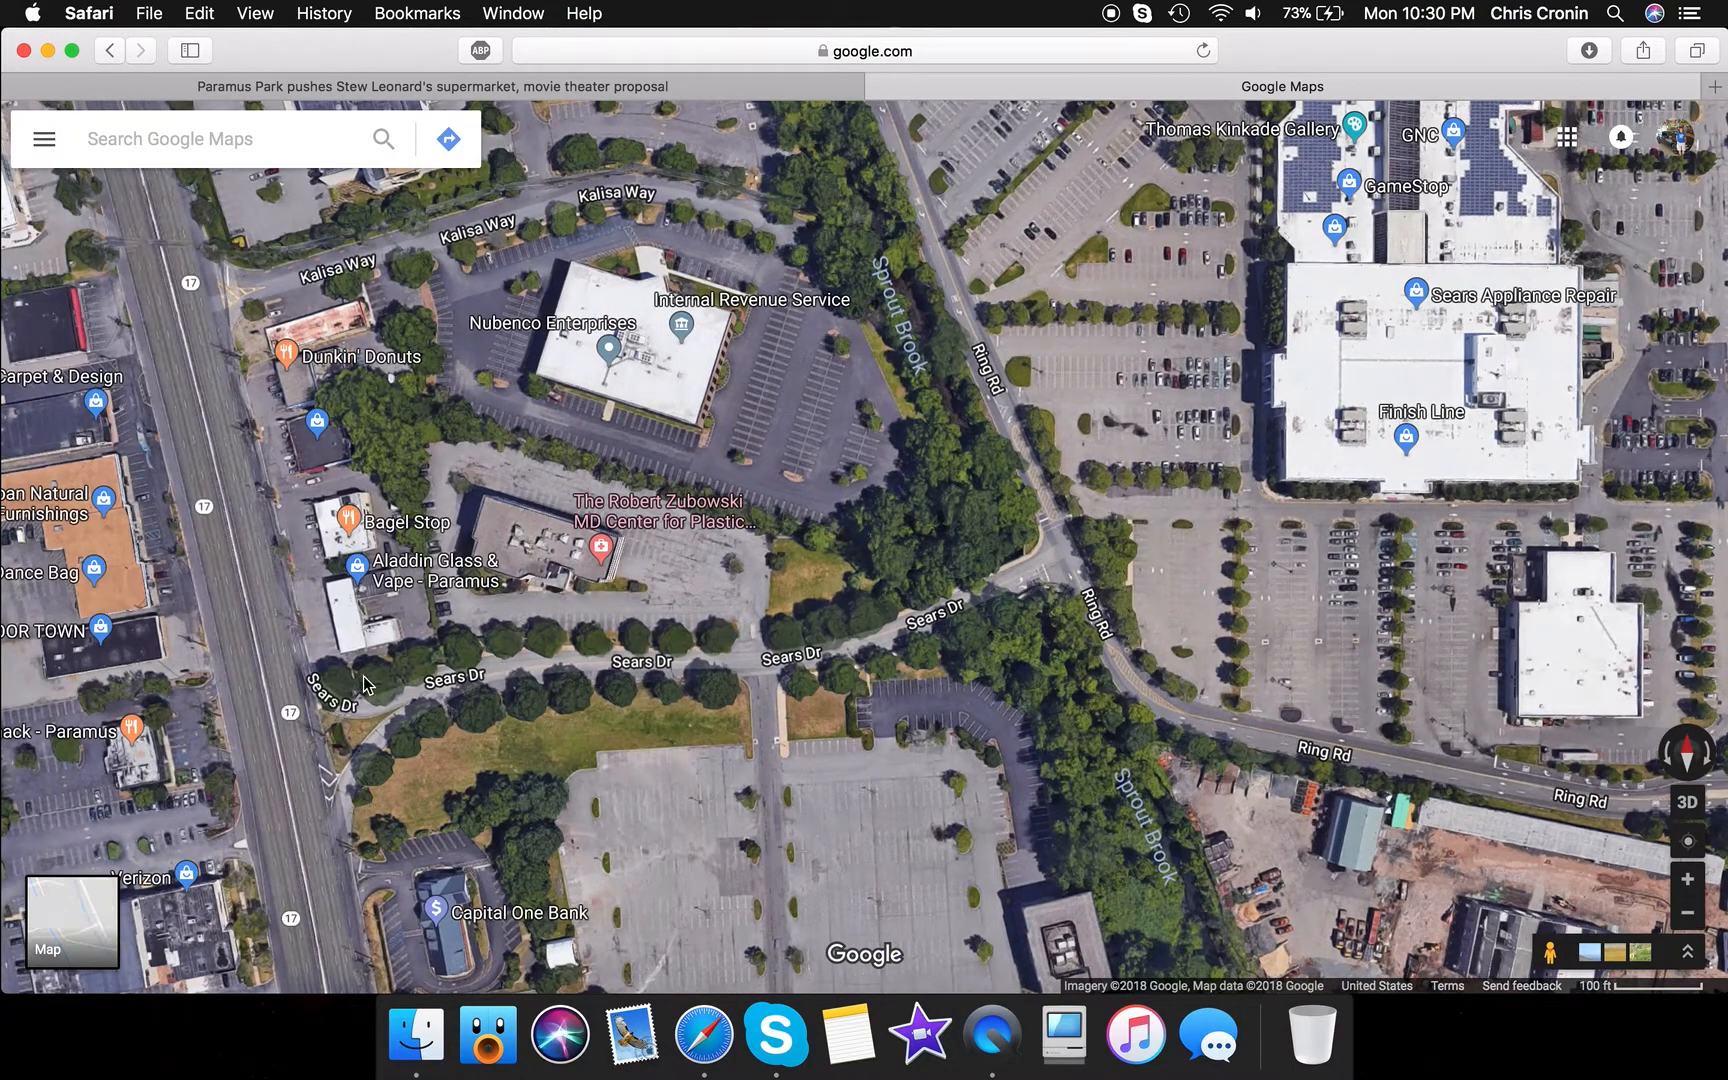
{"action": "mouse_move", "coordinate": [837, 668]}
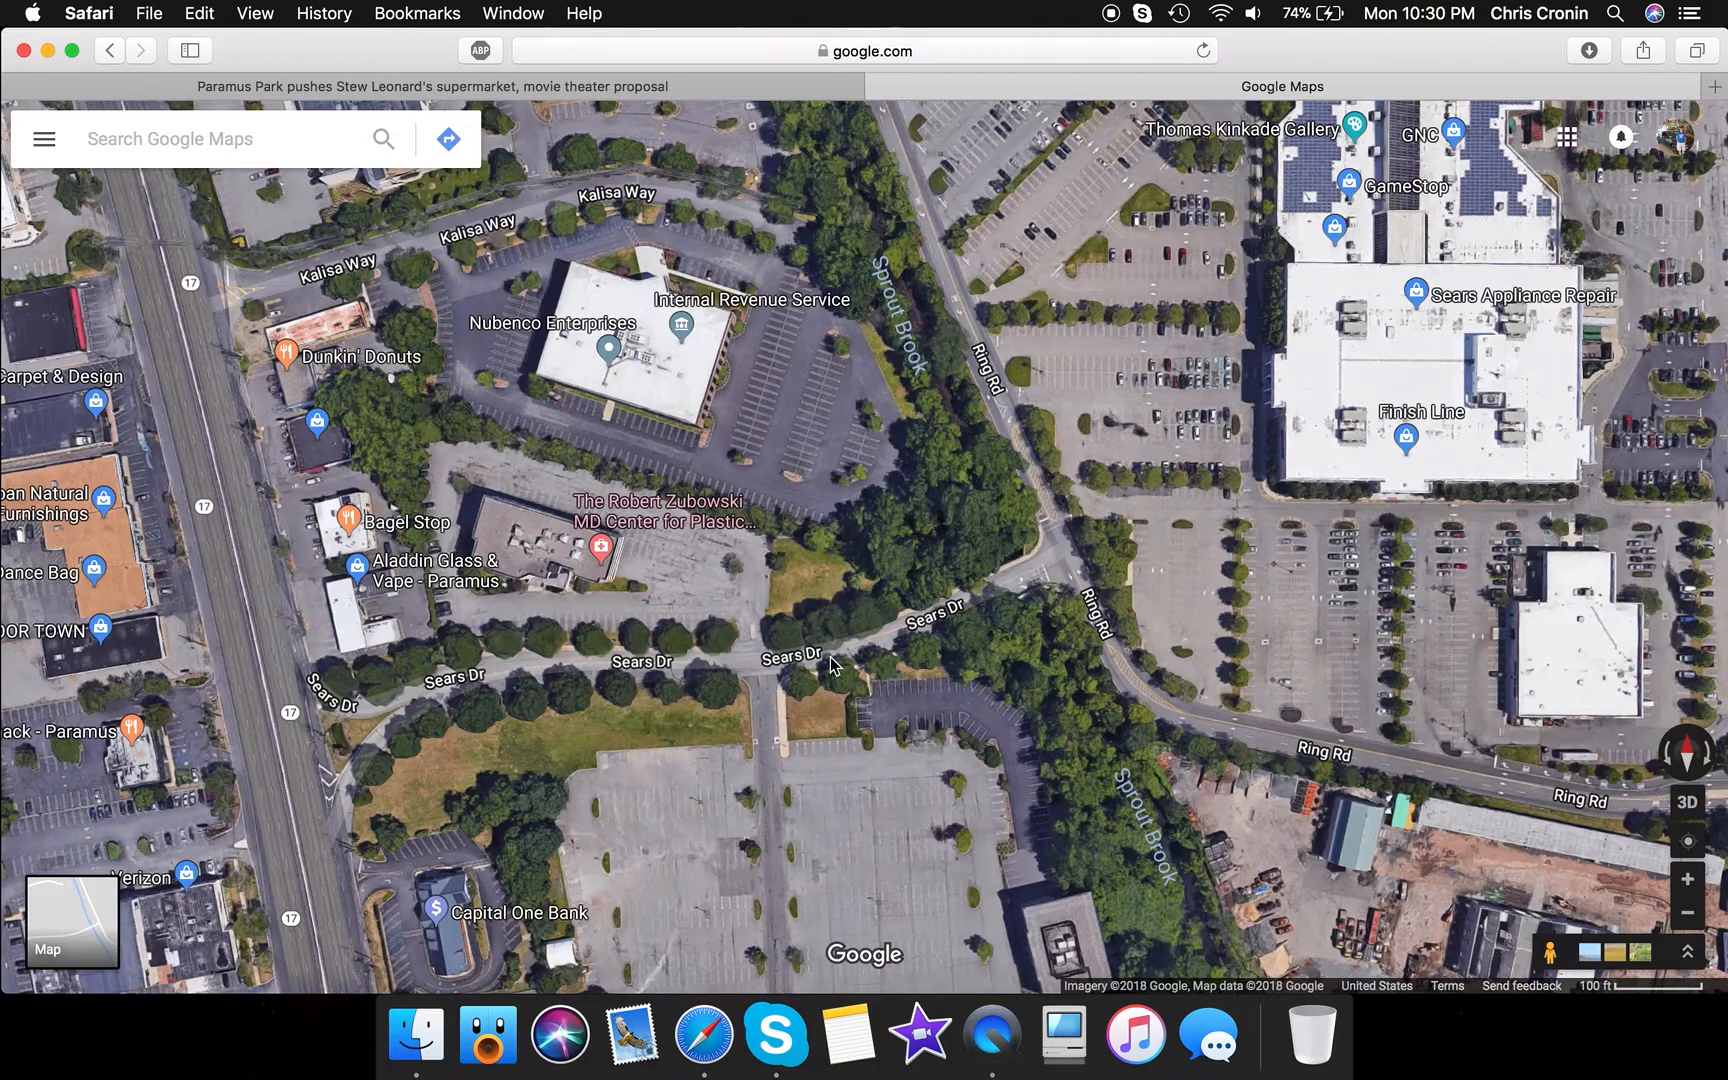
{"action": "mouse_move", "coordinate": [409, 725]}
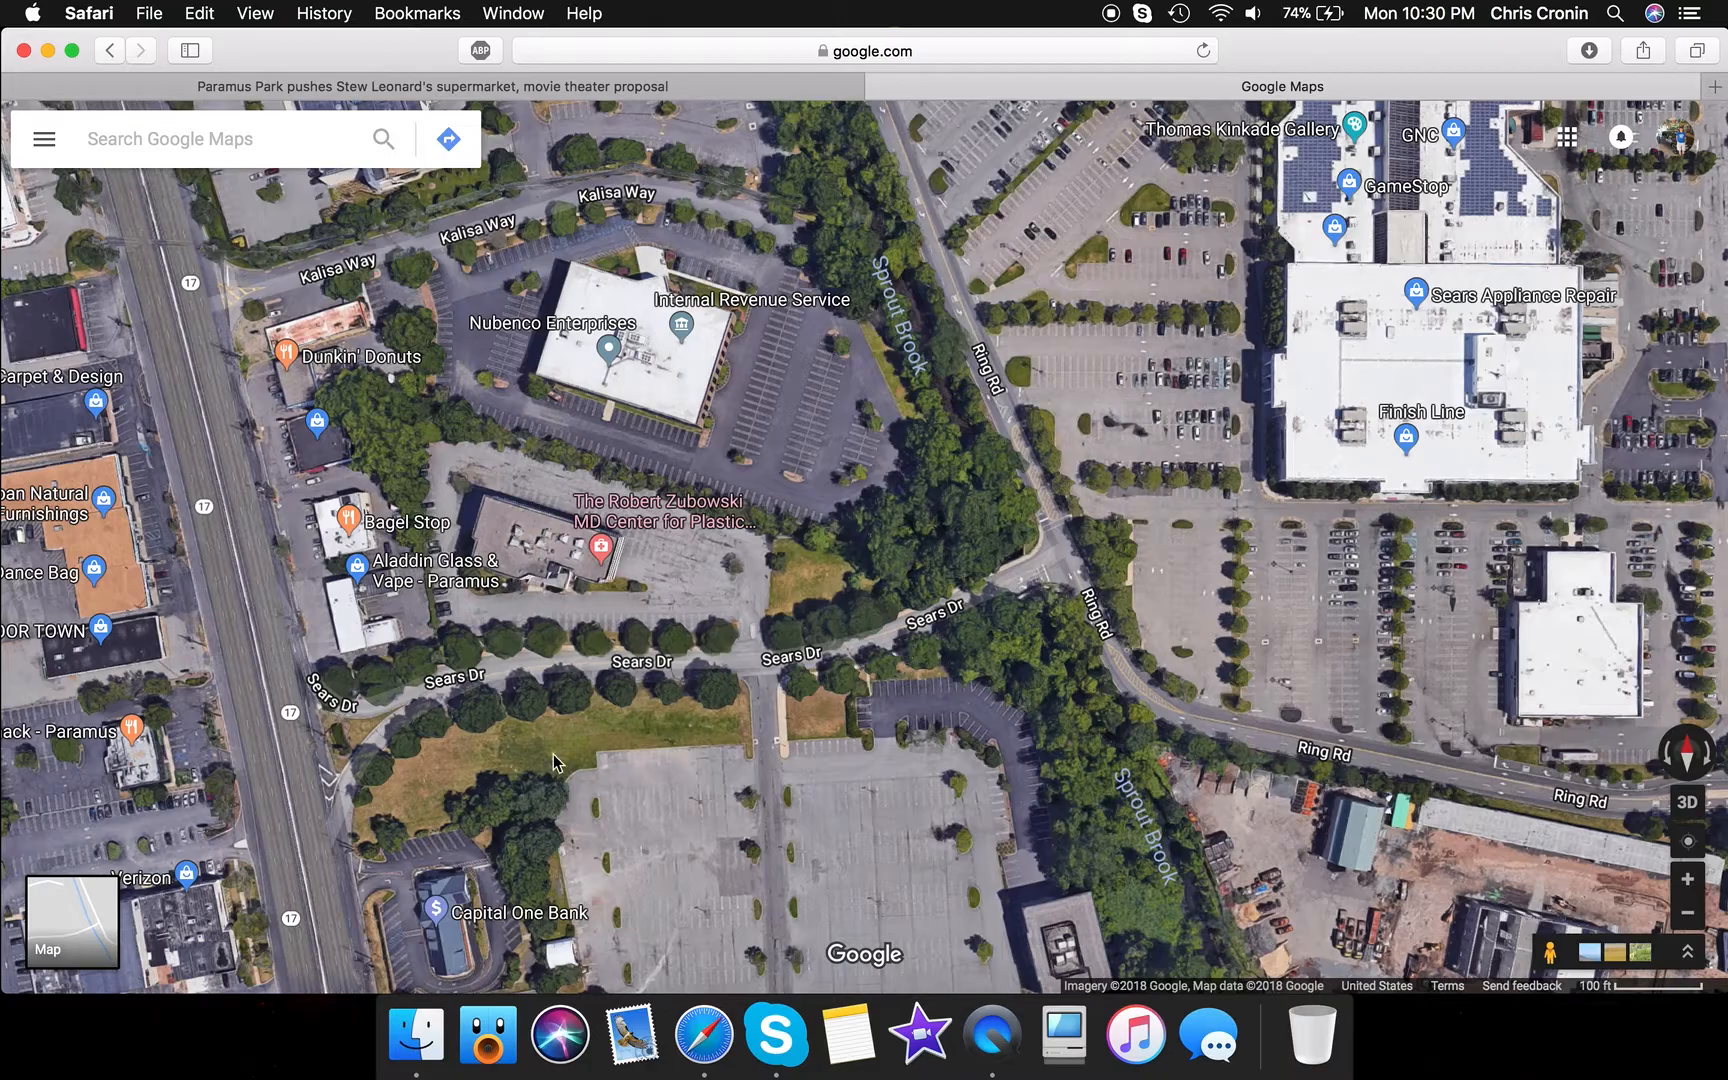
{"action": "mouse_move", "coordinate": [344, 723]}
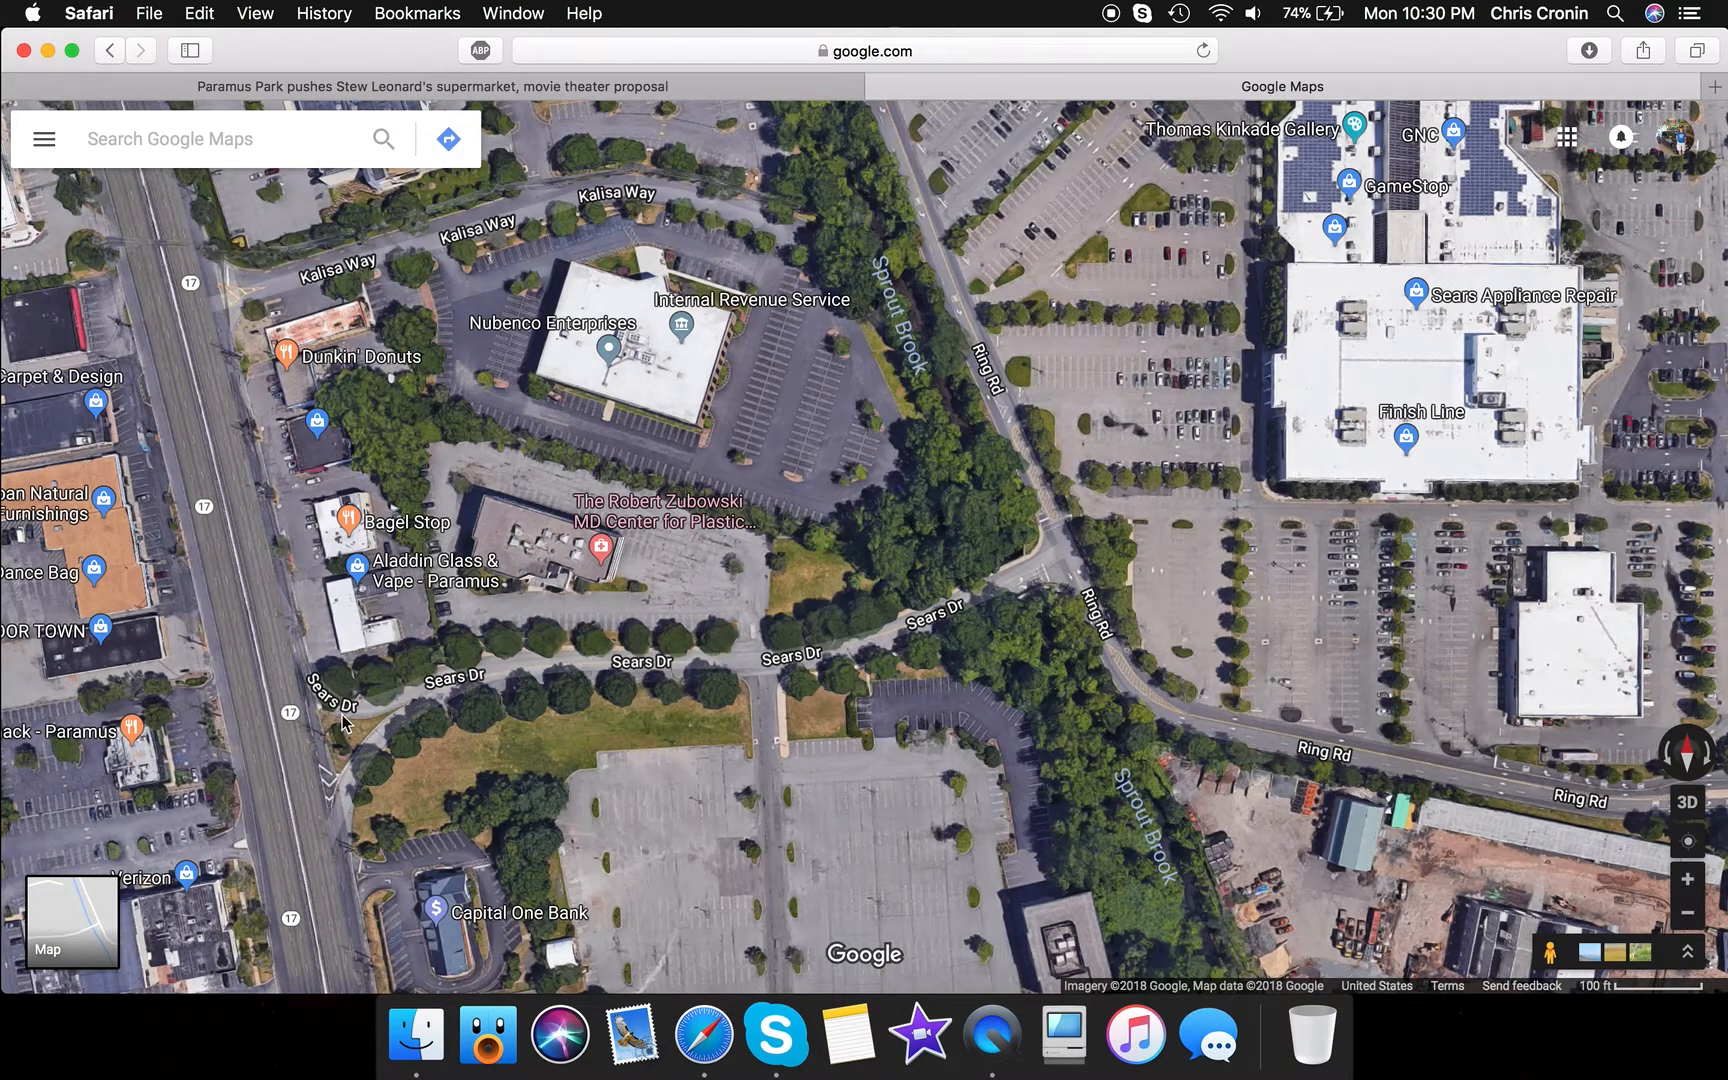
{"action": "mouse_move", "coordinate": [438, 659]}
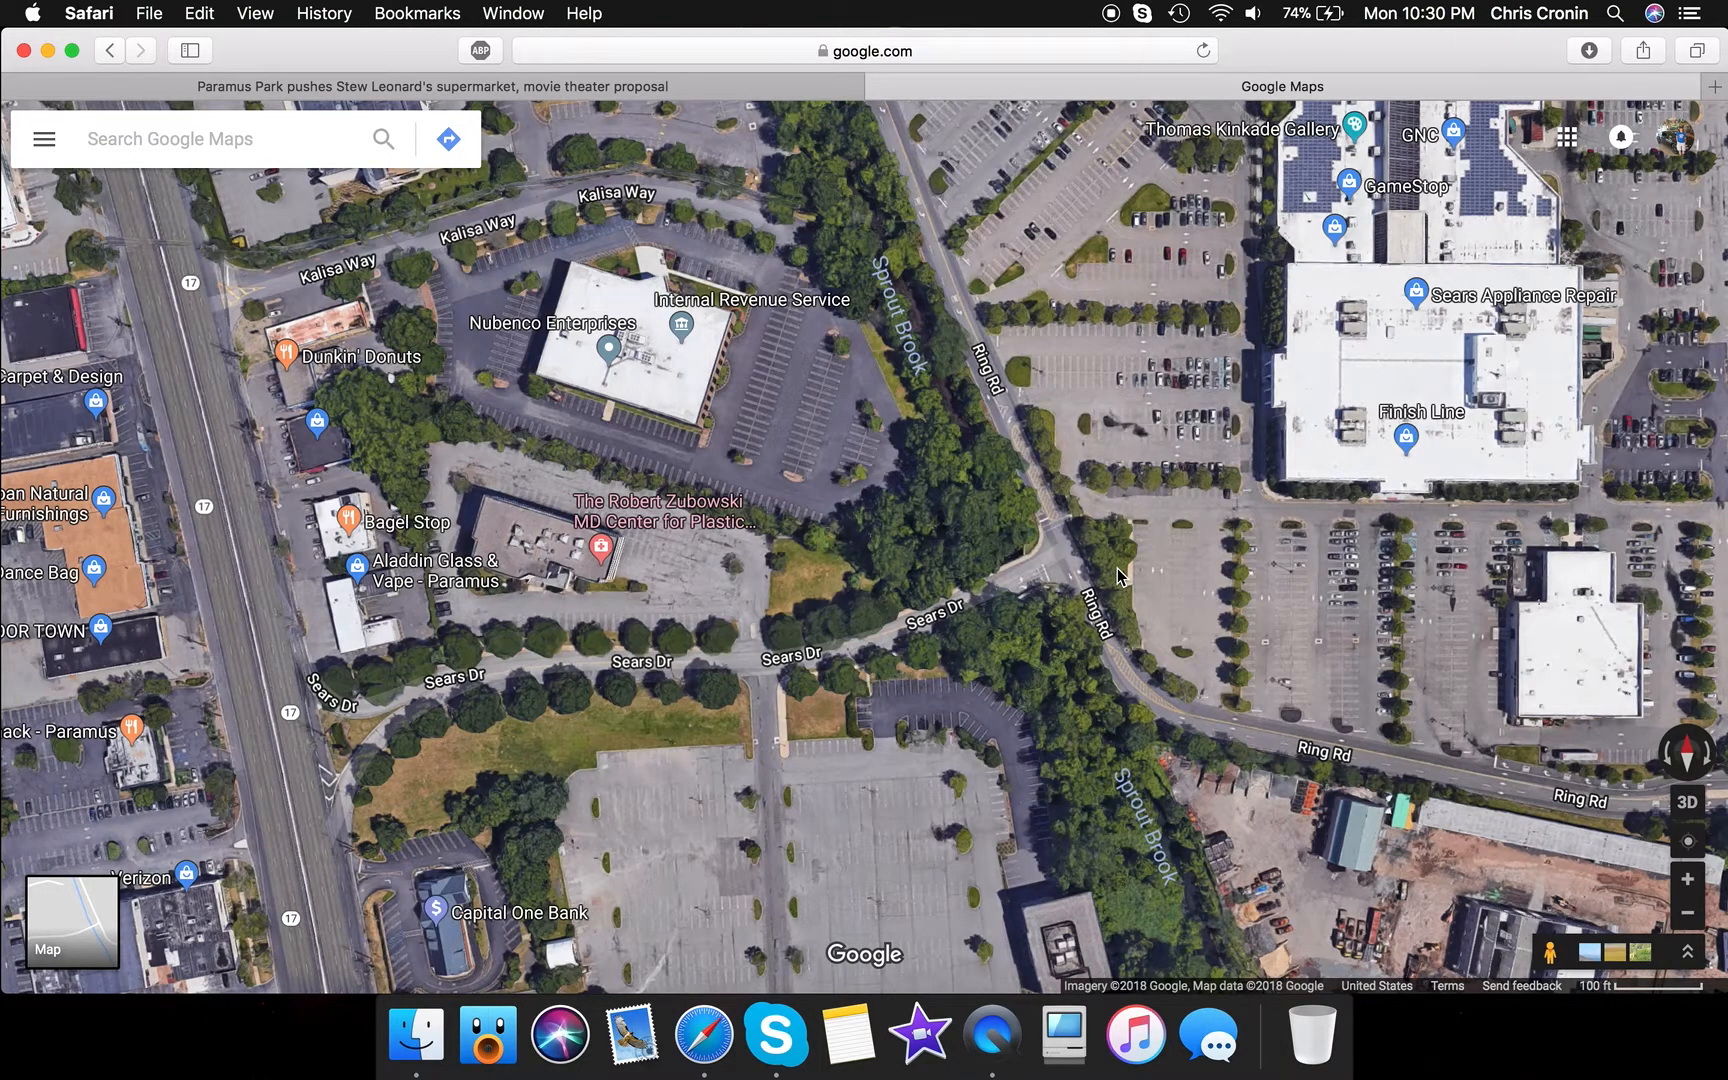
{"action": "mouse_move", "coordinate": [397, 676]}
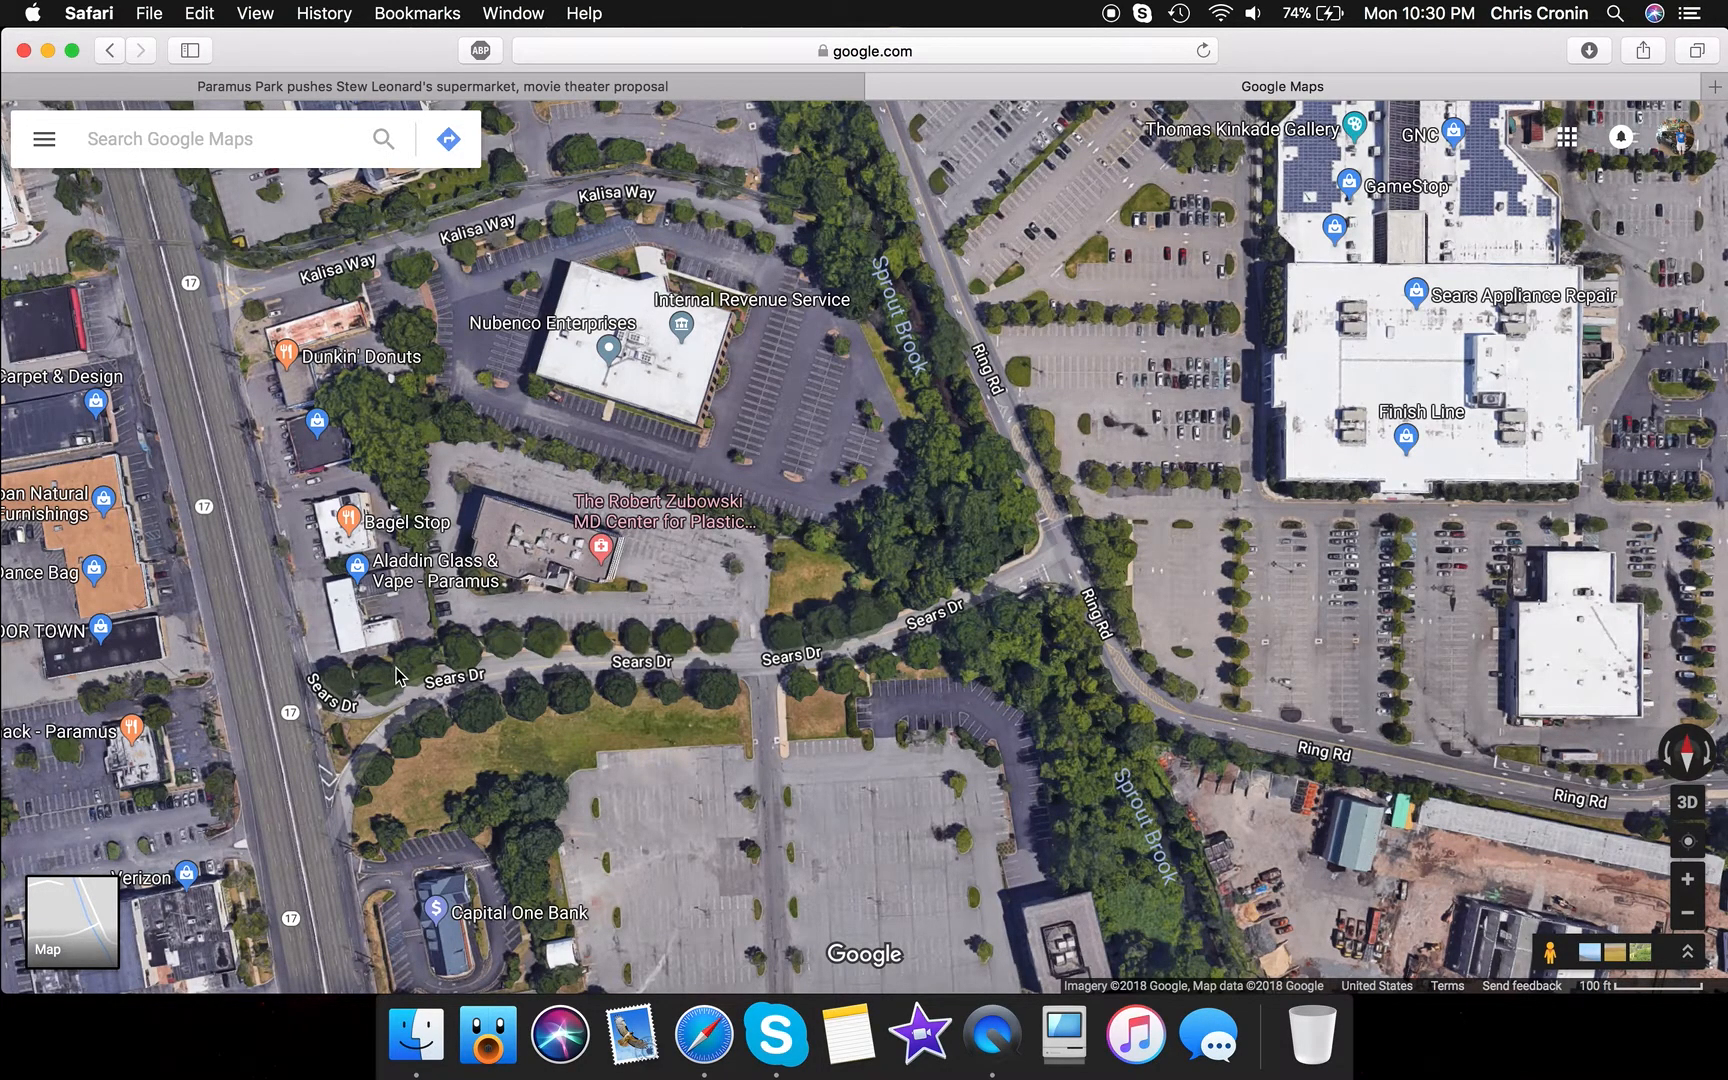
{"action": "mouse_move", "coordinate": [444, 694]}
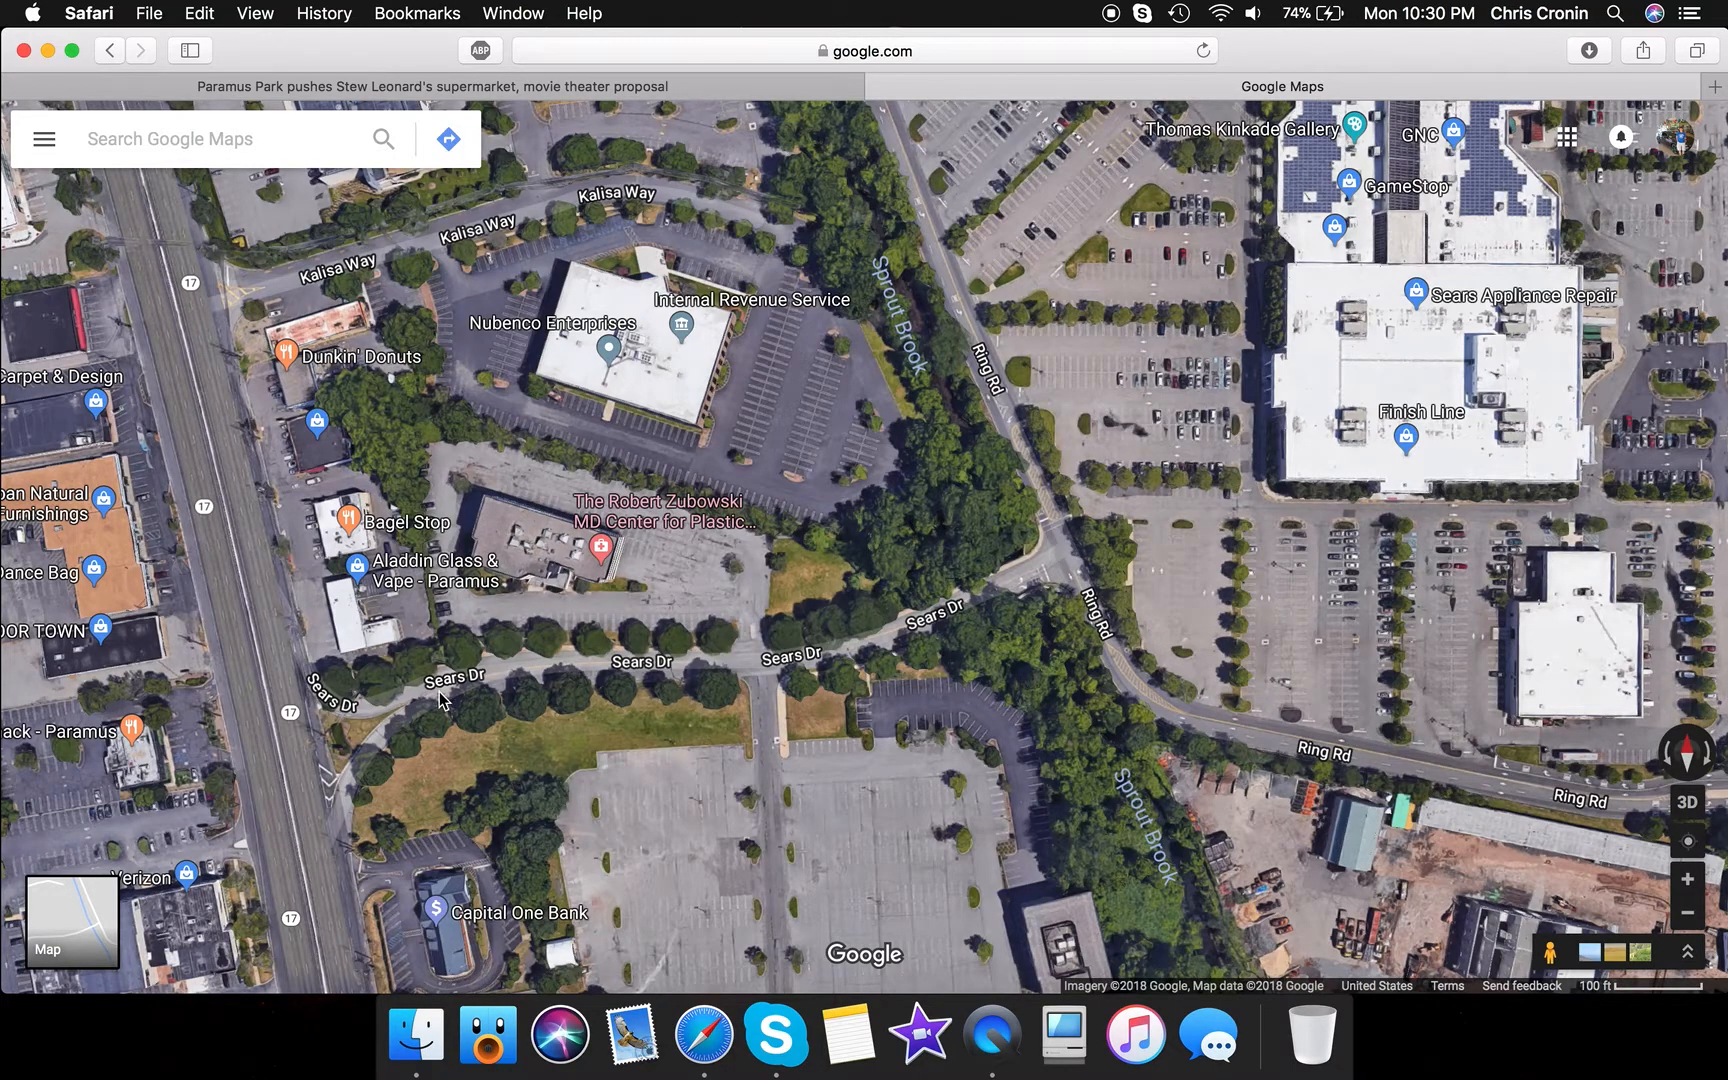
{"action": "mouse_move", "coordinate": [1050, 435]}
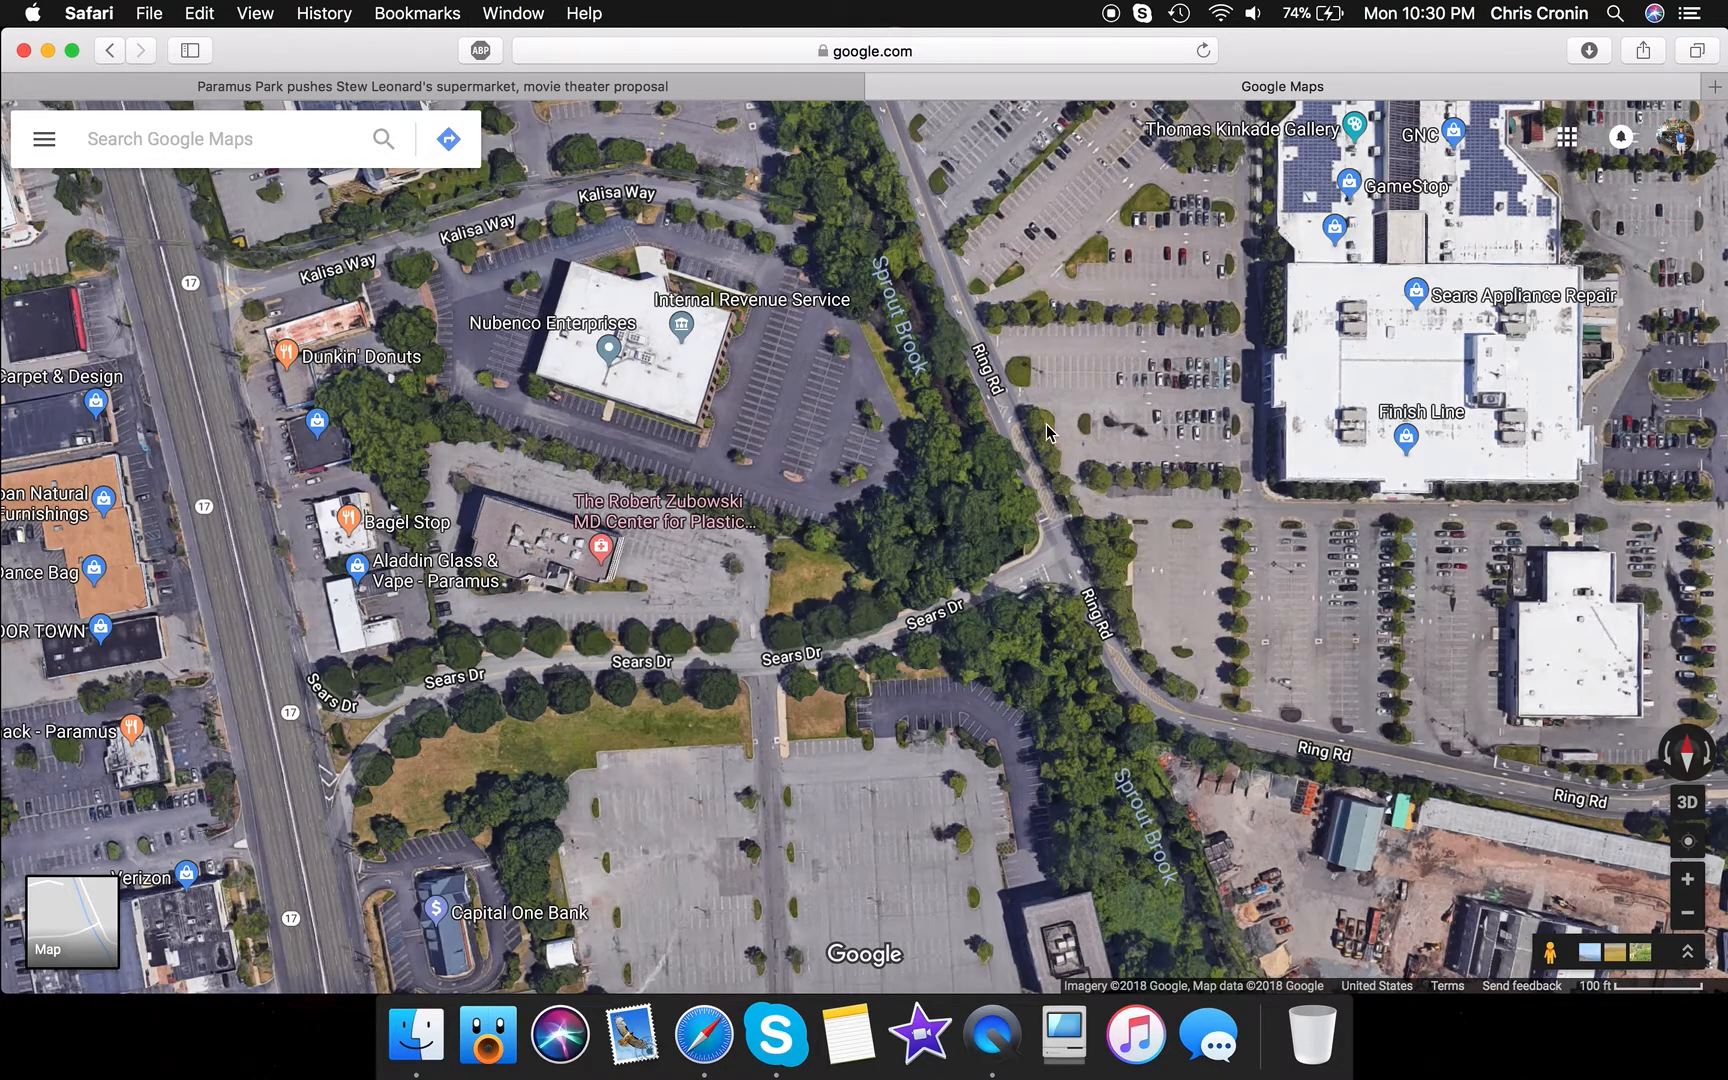
{"action": "mouse_move", "coordinate": [682, 376]}
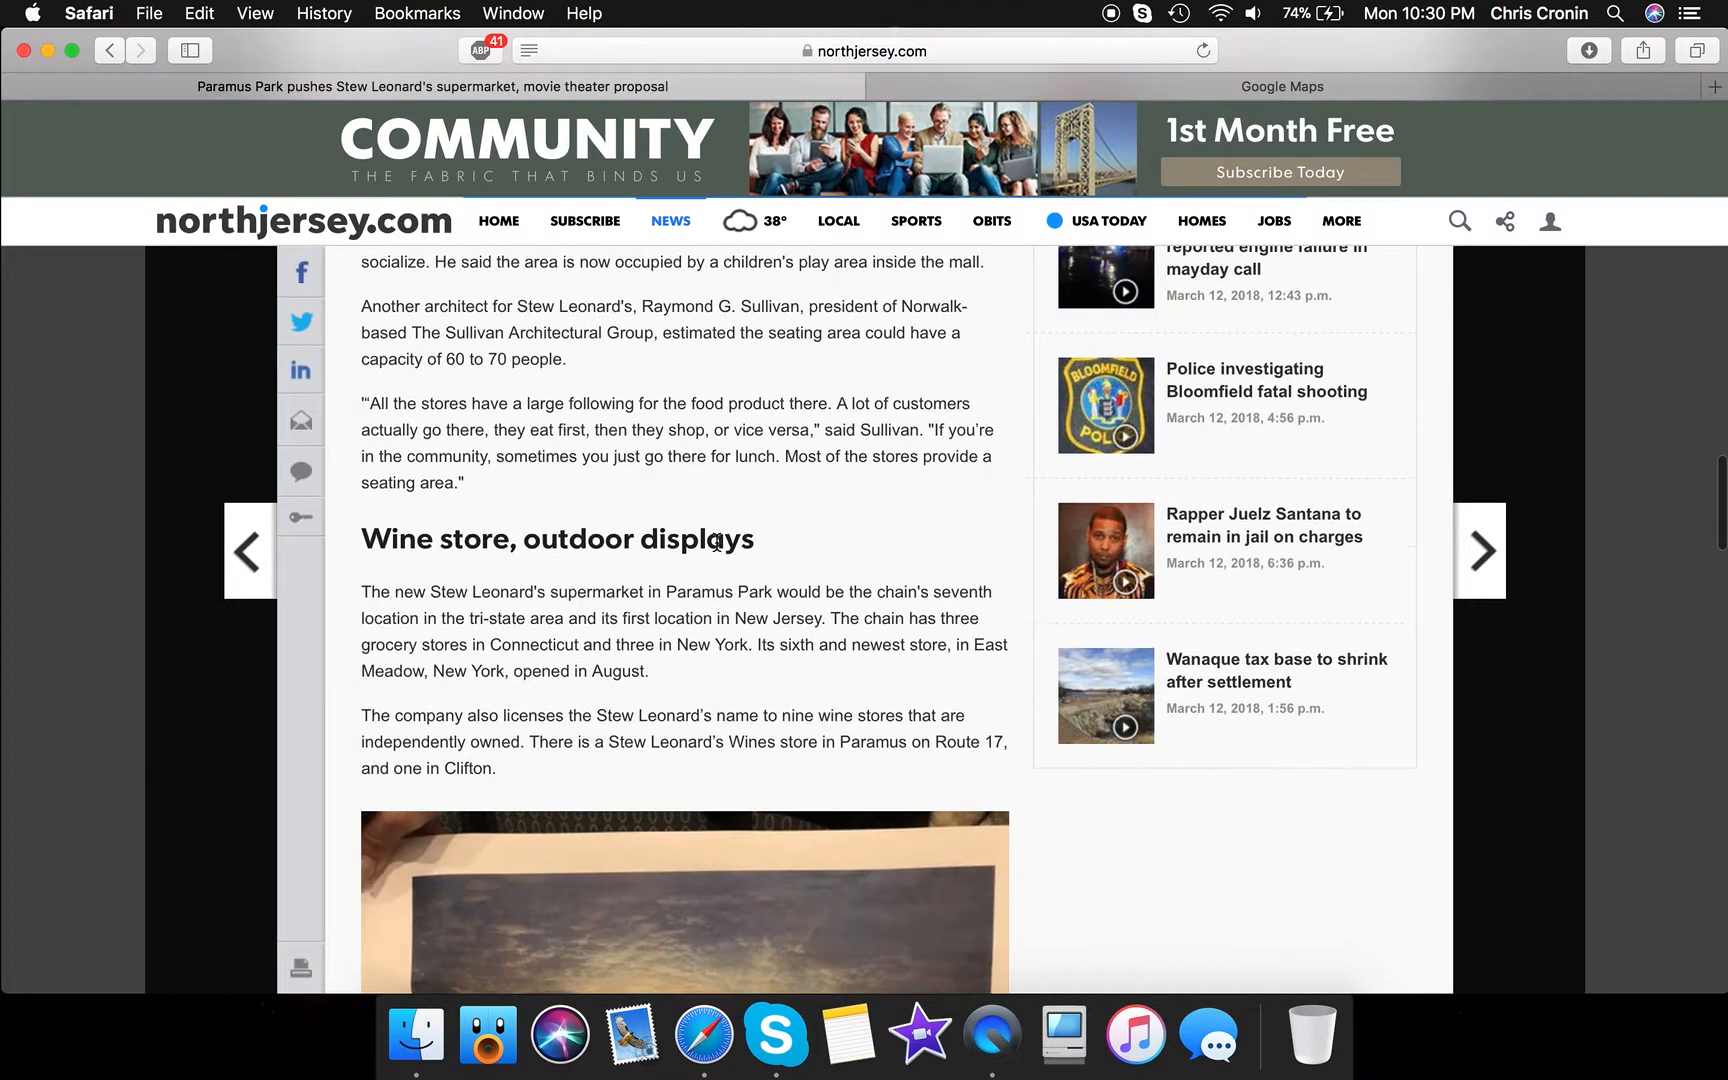
Scroll the article down to the anchor building renovation illustration below the Stew Leonard's paragraph
{"action": "scroll", "scroll_direction": "down", "scroll_amount": 3}
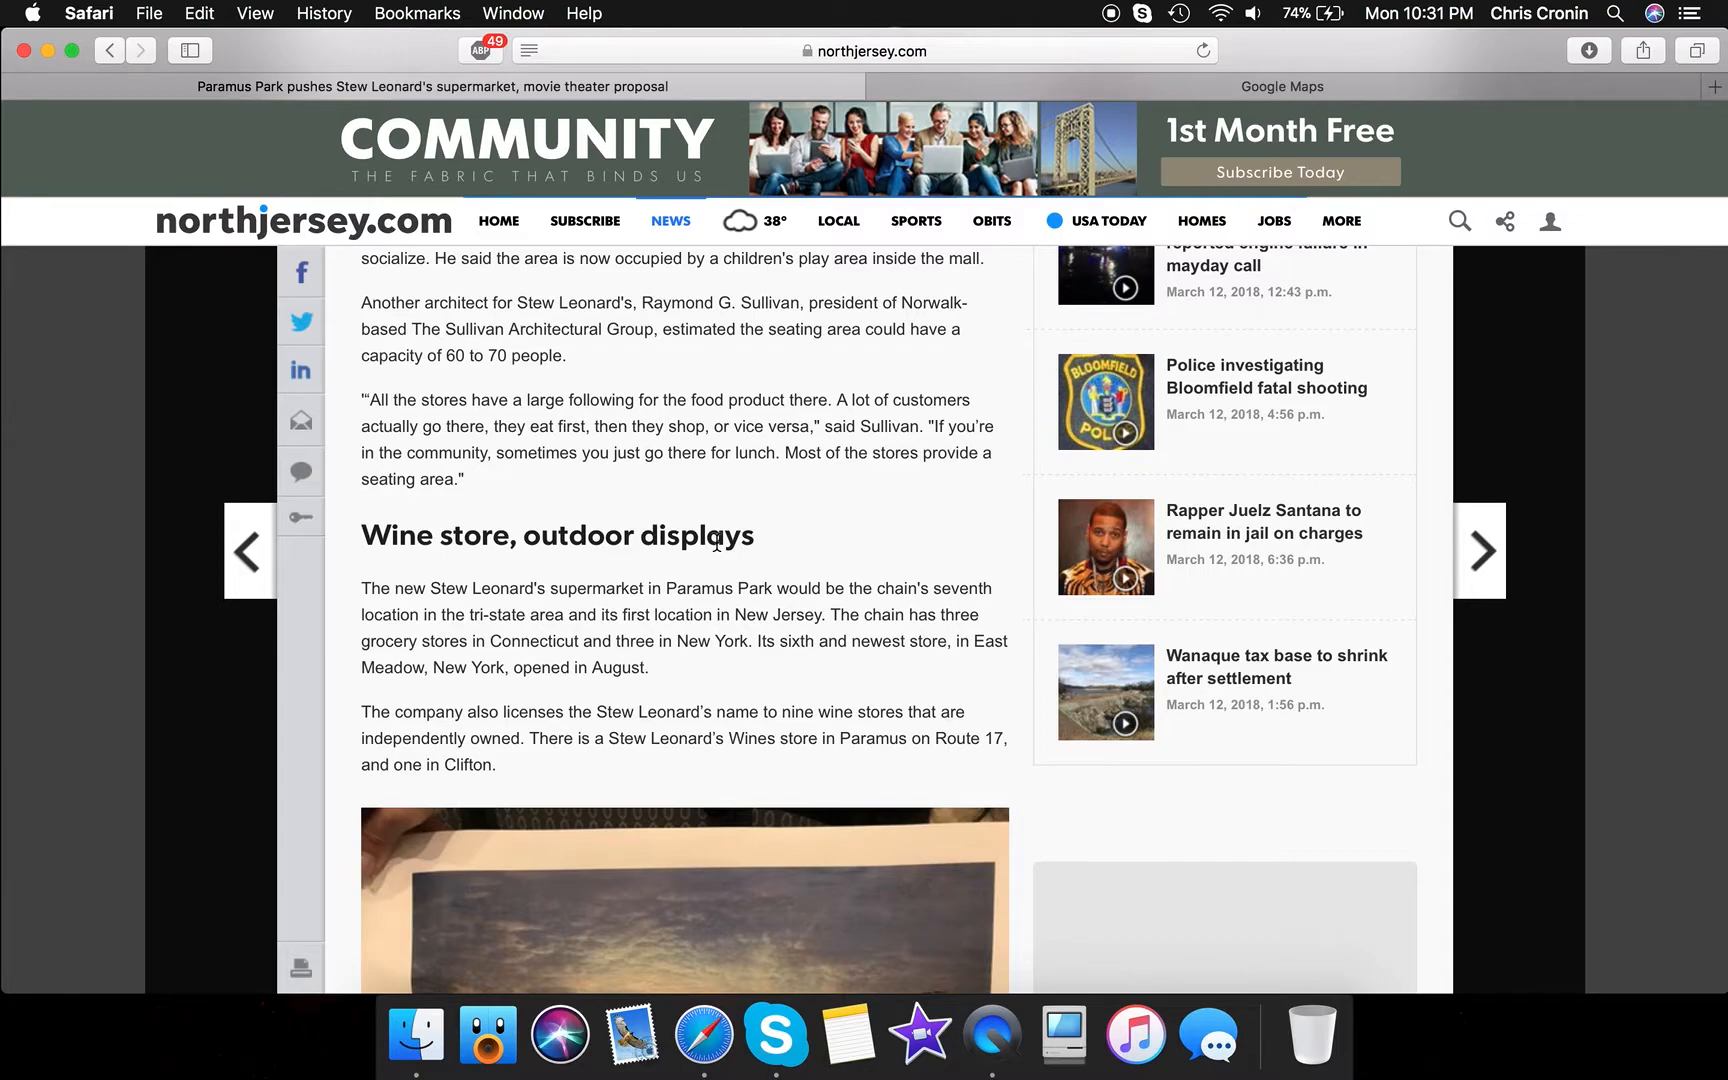
{"action": "scroll", "scroll_direction": "down", "scroll_amount": 3}
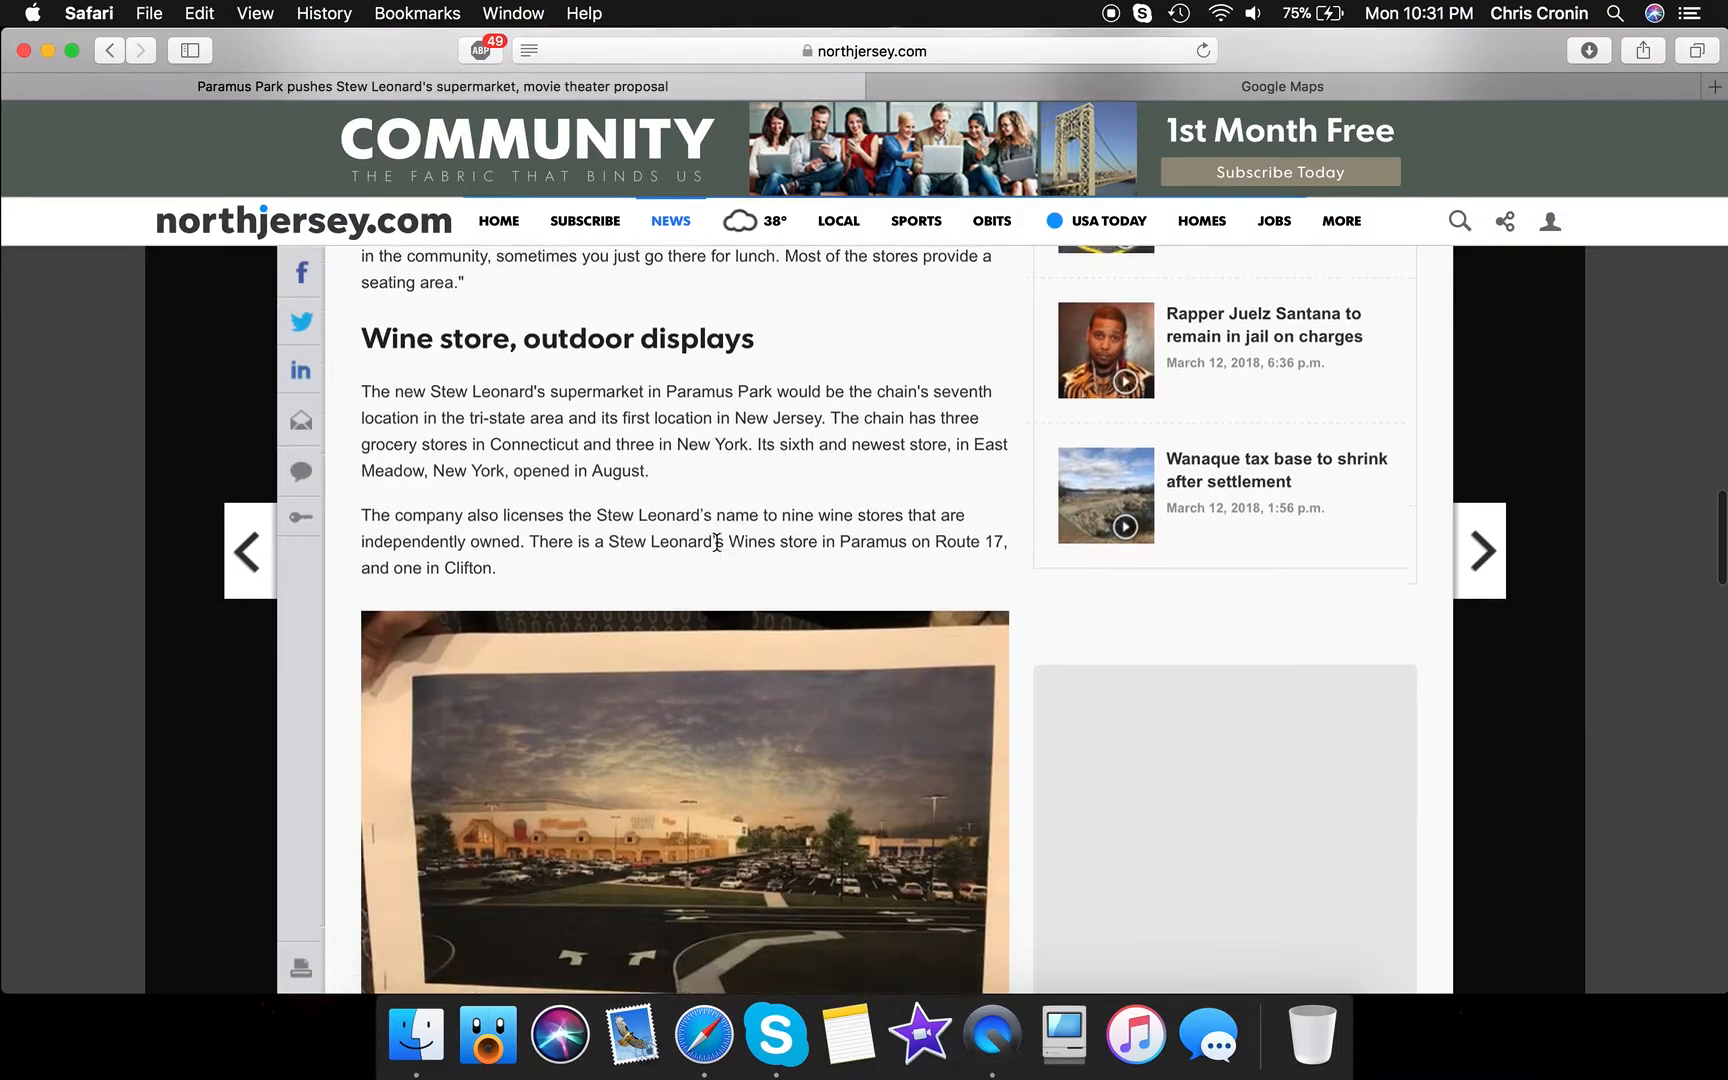
{"action": "scroll", "scroll_direction": "down", "scroll_amount": 3}
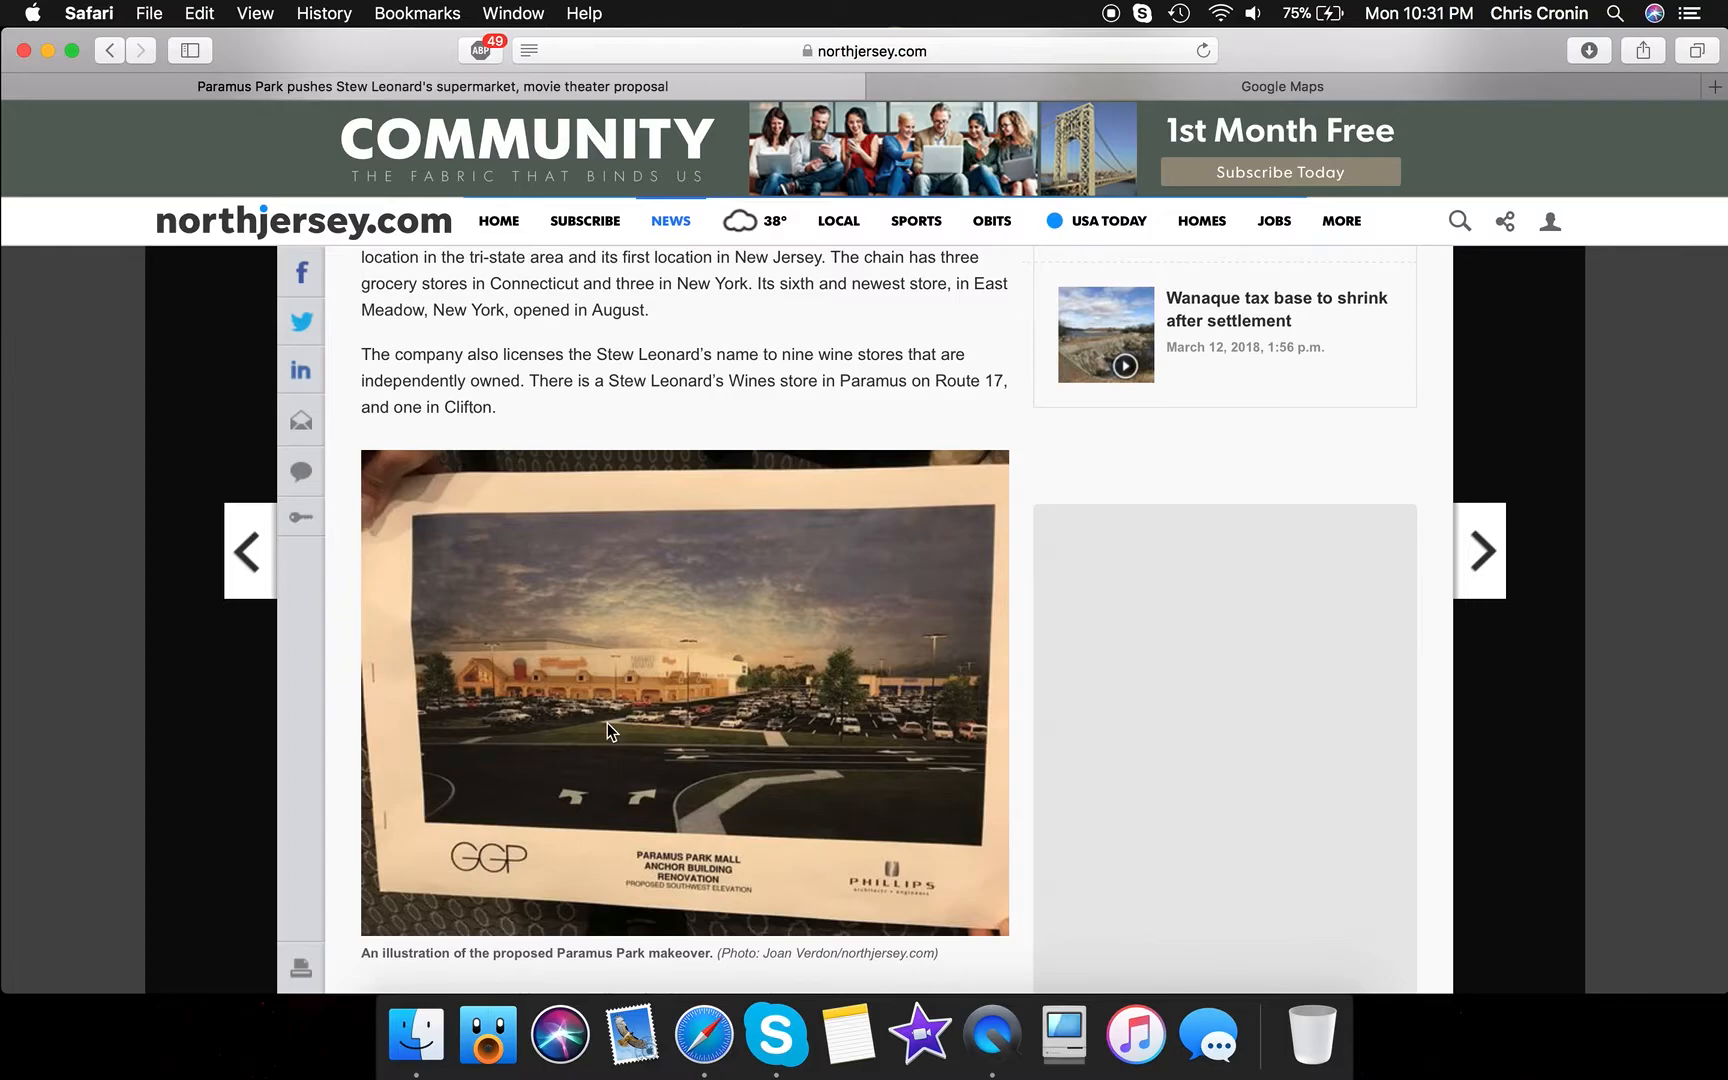
{"action": "mouse_move", "coordinate": [533, 664]}
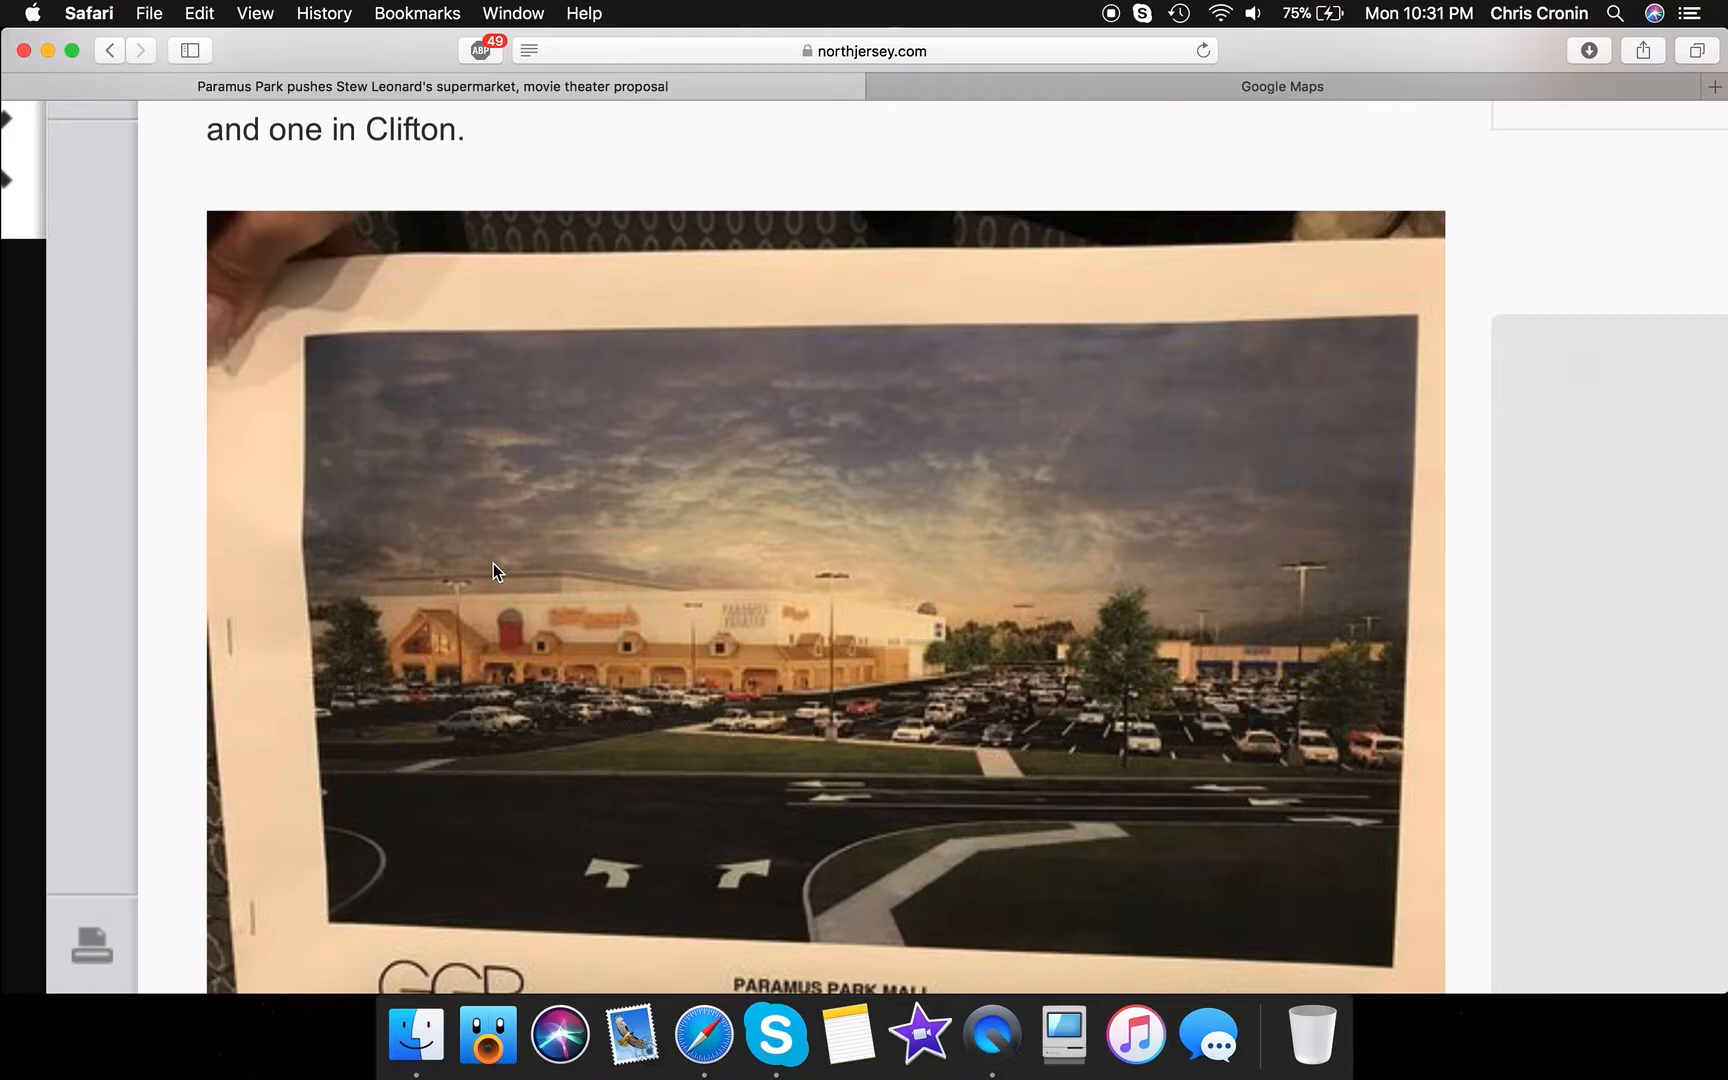
{"action": "mouse_move", "coordinate": [616, 735]}
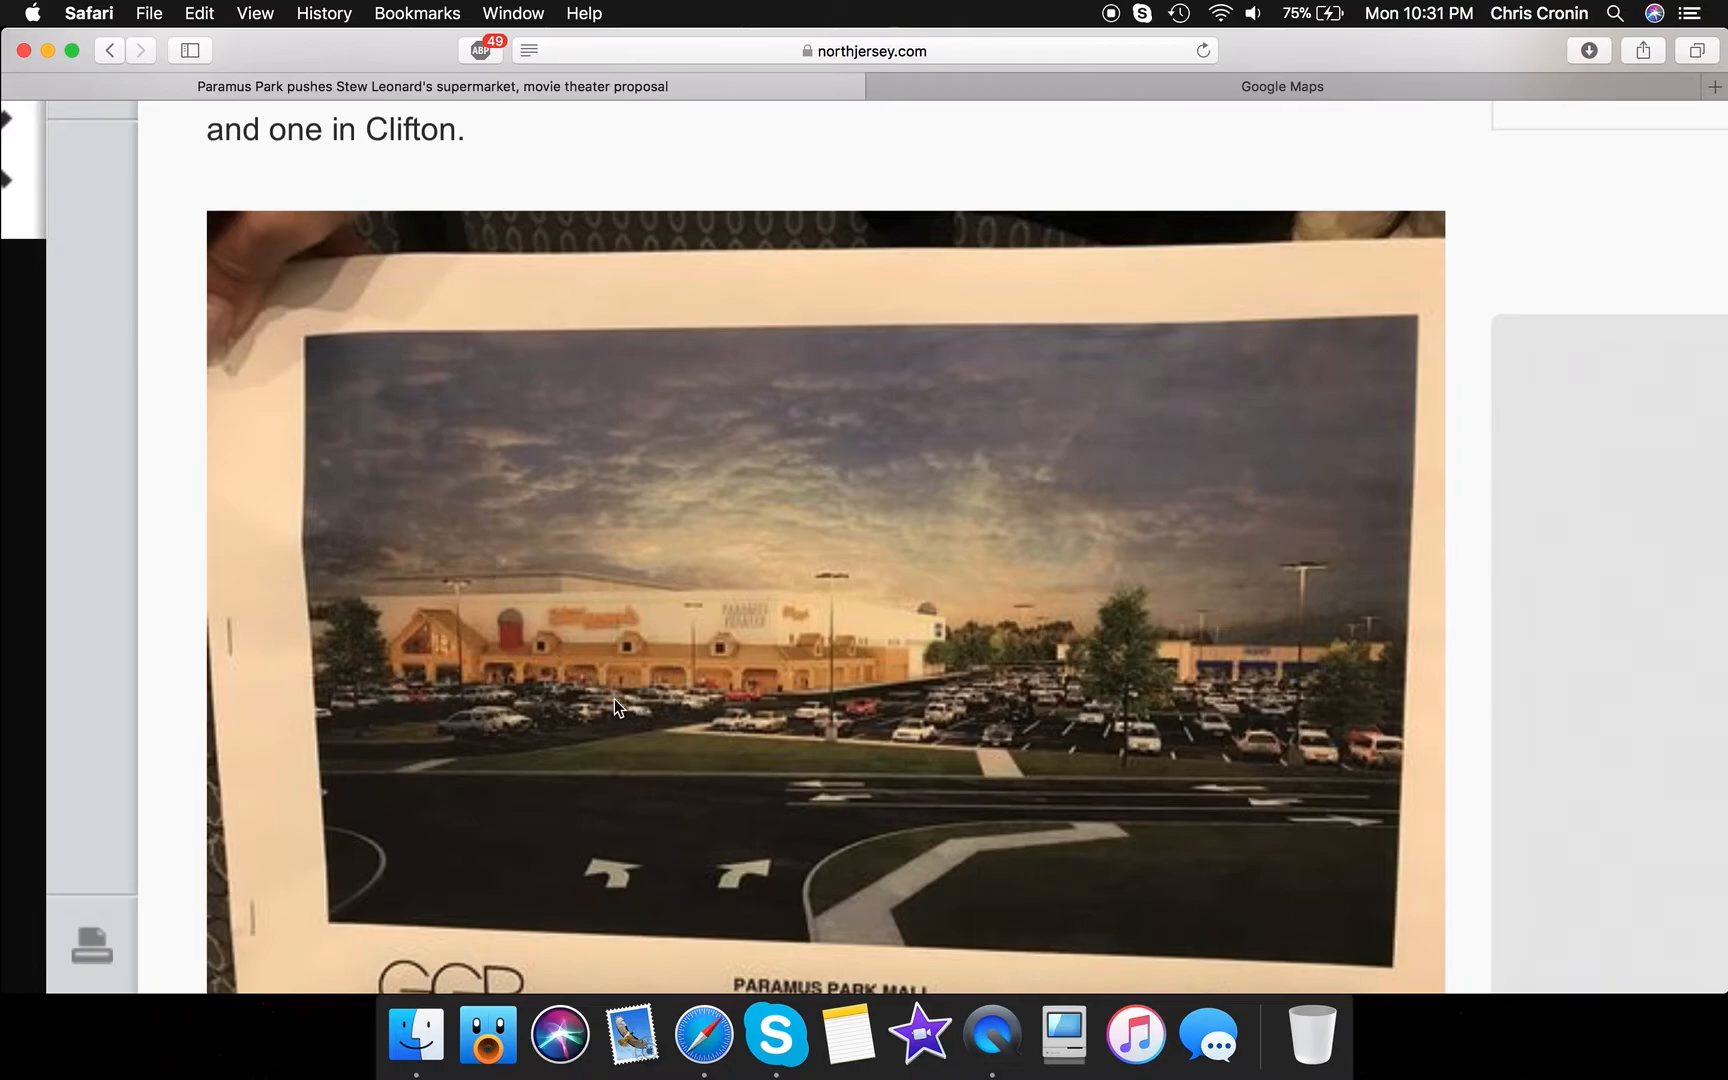
{"action": "mouse_move", "coordinate": [817, 704]}
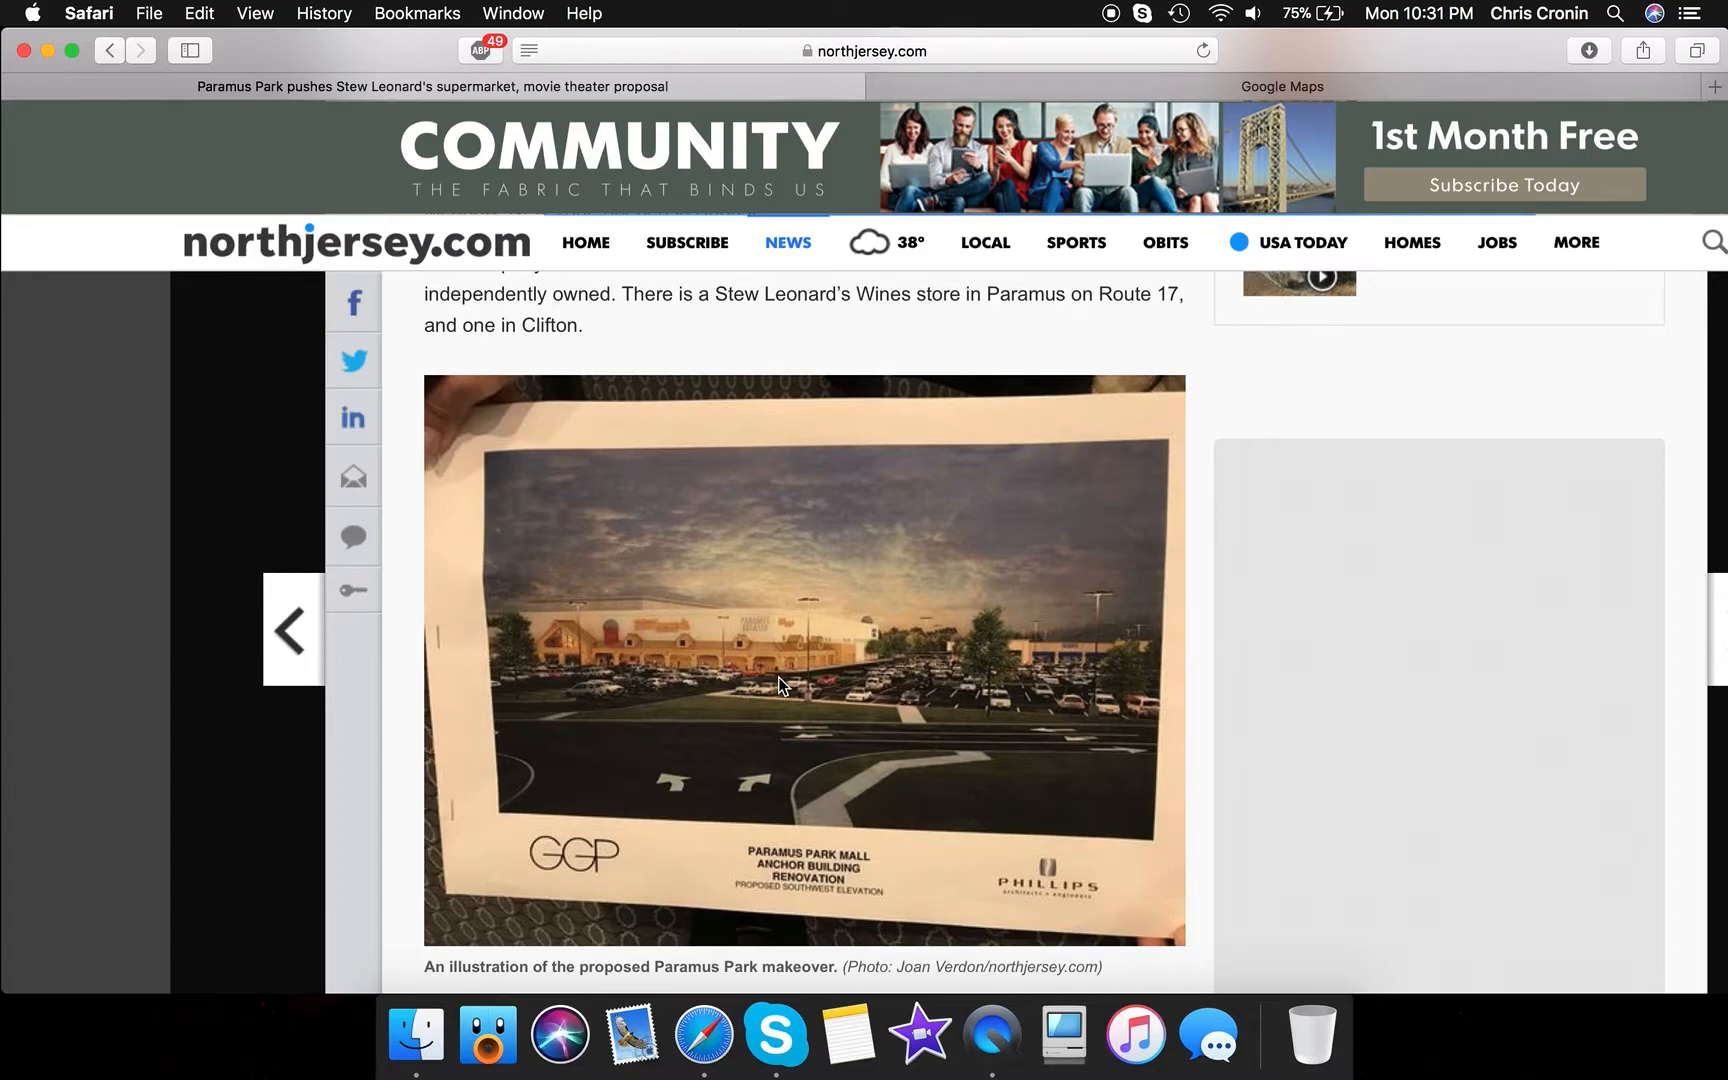
Scroll past Hempstead's outdoor displays quote to the 'Movie theater at Paramus Park' heading
{"action": "scroll", "scroll_direction": "down", "scroll_amount": 3}
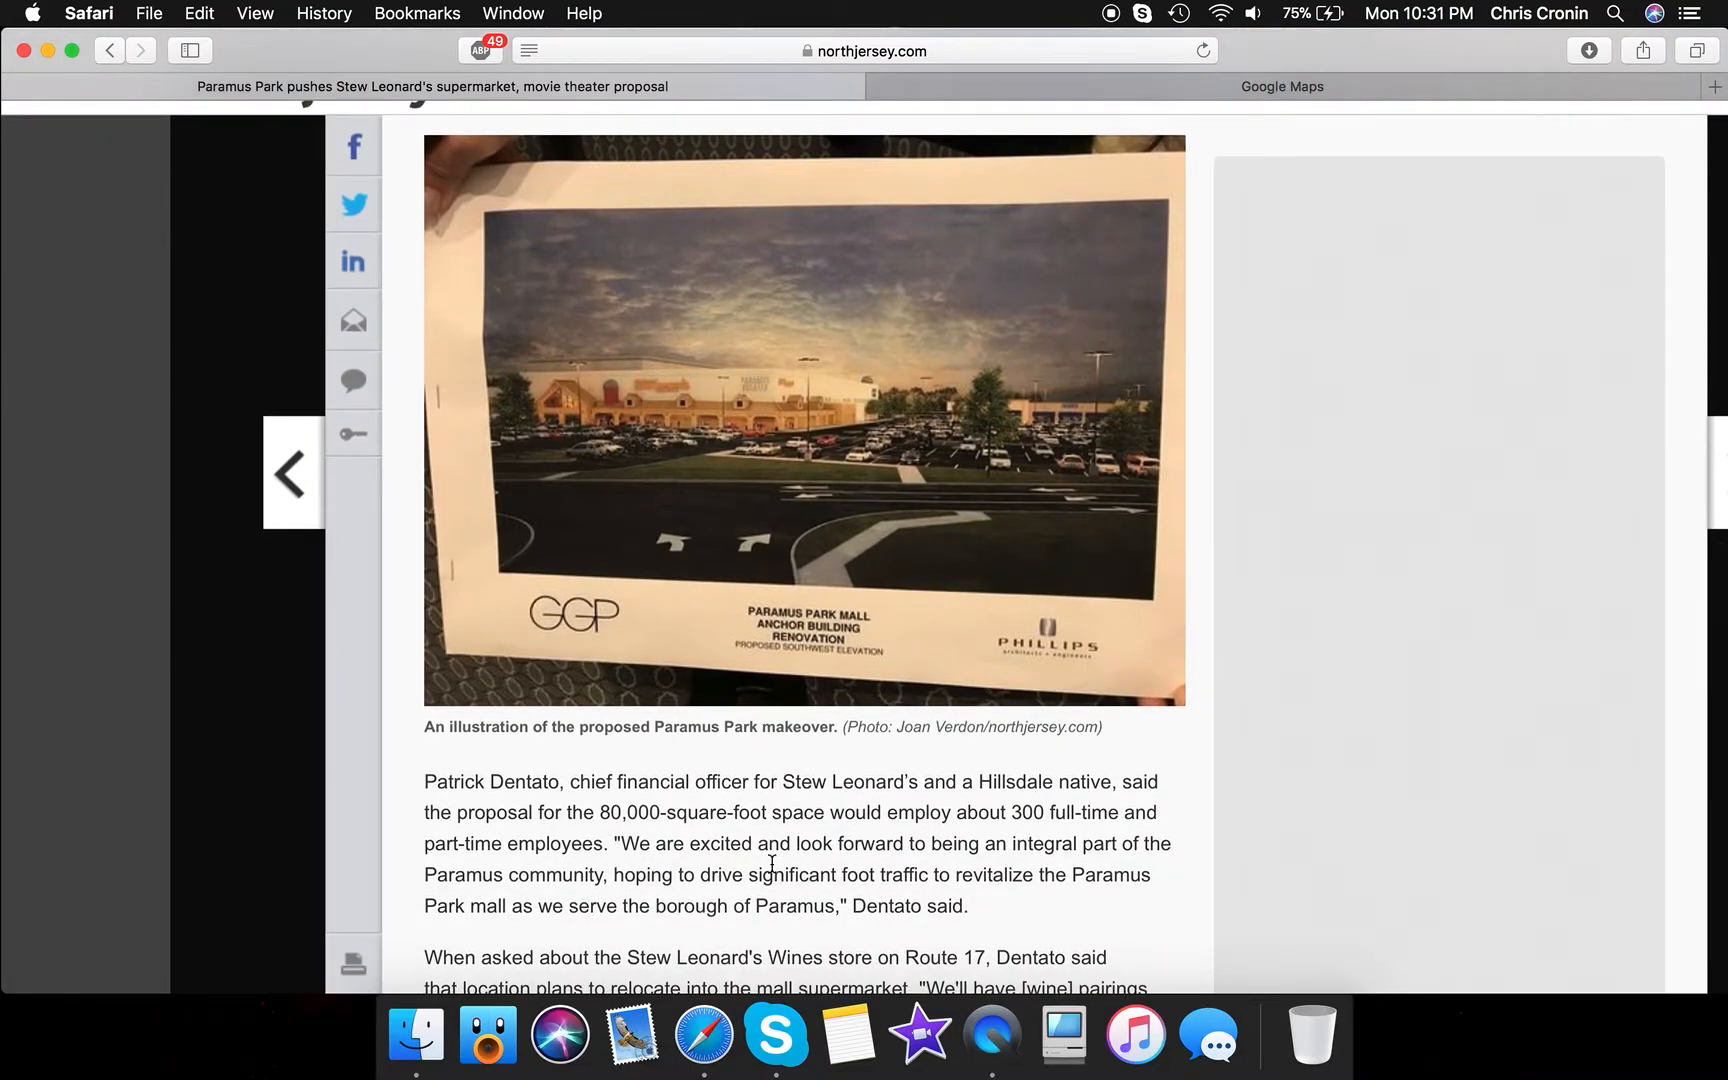
{"action": "scroll", "scroll_direction": "down", "scroll_amount": 3}
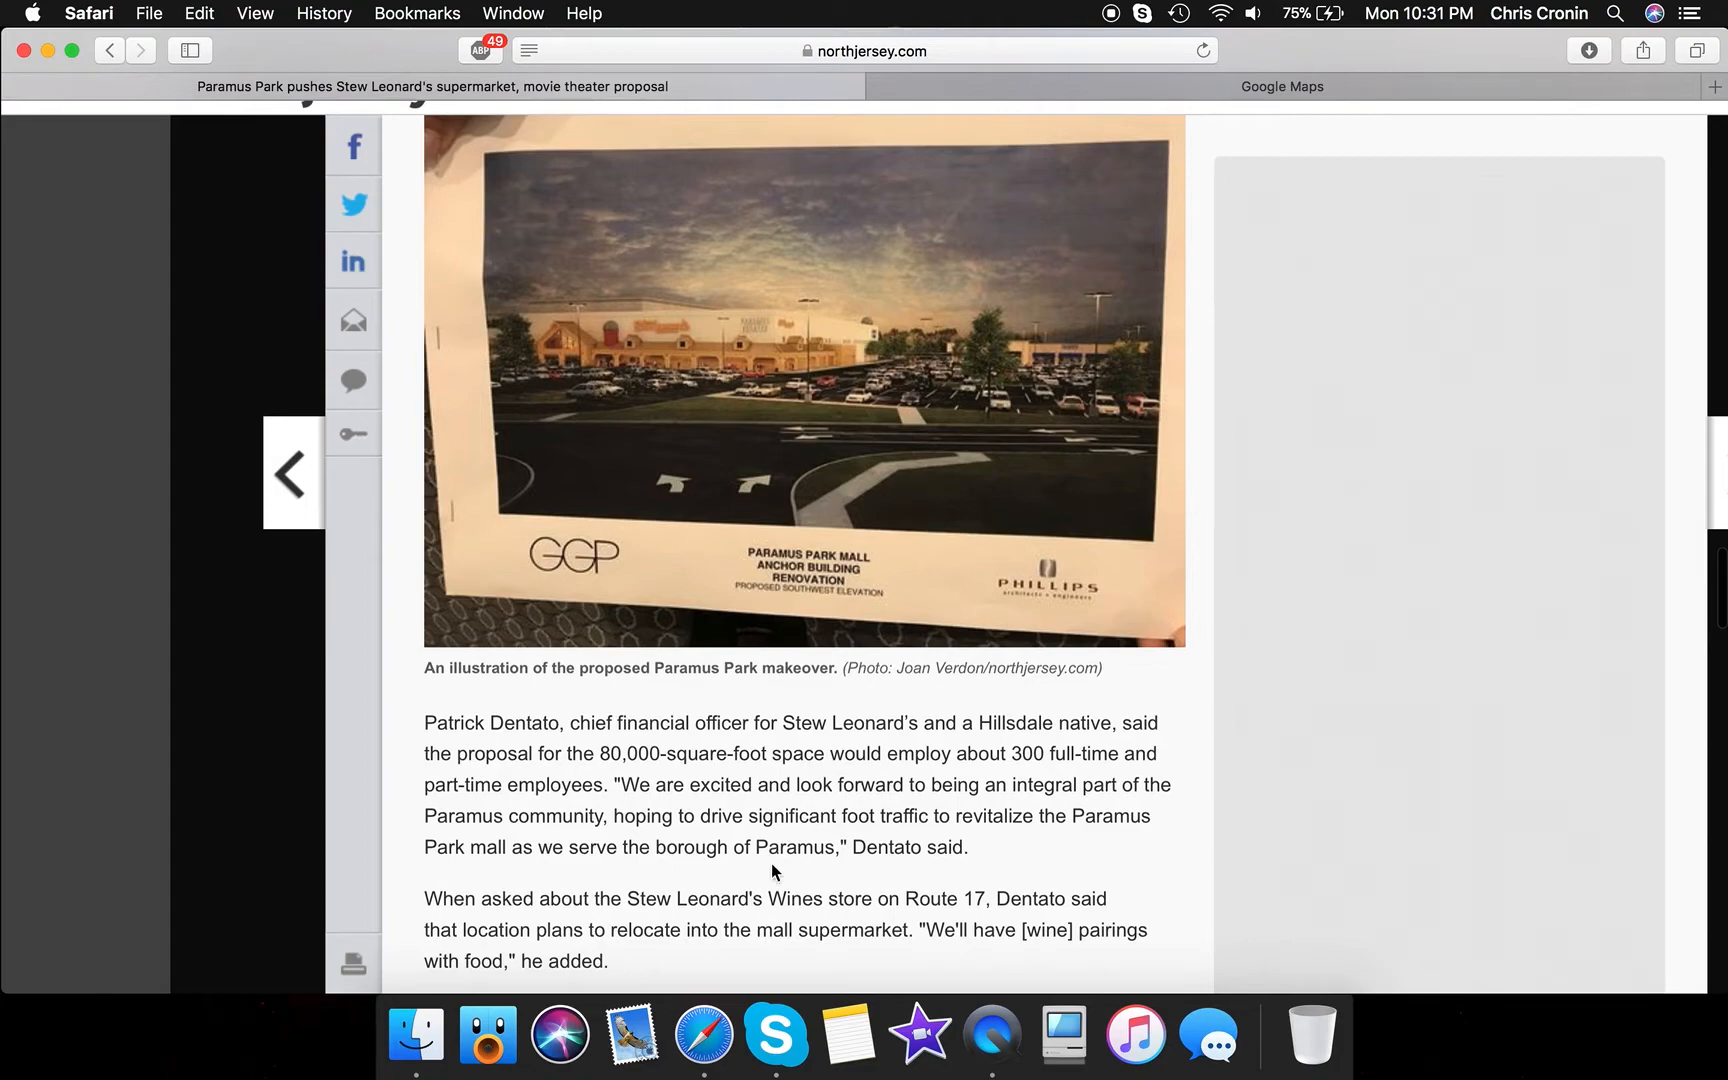
{"action": "mouse_move", "coordinate": [829, 781]}
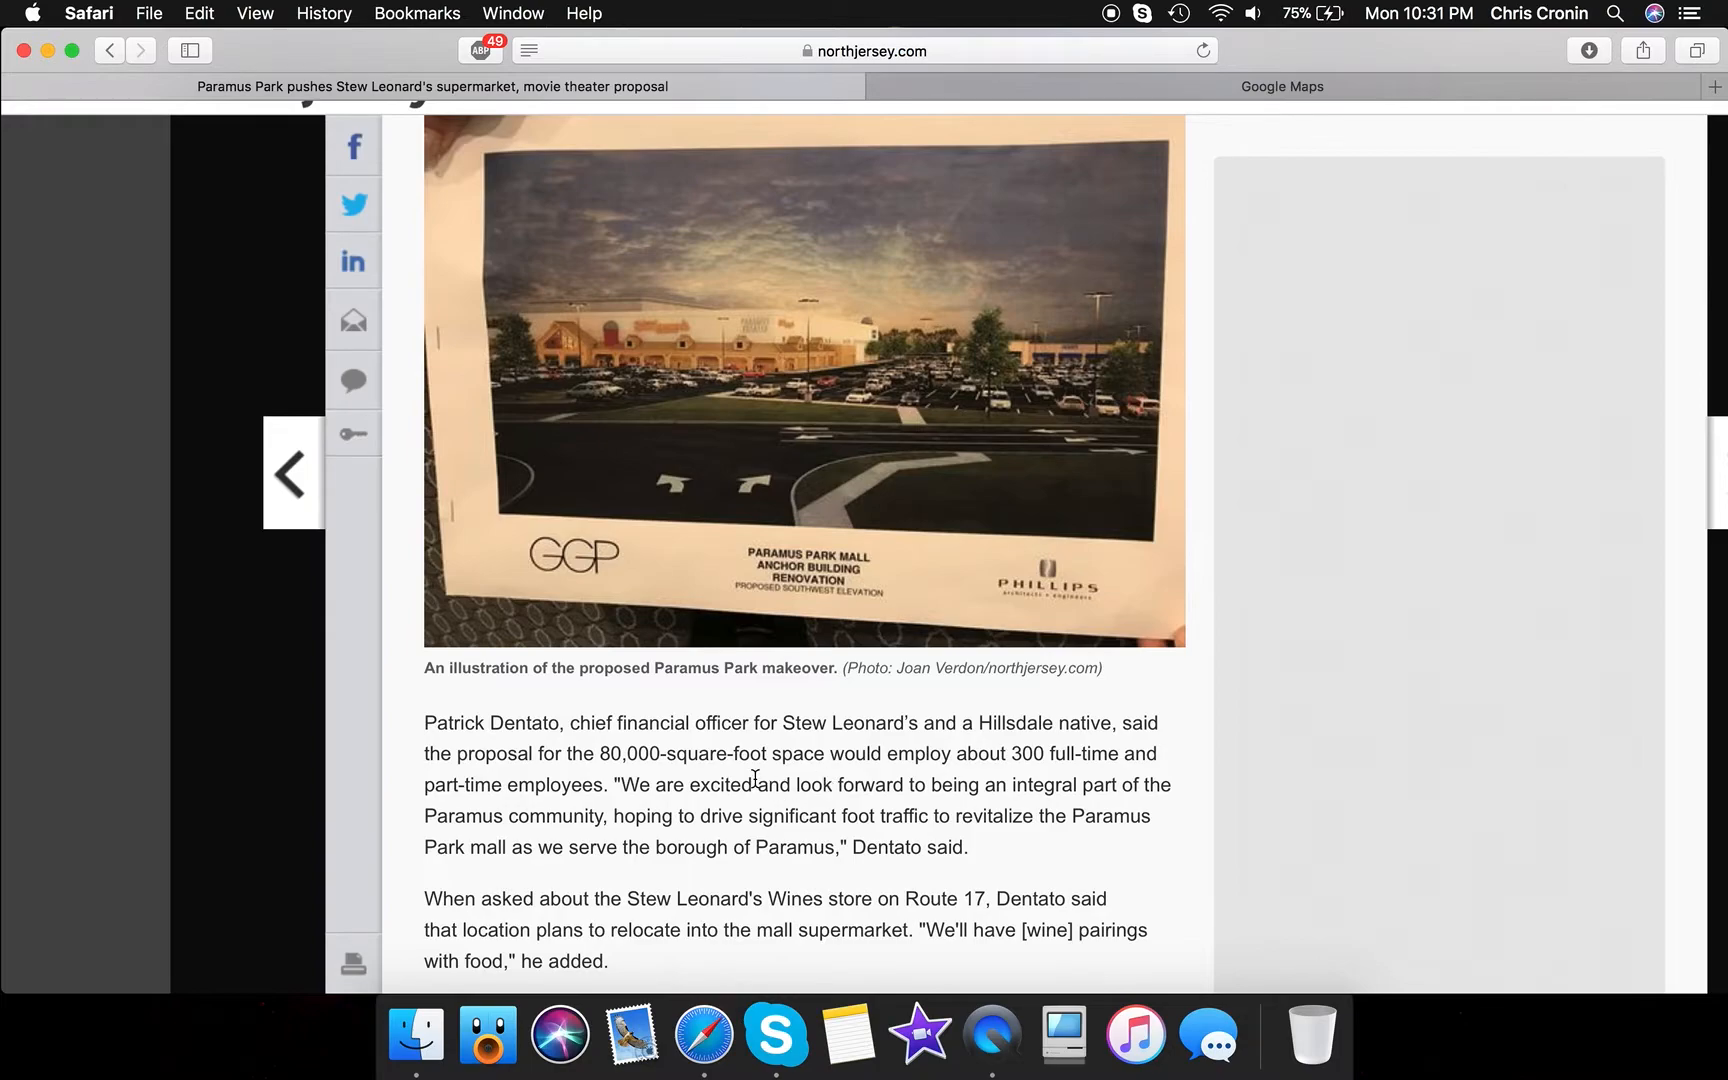
{"action": "scroll", "scroll_direction": "down", "scroll_amount": 3}
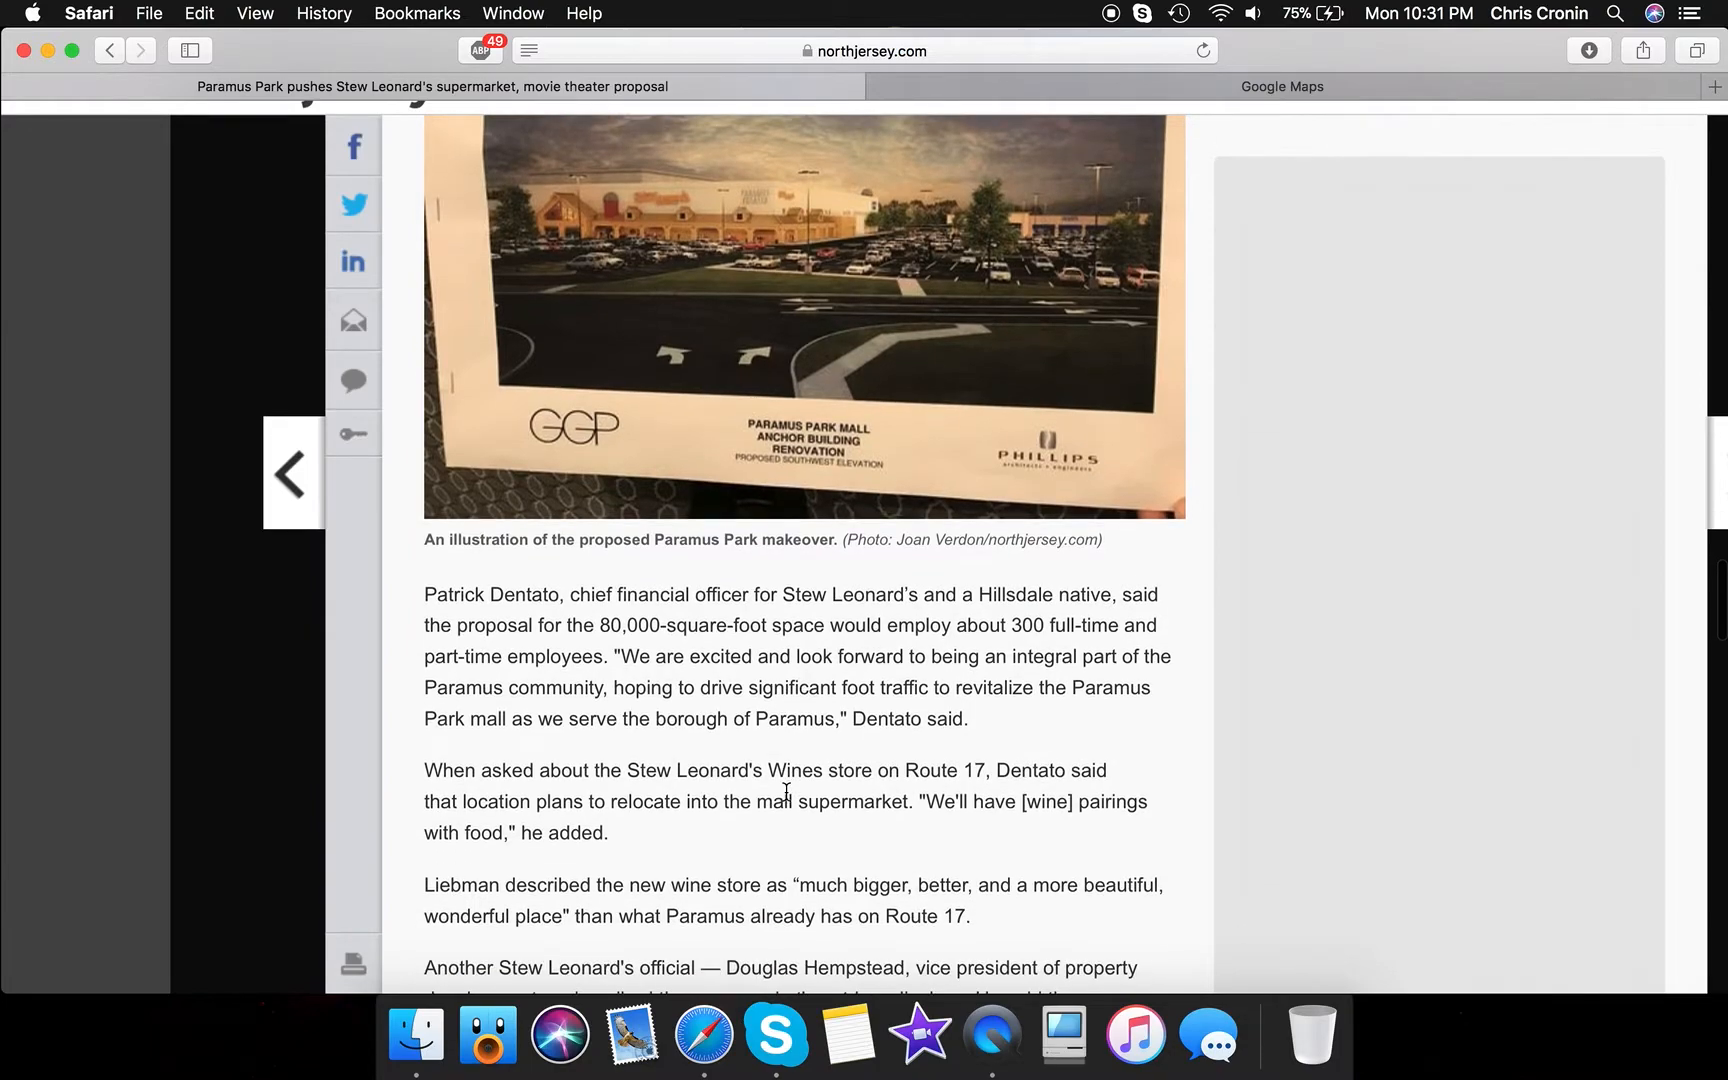
{"action": "scroll", "scroll_direction": "down", "scroll_amount": 3}
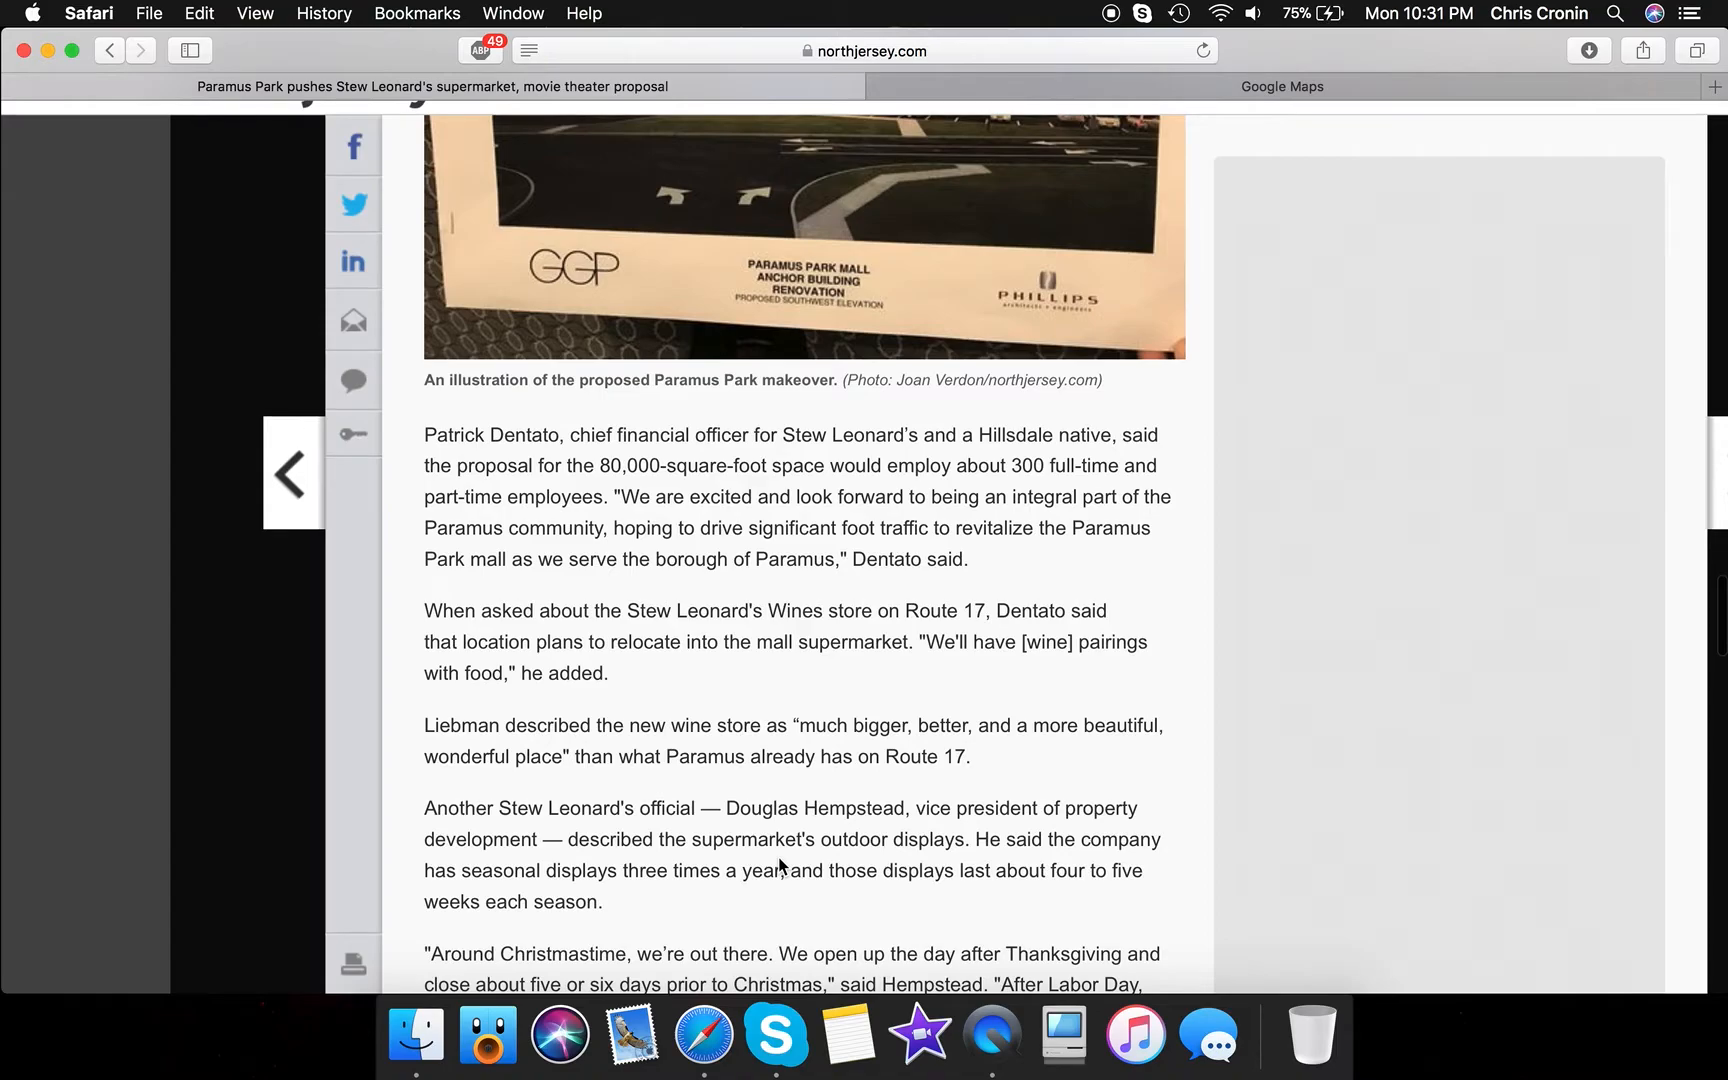
{"action": "scroll", "scroll_direction": "down", "scroll_amount": 3}
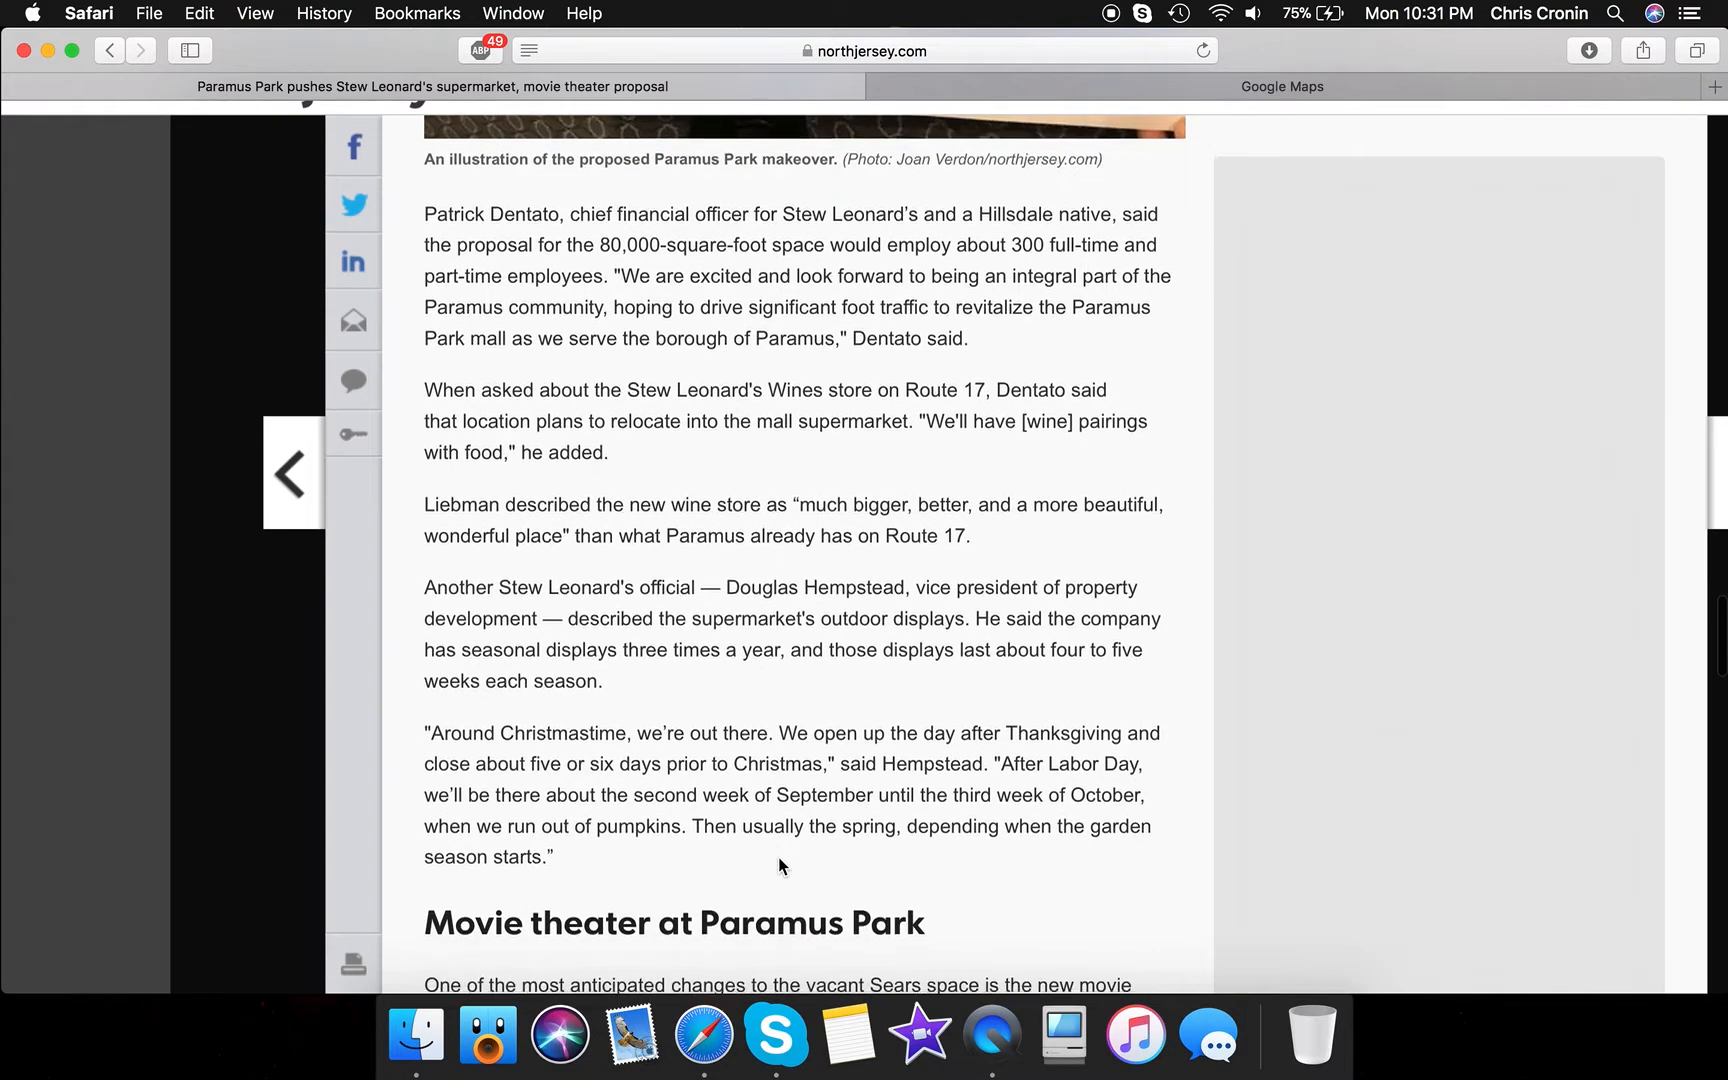
{"action": "scroll", "scroll_direction": "down", "scroll_amount": 3}
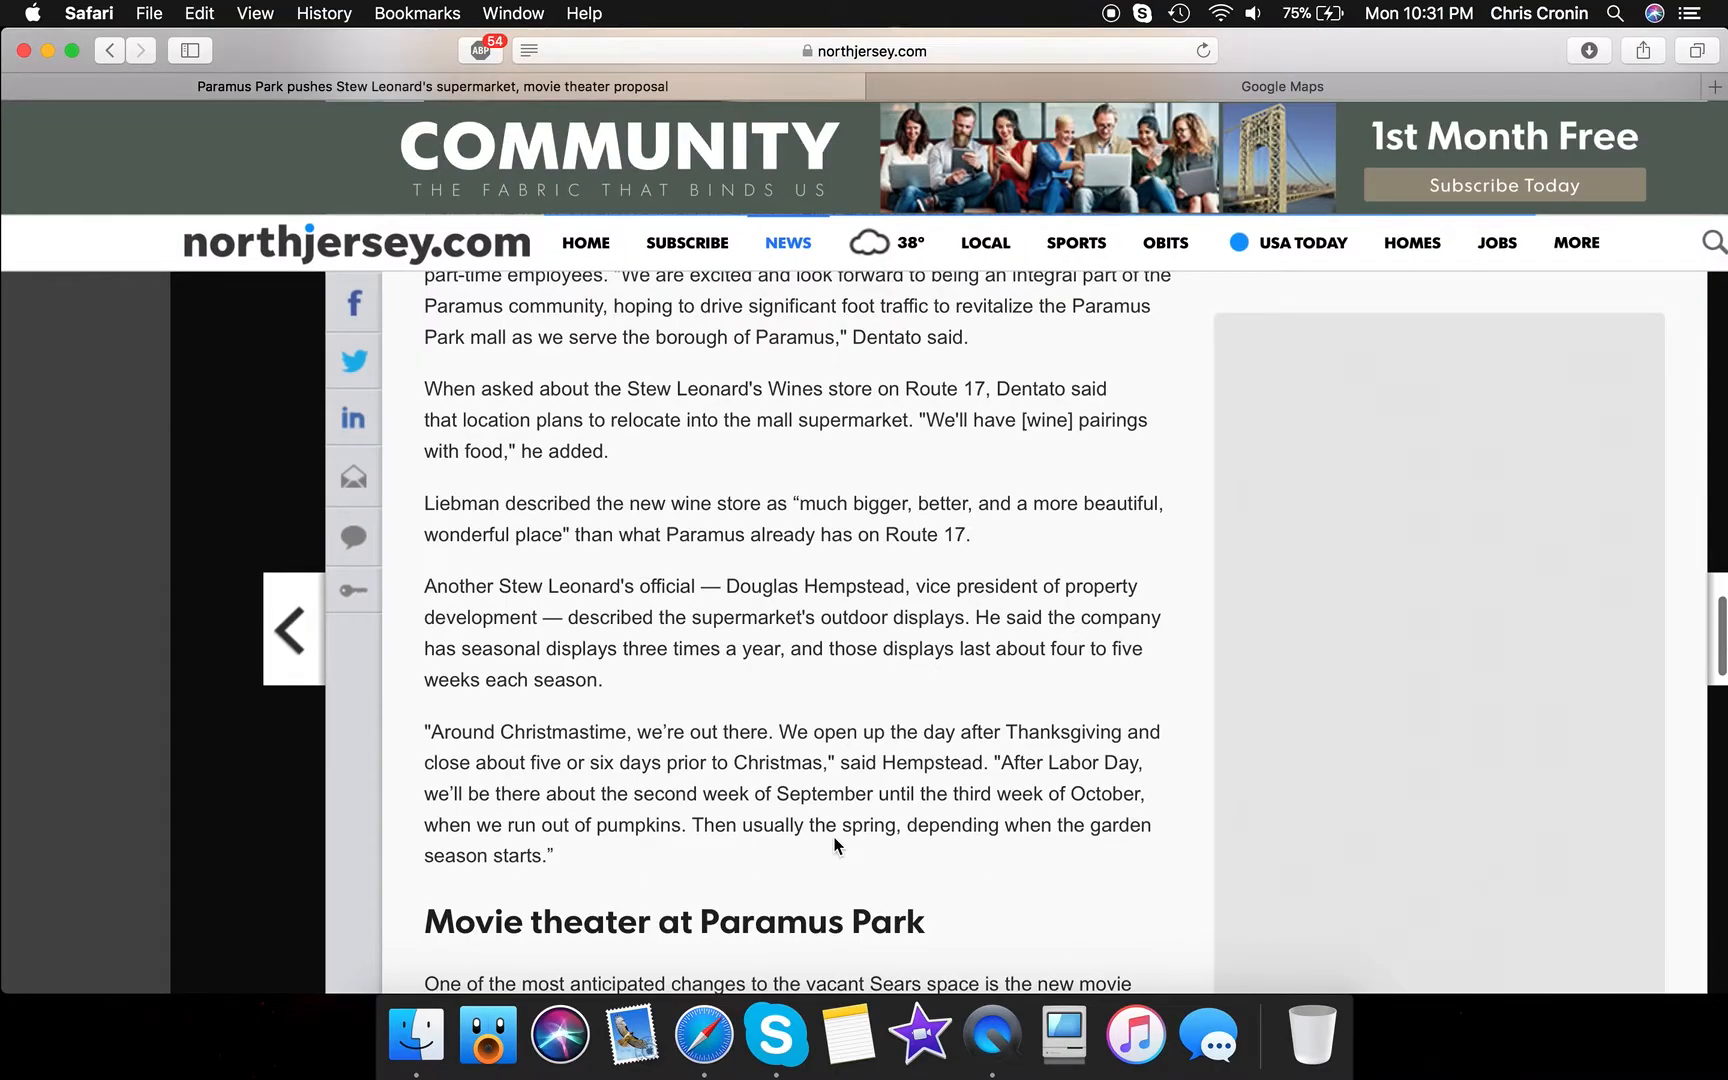
Scroll to show the full movie theater section and the 'Gallery: Vintage photos' slideshow
{"action": "scroll", "scroll_direction": "down", "scroll_amount": 3}
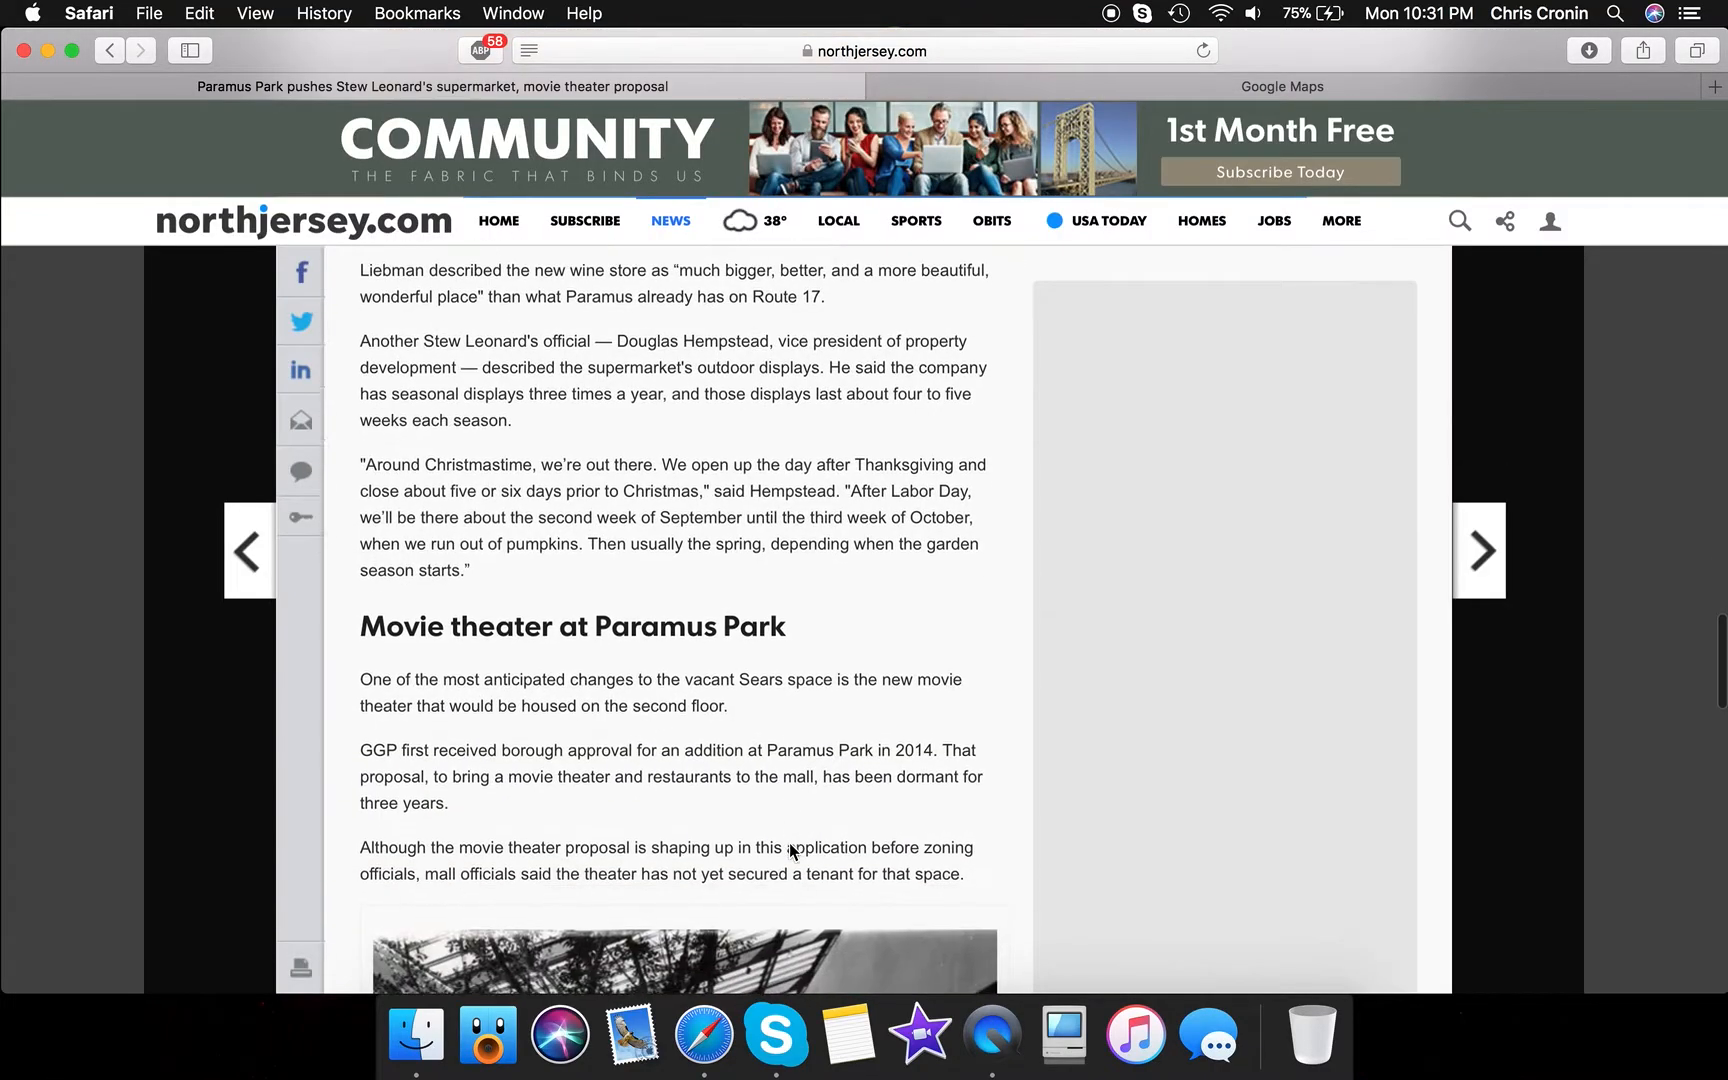
{"action": "scroll", "scroll_direction": "down", "scroll_amount": 3}
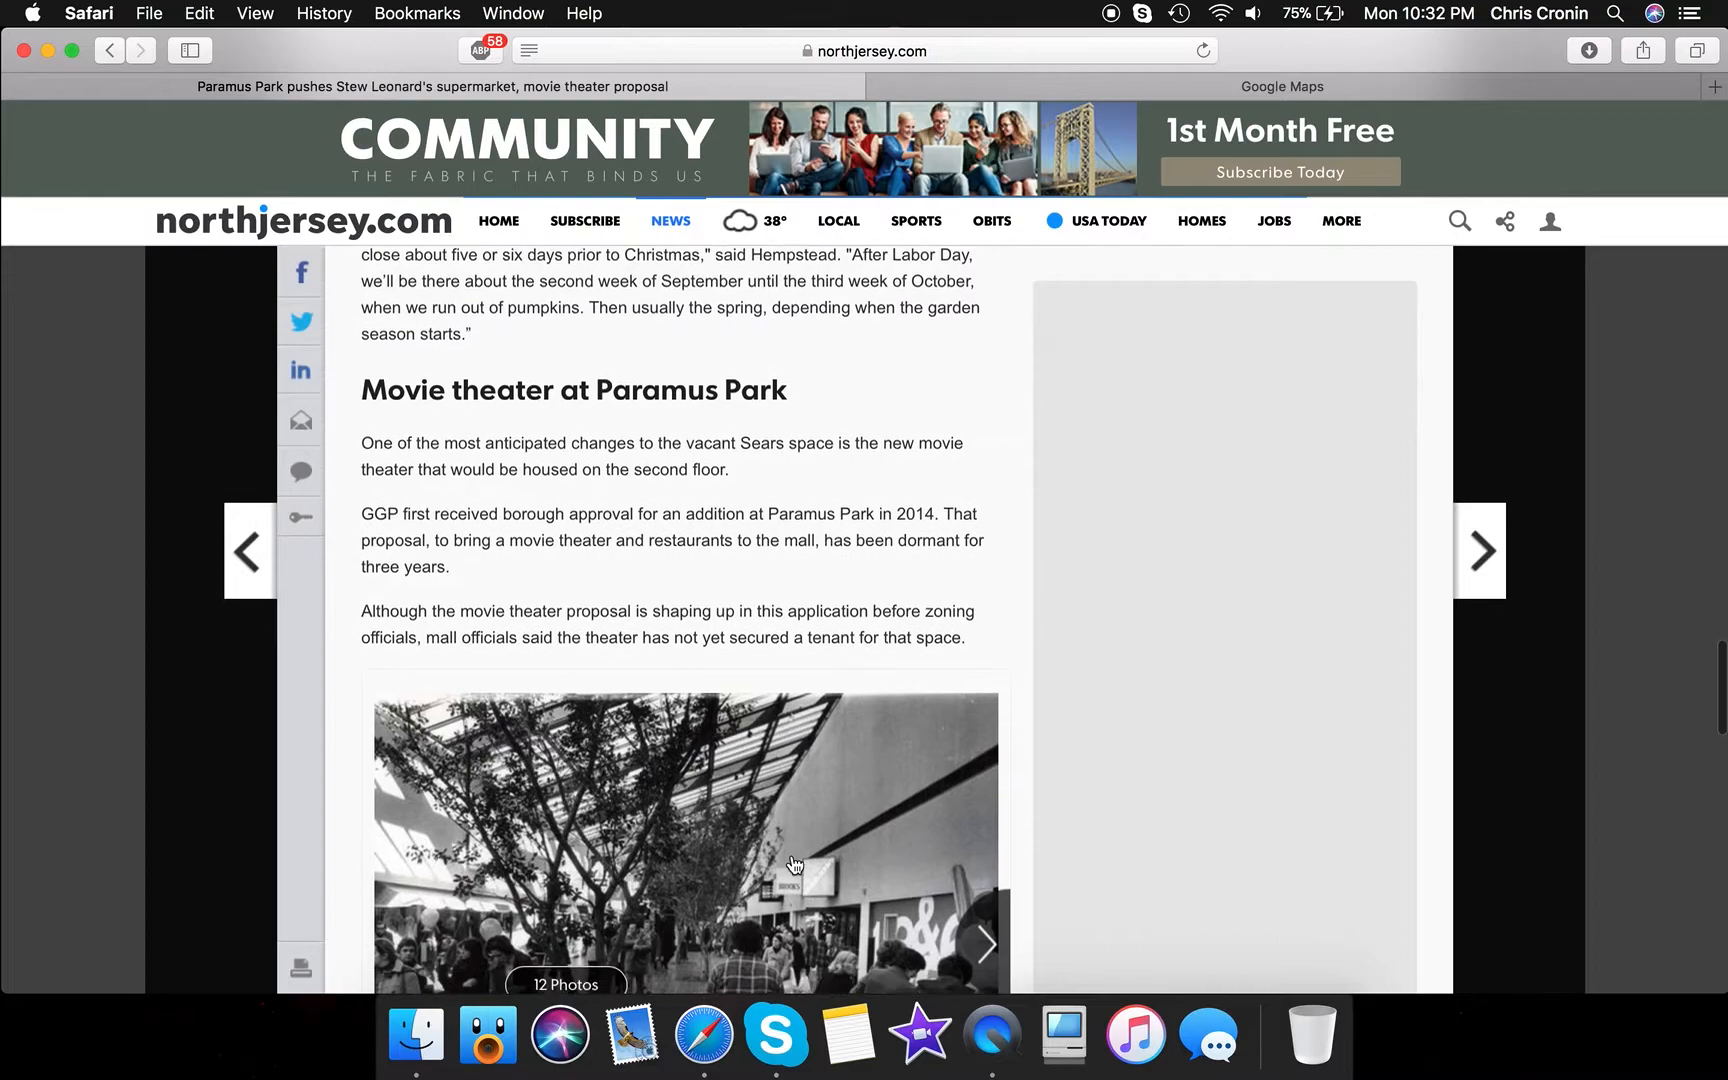
{"action": "scroll", "scroll_direction": "down", "scroll_amount": 3}
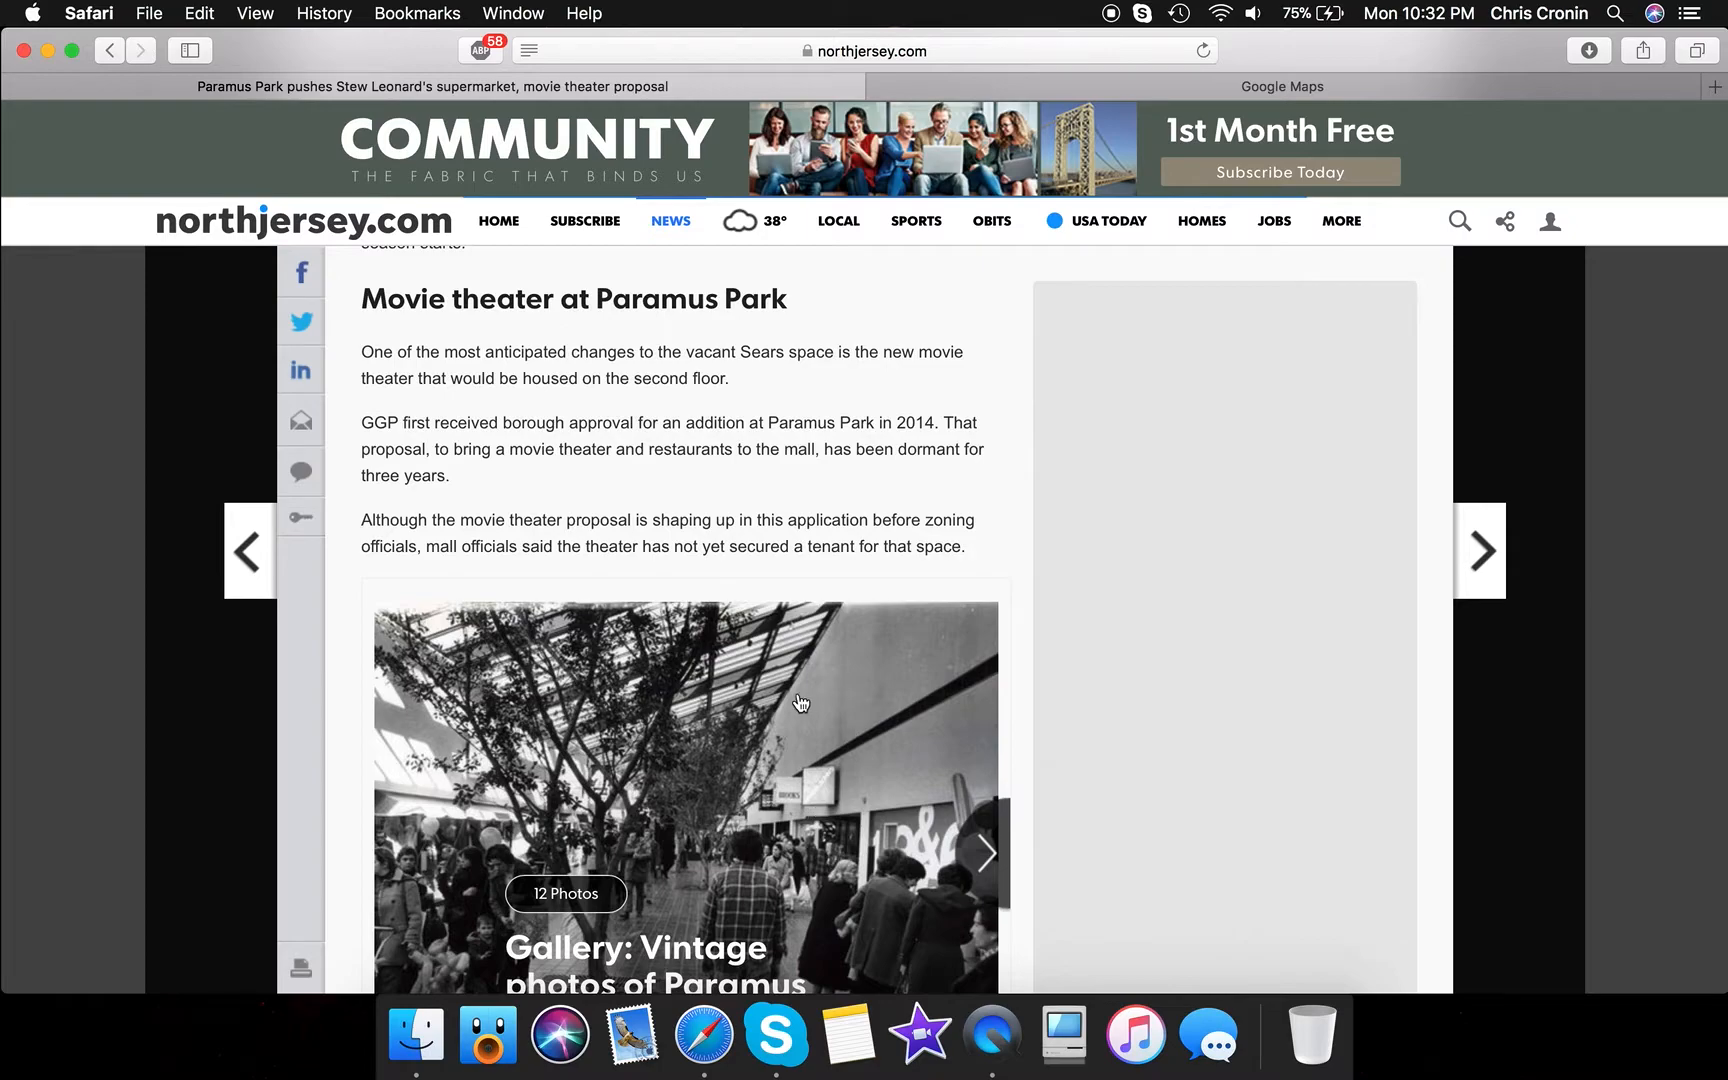
{"action": "mouse_move", "coordinate": [802, 687]}
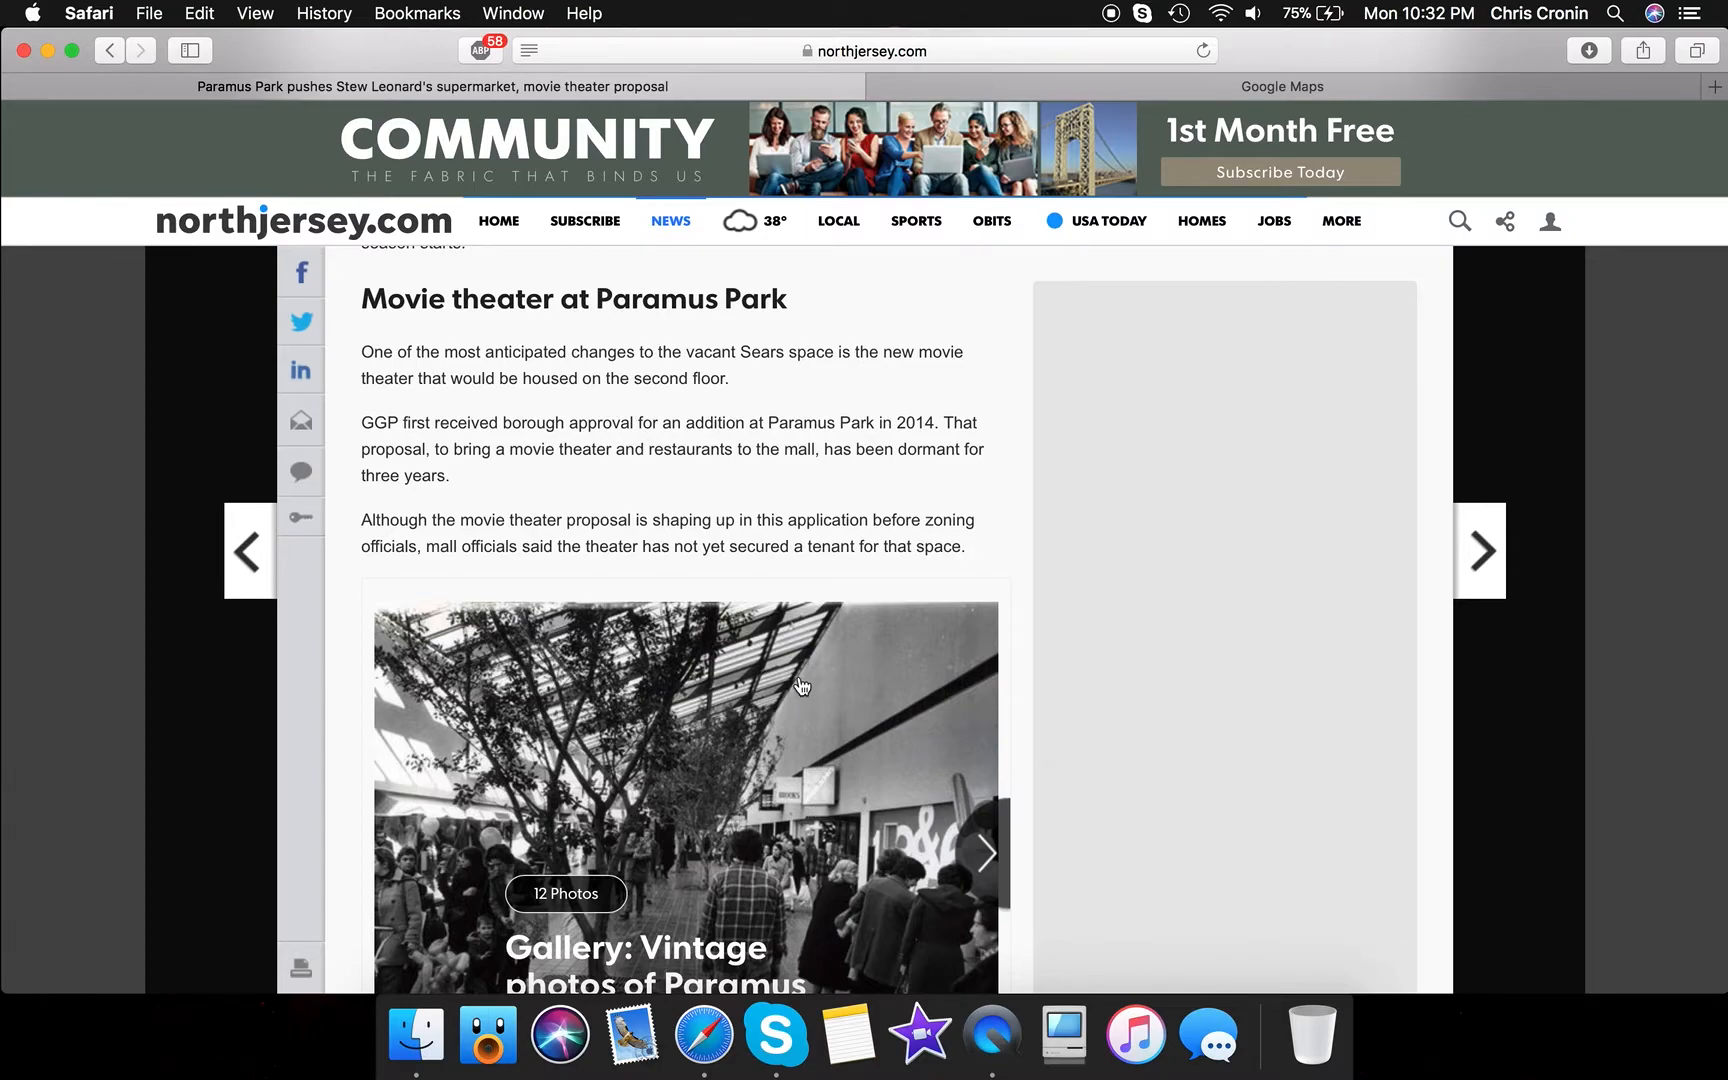
Scroll past the gallery thumbnails to the 'confident' tenant quote and March 22 hearing date
{"action": "scroll", "scroll_direction": "down", "scroll_amount": 3}
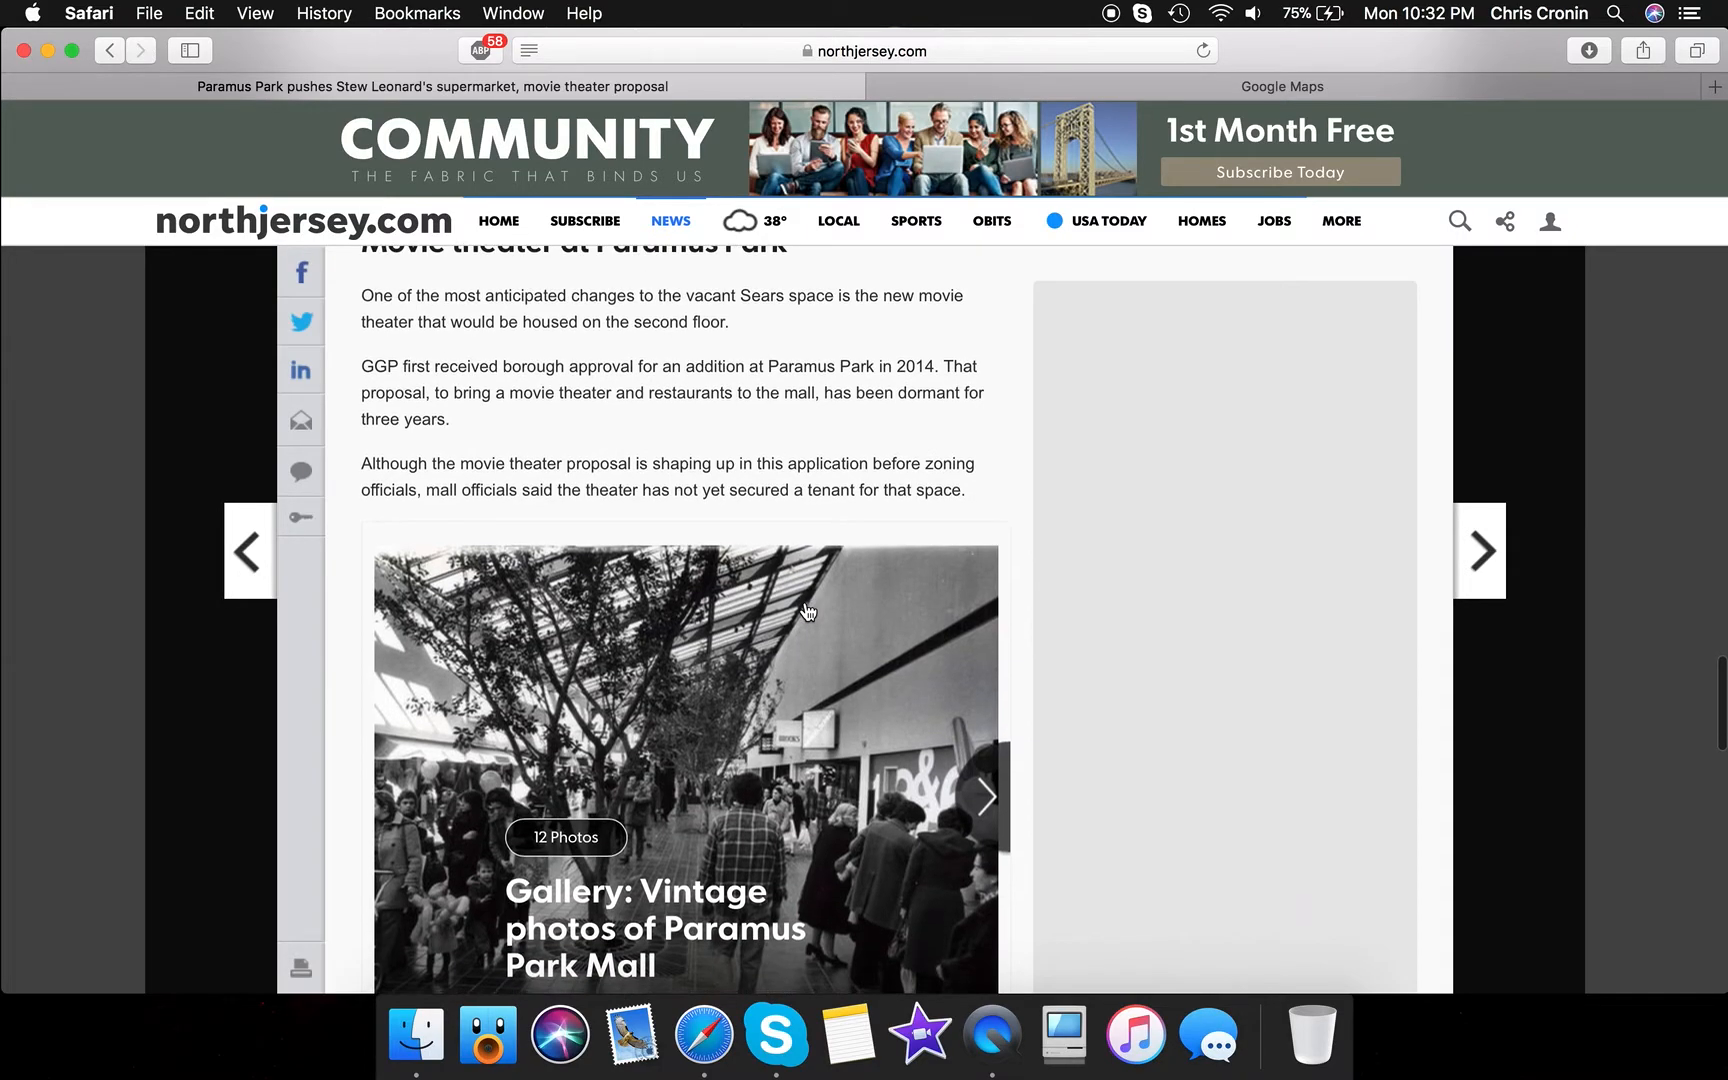
{"action": "scroll", "scroll_direction": "down", "scroll_amount": 3}
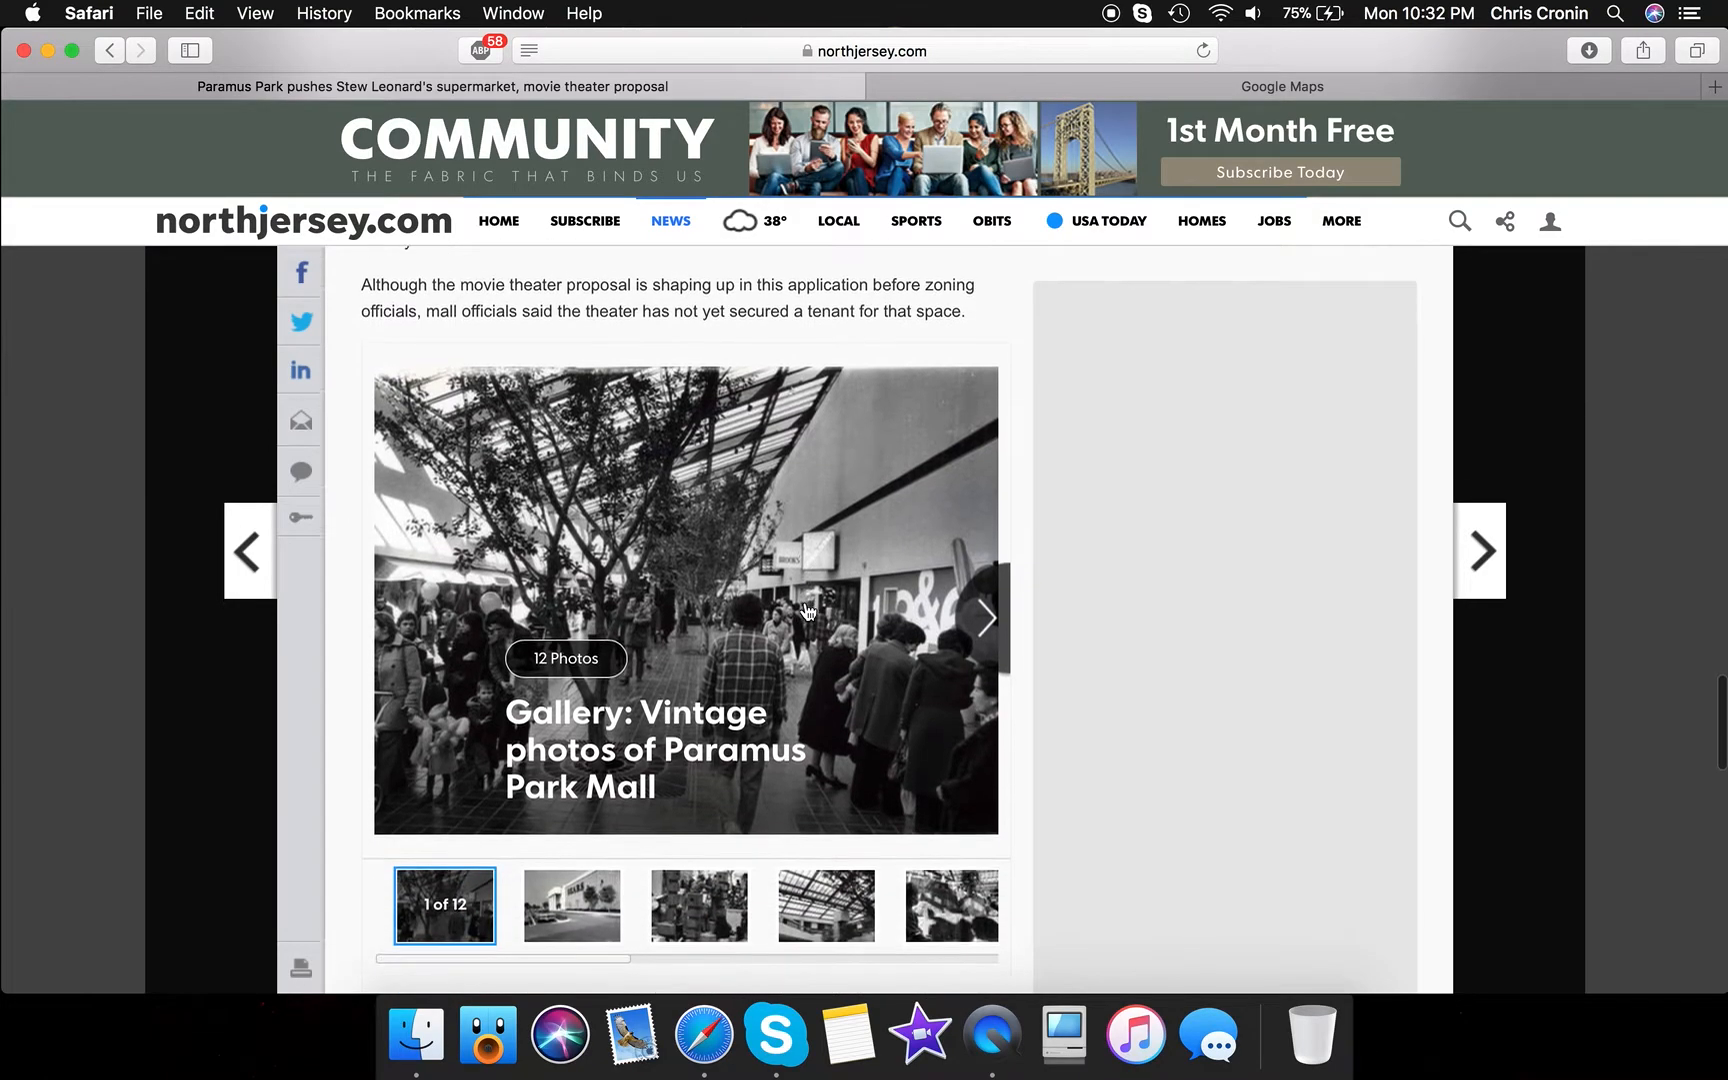
{"action": "scroll", "scroll_direction": "down", "scroll_amount": 3}
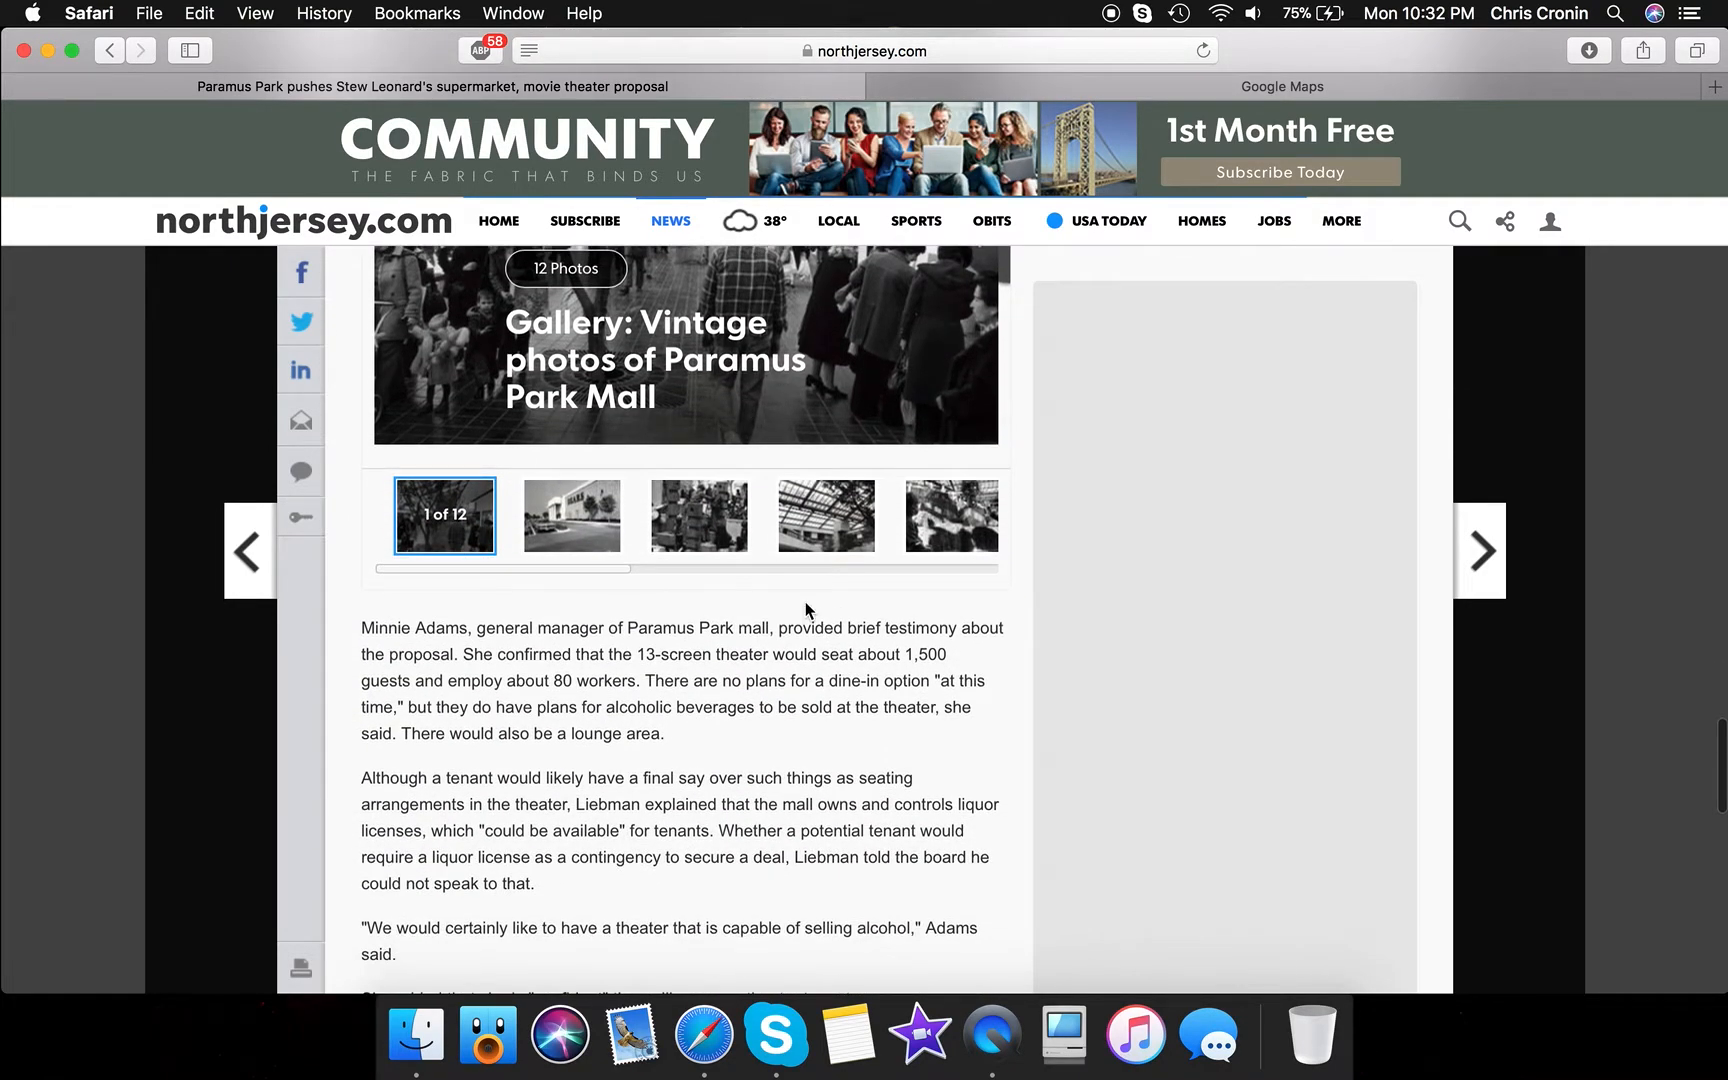
{"action": "scroll", "scroll_direction": "down", "scroll_amount": 3}
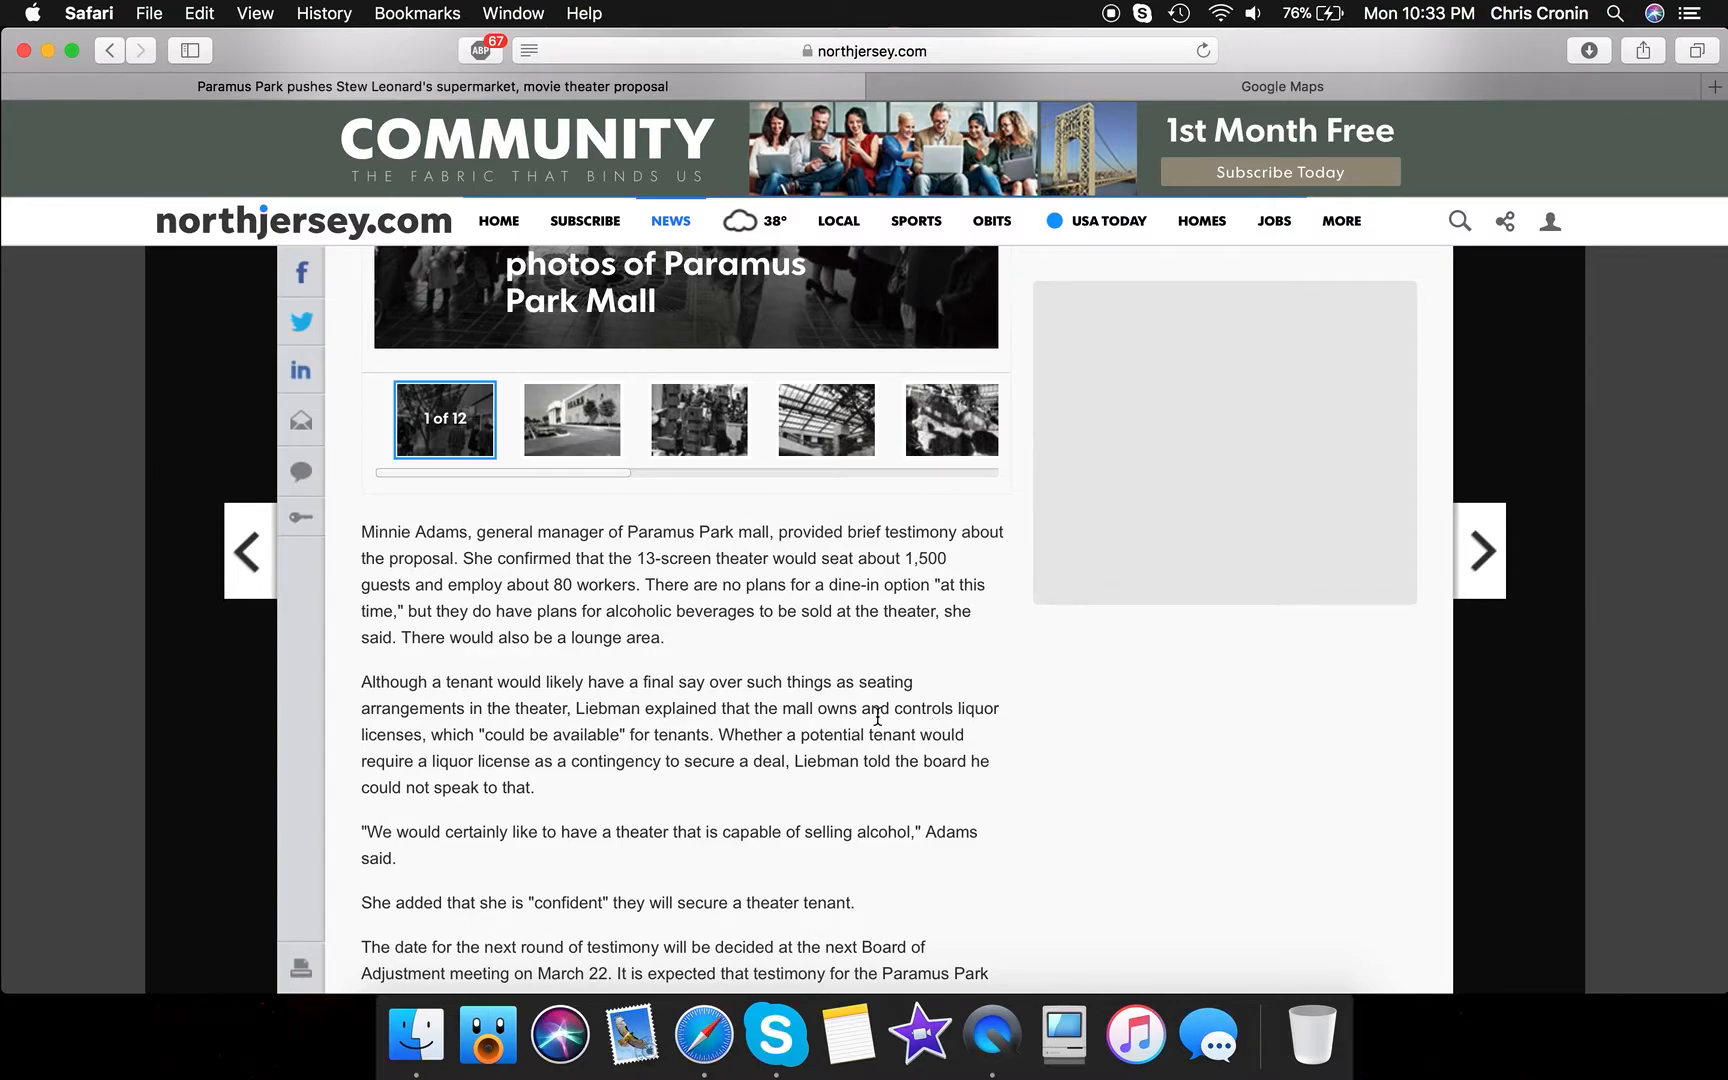
{"action": "scroll", "scroll_direction": "down", "scroll_amount": 3}
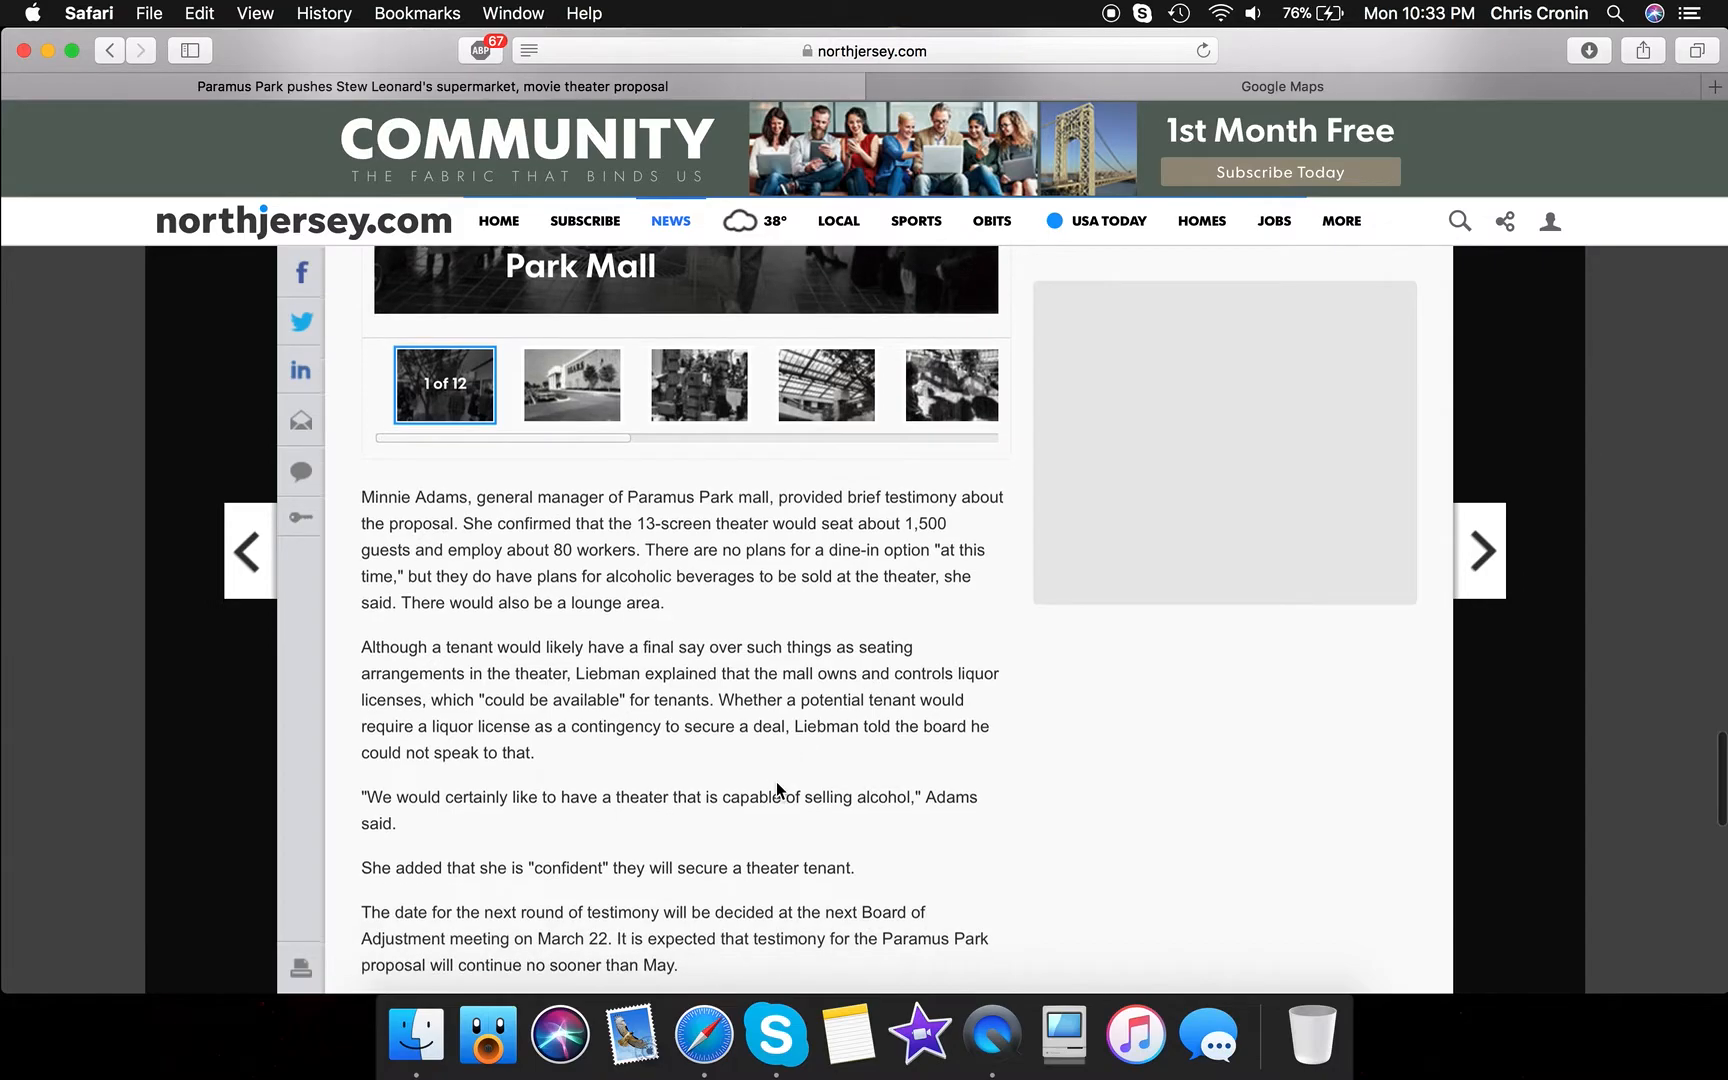
{"action": "scroll", "scroll_direction": "down", "scroll_amount": 3}
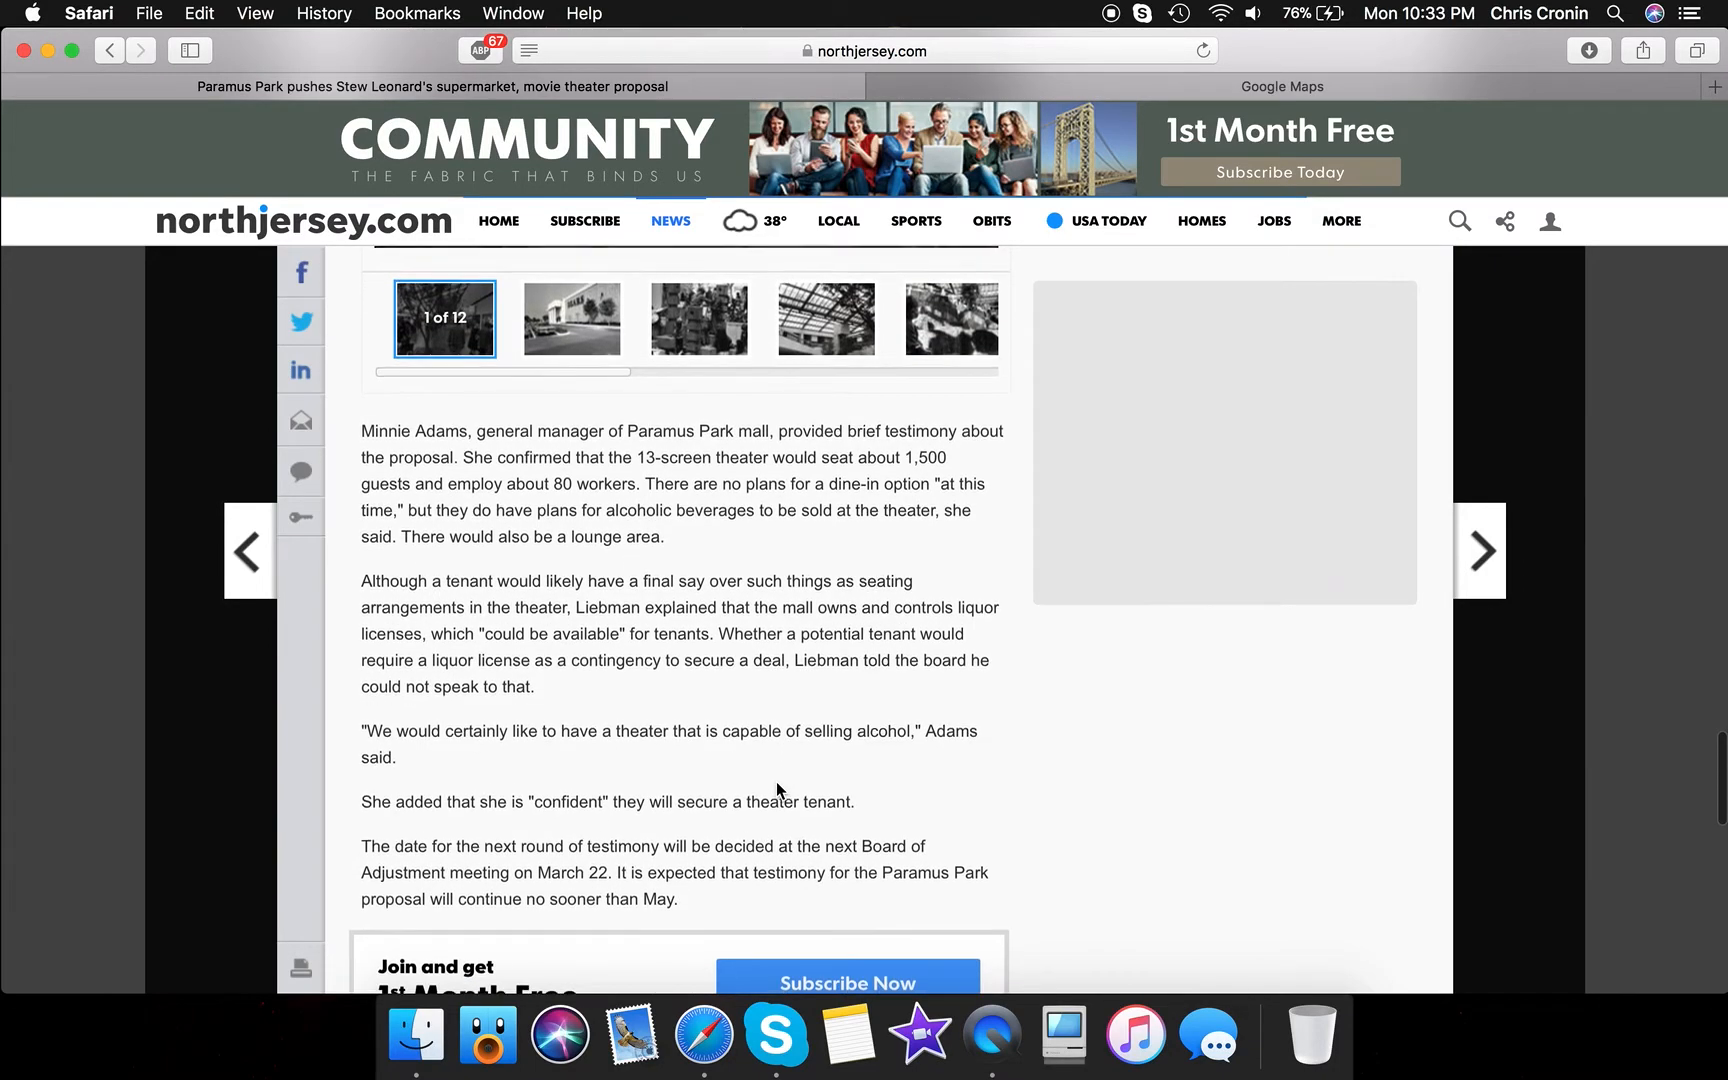
{"action": "scroll", "scroll_direction": "down", "scroll_amount": 3}
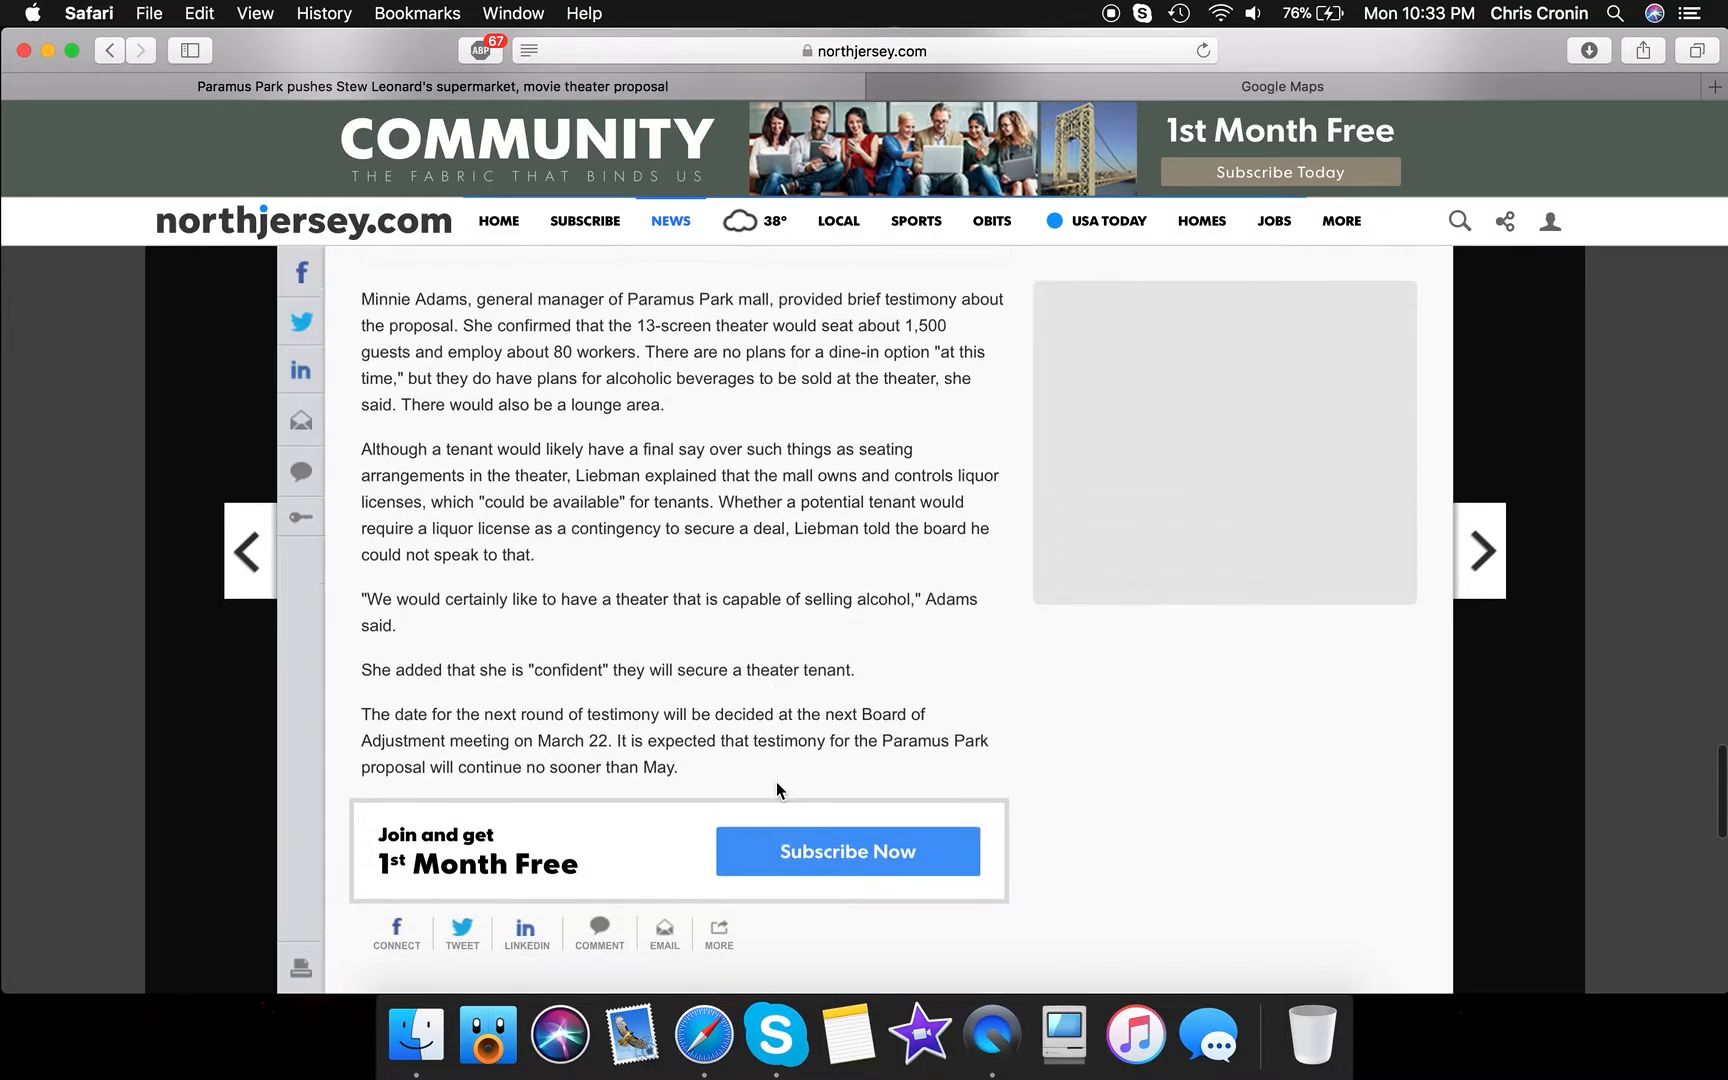
Scroll back to the opening paragraphs on Paramus Park's face-lift and the related links
{"action": "scroll", "scroll_direction": "down", "scroll_amount": 3}
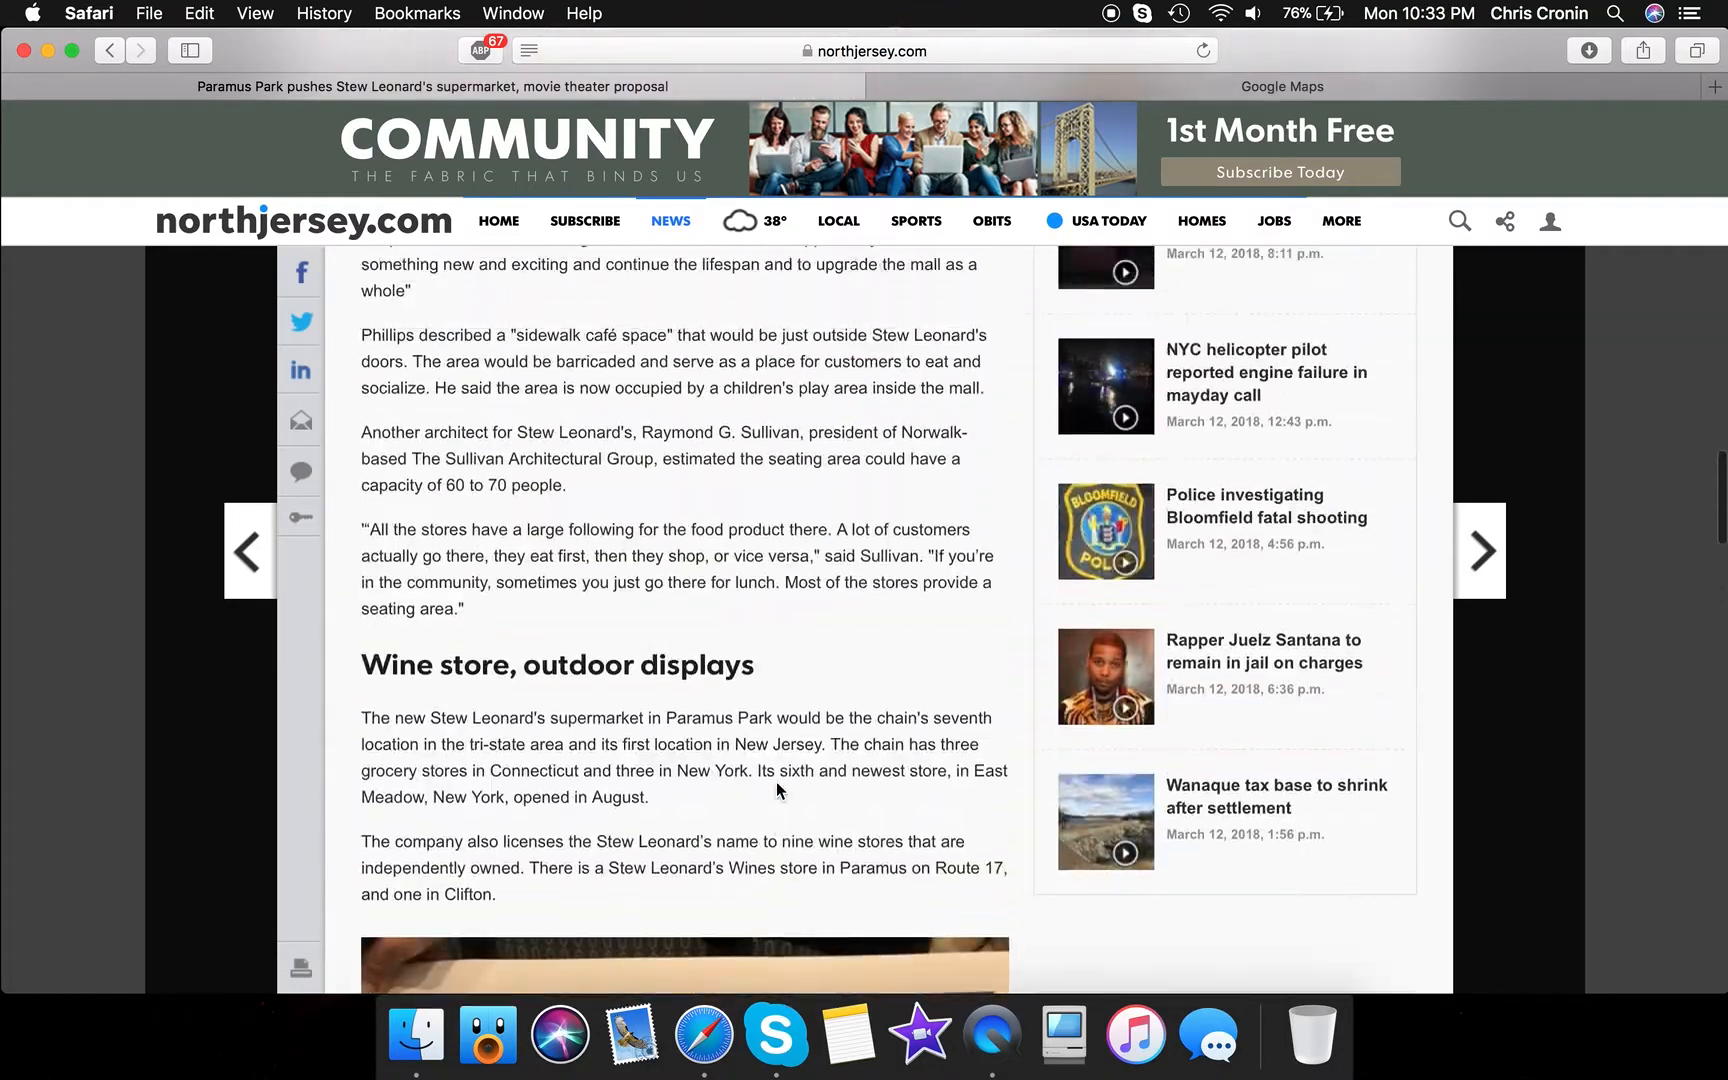
{"action": "scroll", "scroll_direction": "down", "scroll_amount": 3}
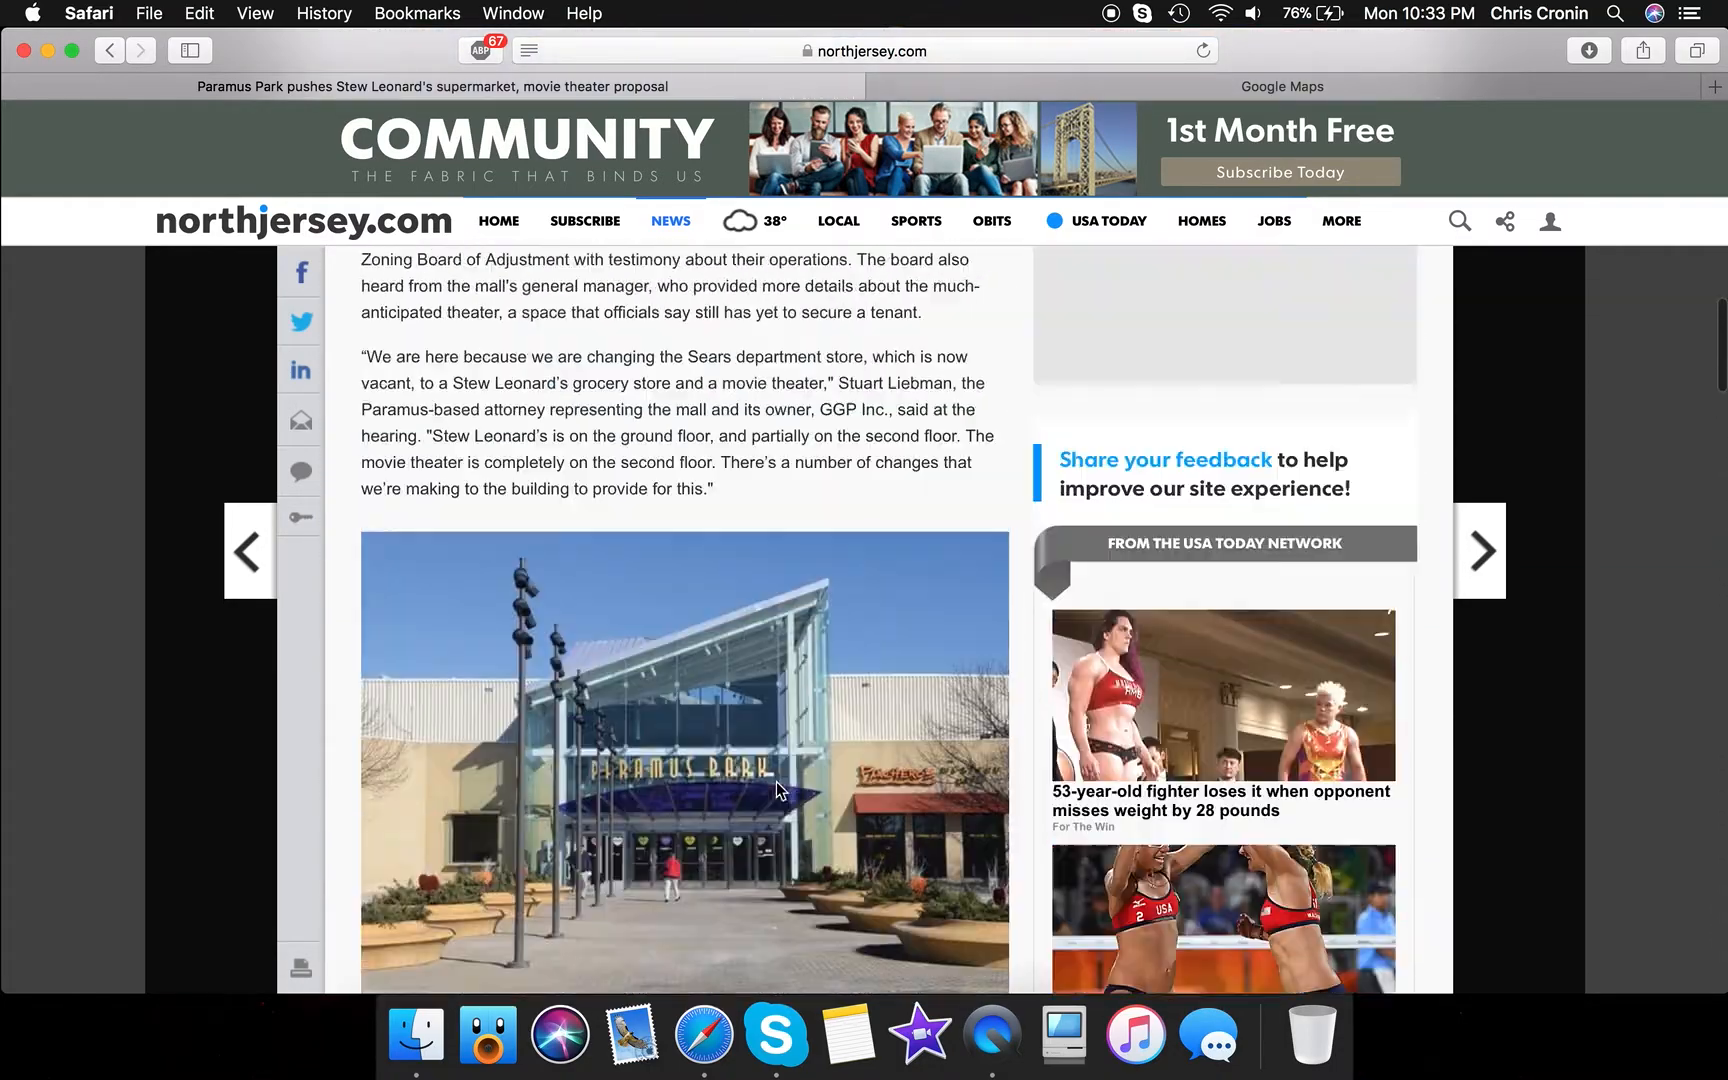
{"action": "scroll", "scroll_direction": "down", "scroll_amount": 3}
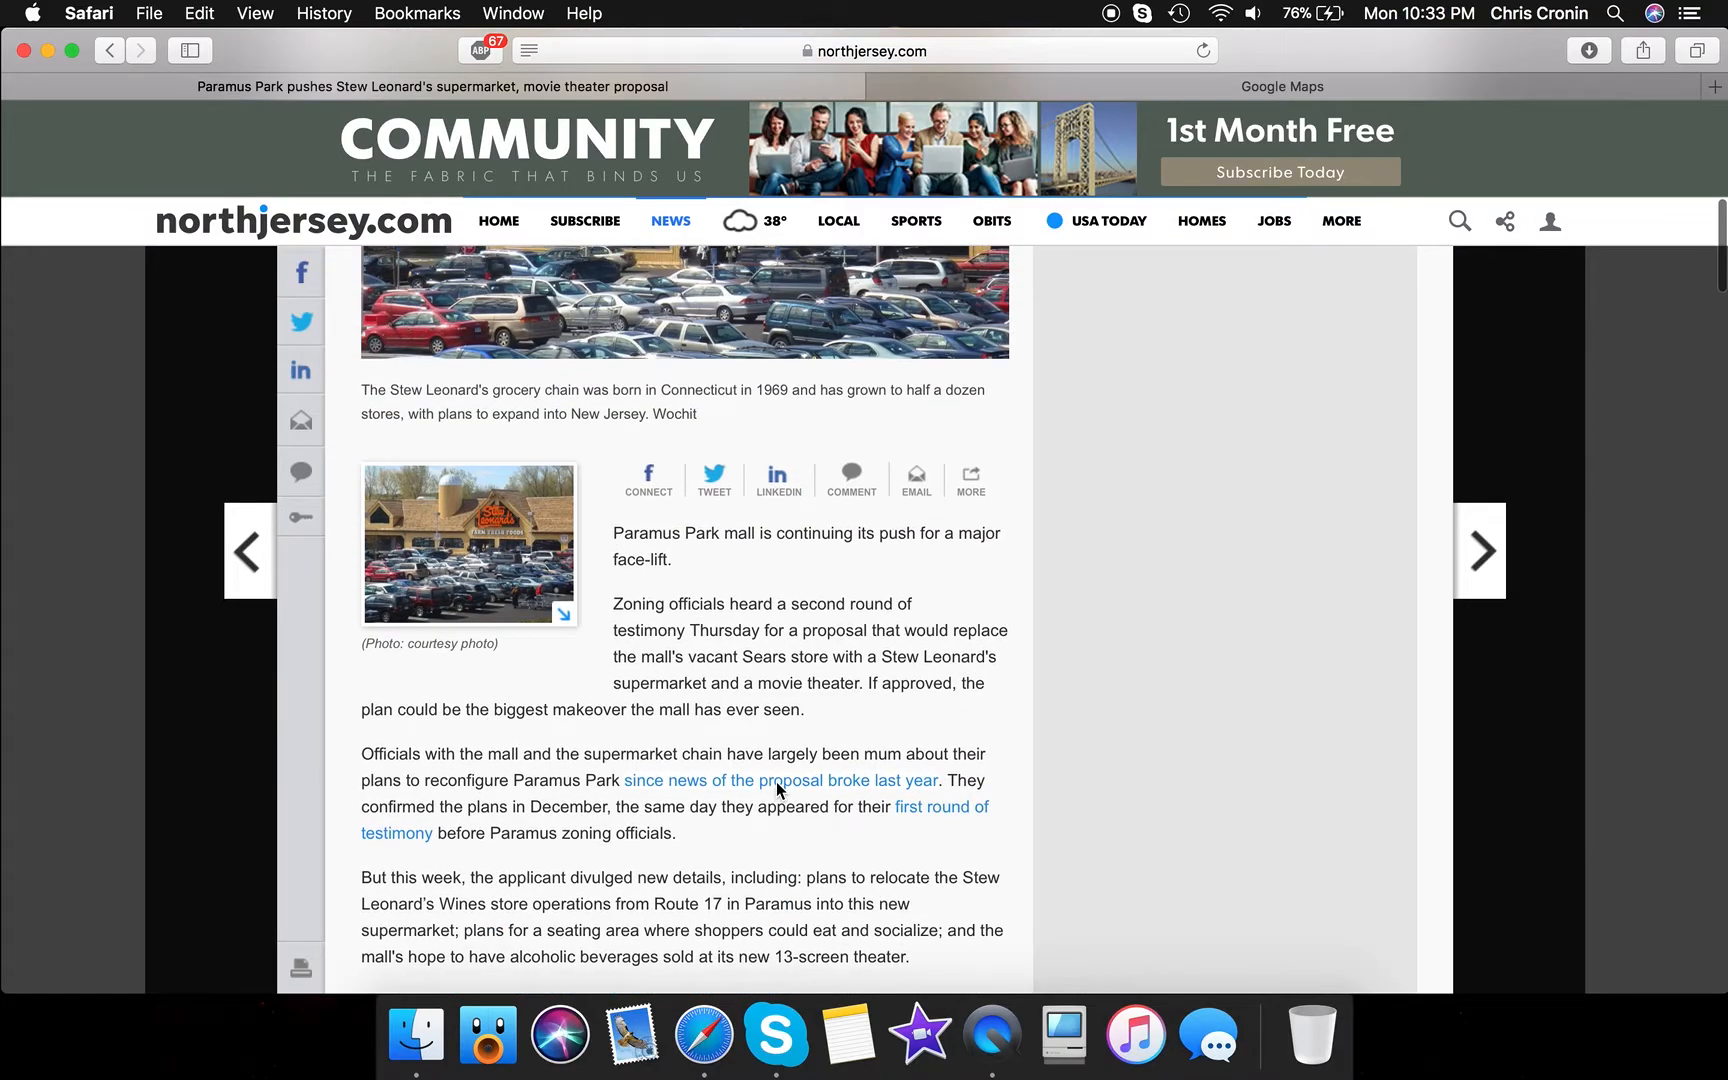
{"action": "scroll", "scroll_direction": "down", "scroll_amount": 3}
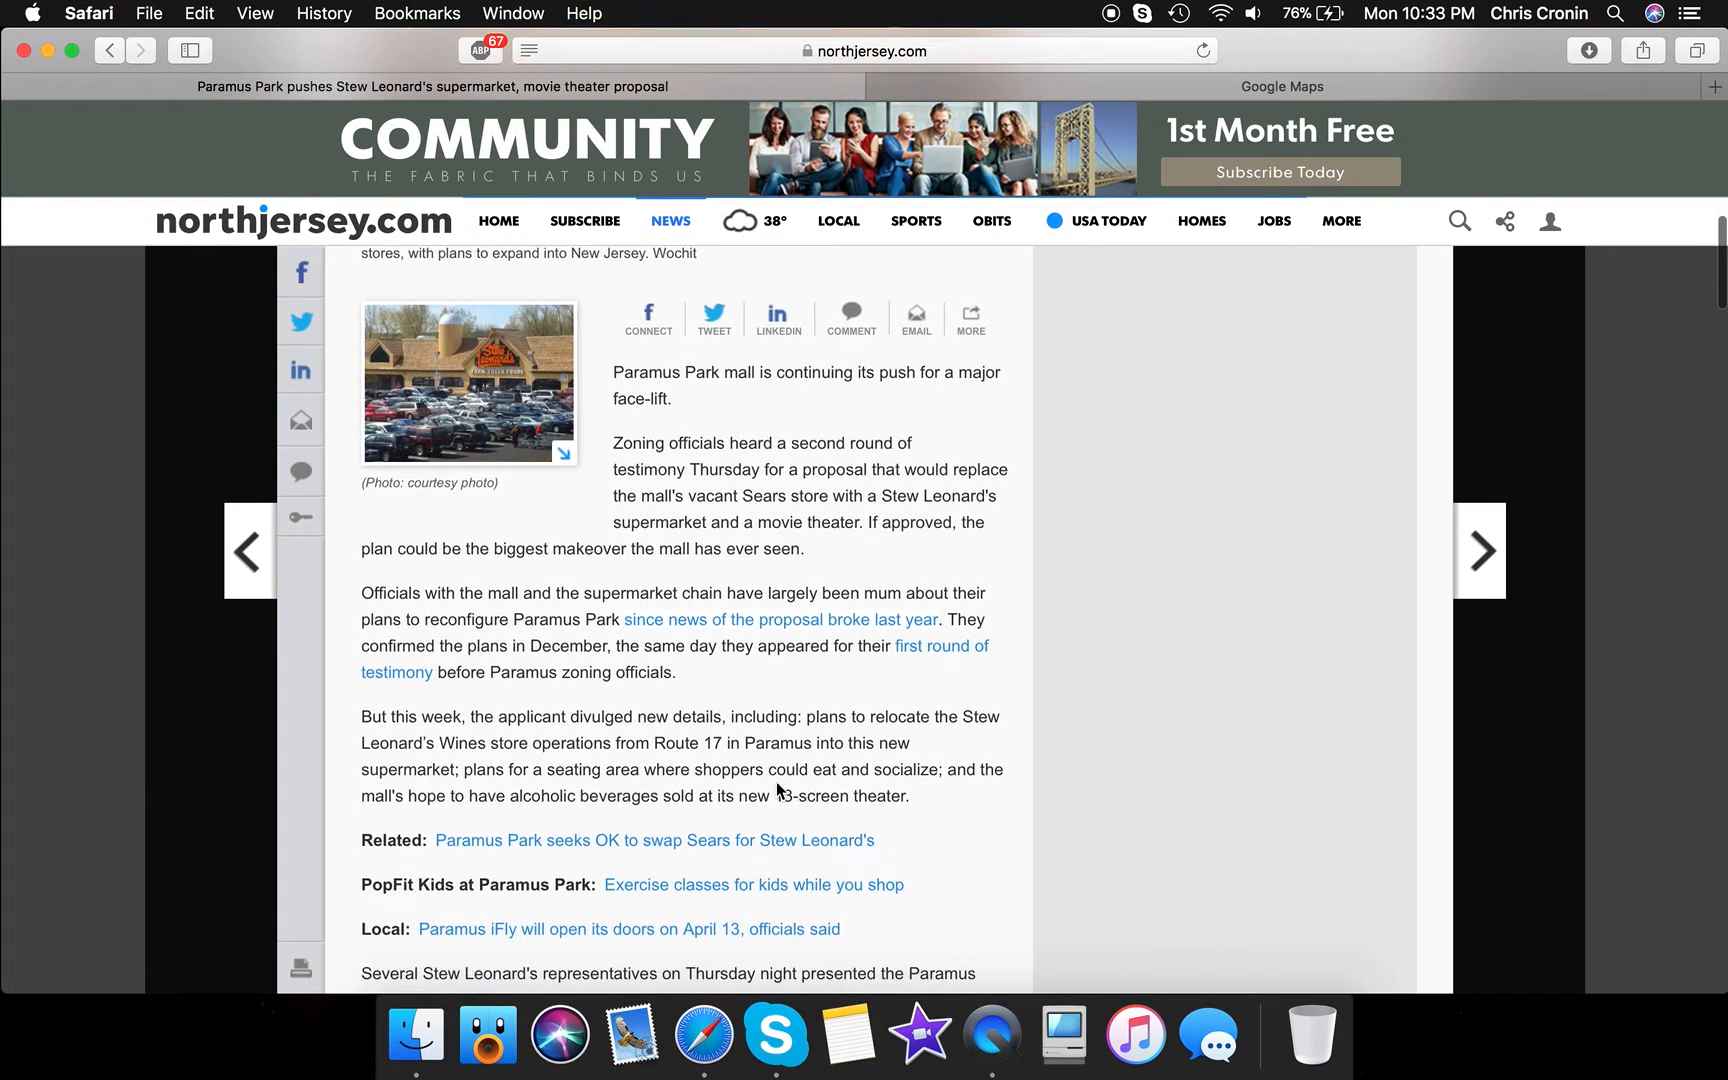